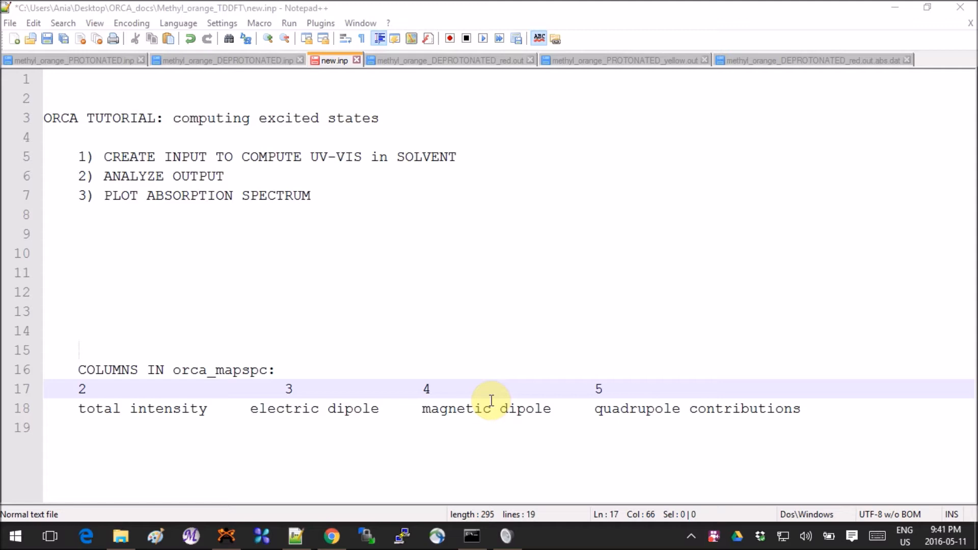
{"action": "mouse_move", "coordinate": [264, 500]}
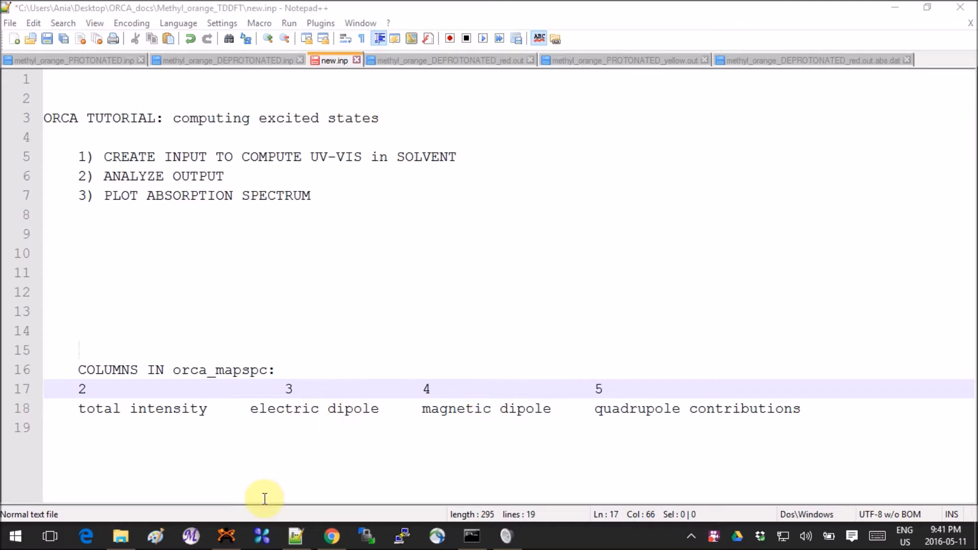
{"action": "mouse_move", "coordinate": [328, 535]}
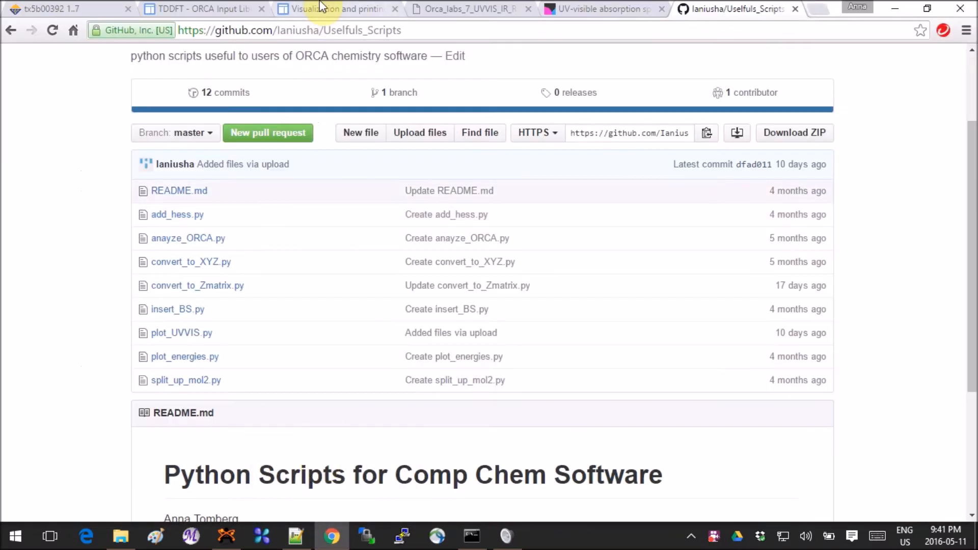
Switch to the Orca_labs_7_UVVIS_IR_Raman PDF and scroll to Figure 11 on page 26
{"action": "left_click", "coordinate": [470, 9]}
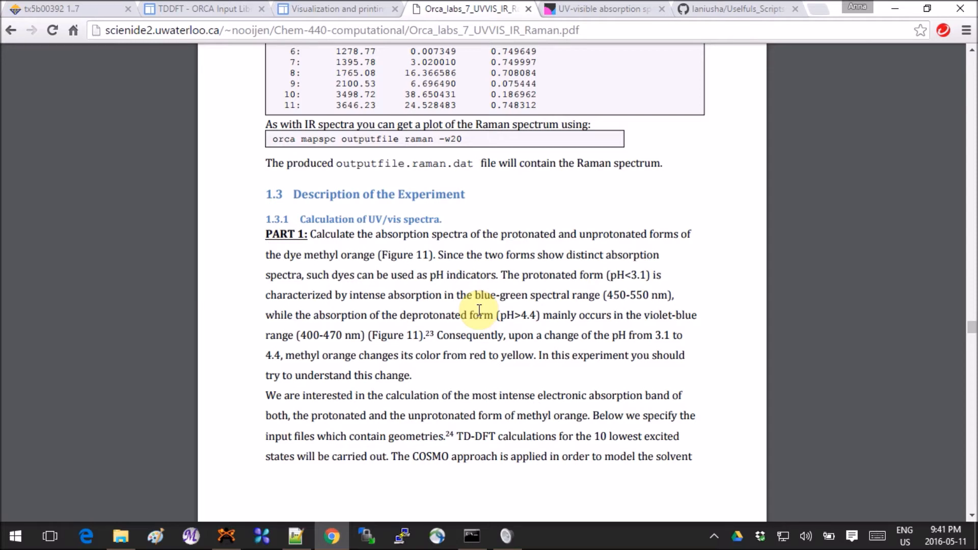
{"action": "scroll", "scroll_direction": "down", "scroll_amount": 3}
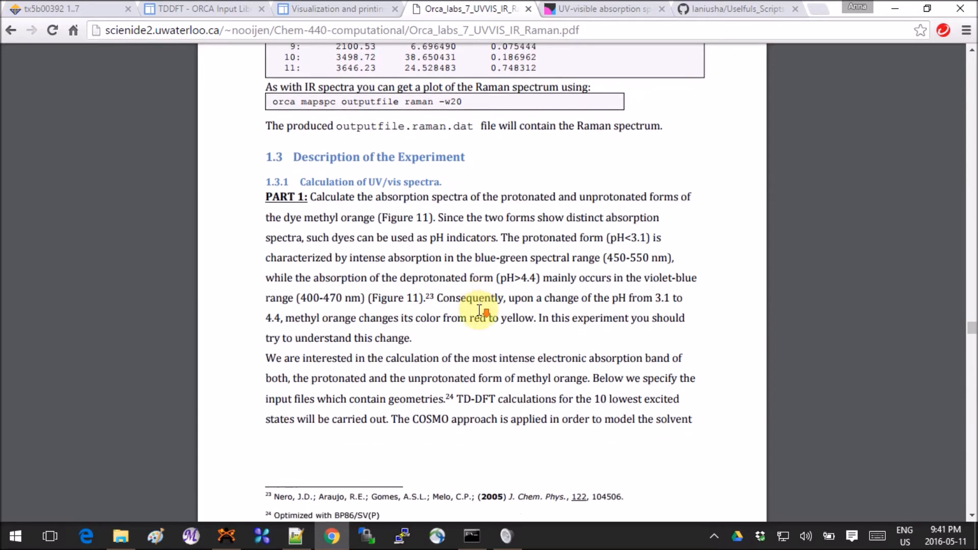
{"action": "scroll", "scroll_direction": "down", "scroll_amount": 3}
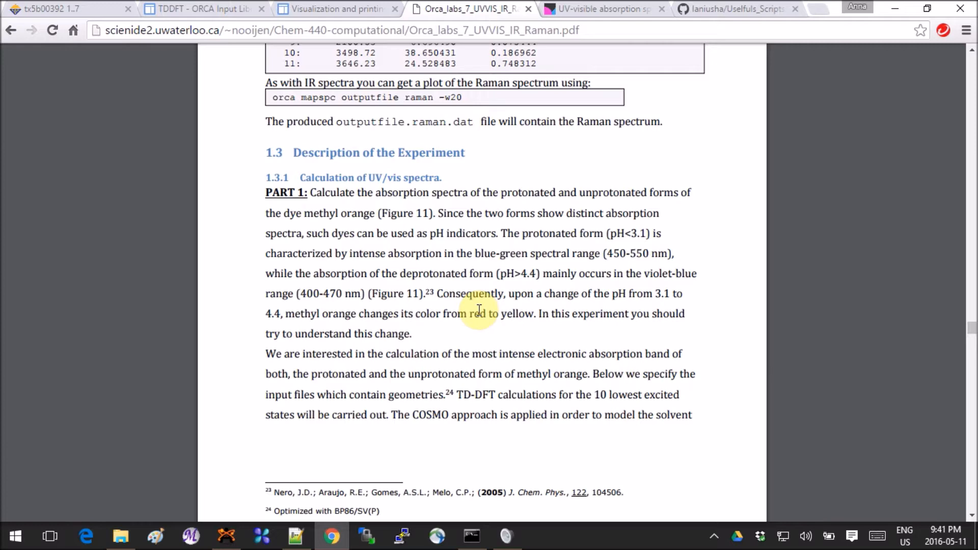
{"action": "scroll", "scroll_direction": "down", "scroll_amount": 3}
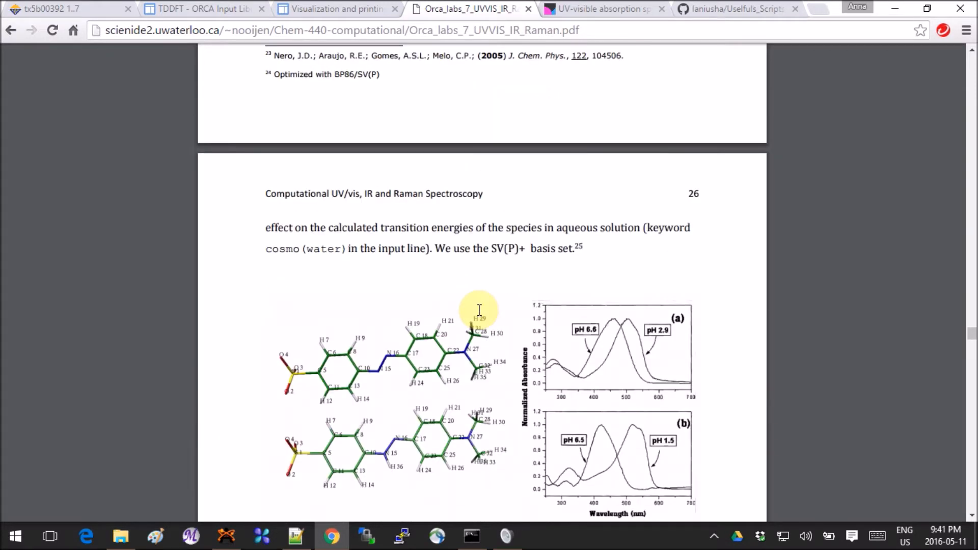
{"action": "scroll", "scroll_direction": "down", "scroll_amount": 3}
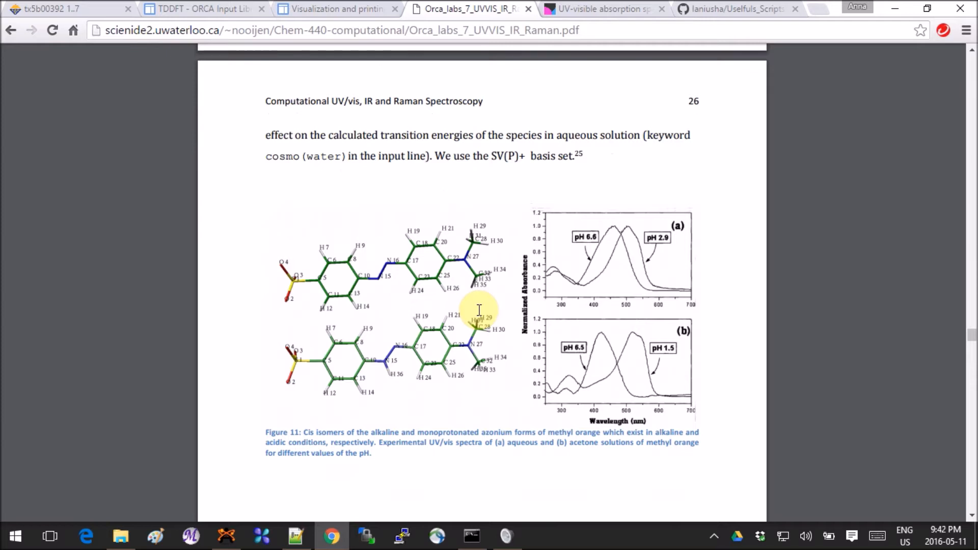
{"action": "scroll", "scroll_direction": "down", "scroll_amount": 3}
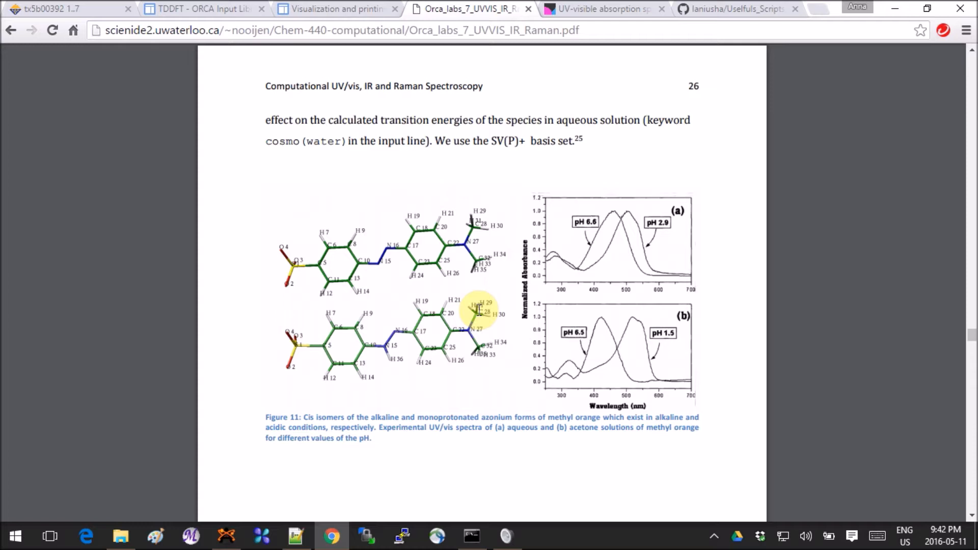
{"action": "mouse_move", "coordinate": [535, 92]}
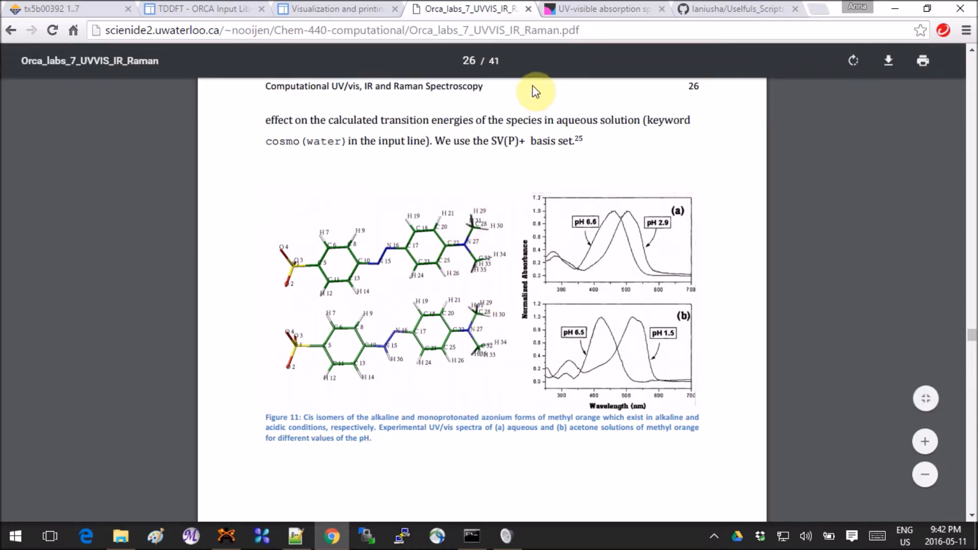
Switch to the chemguide 'UV-visible absorption spectra' tab and scroll to the methyl orange structures
{"action": "left_click", "coordinate": [604, 8]}
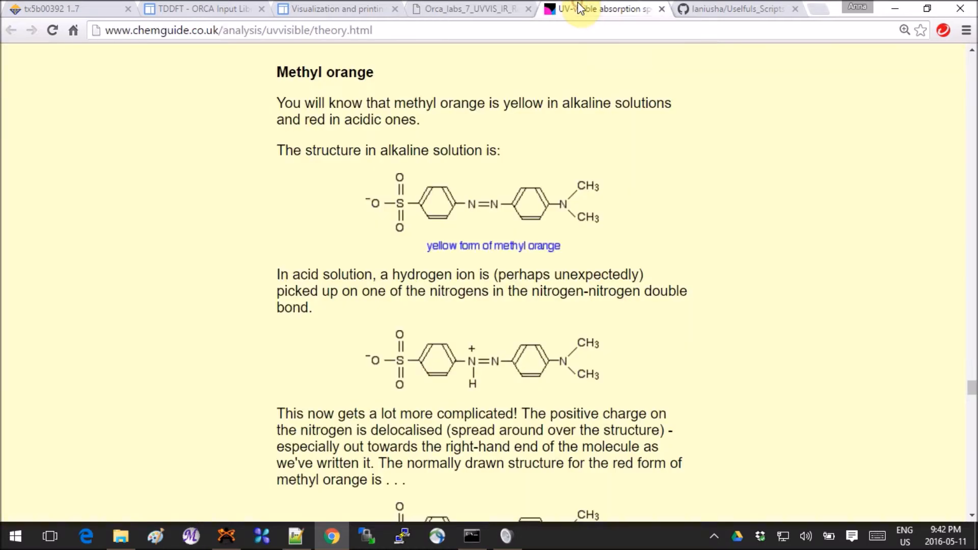
{"action": "scroll", "scroll_direction": "down", "scroll_amount": 3}
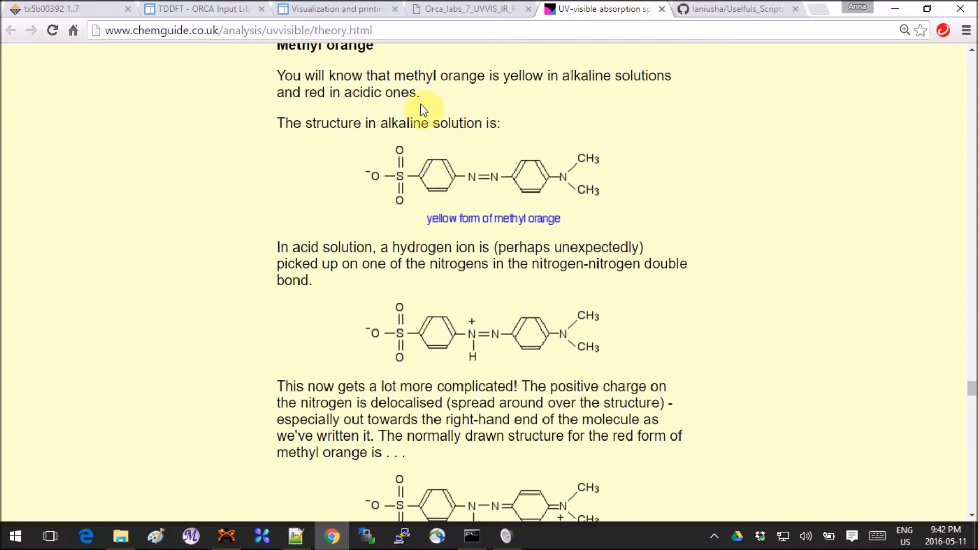
{"action": "mouse_move", "coordinate": [645, 287]}
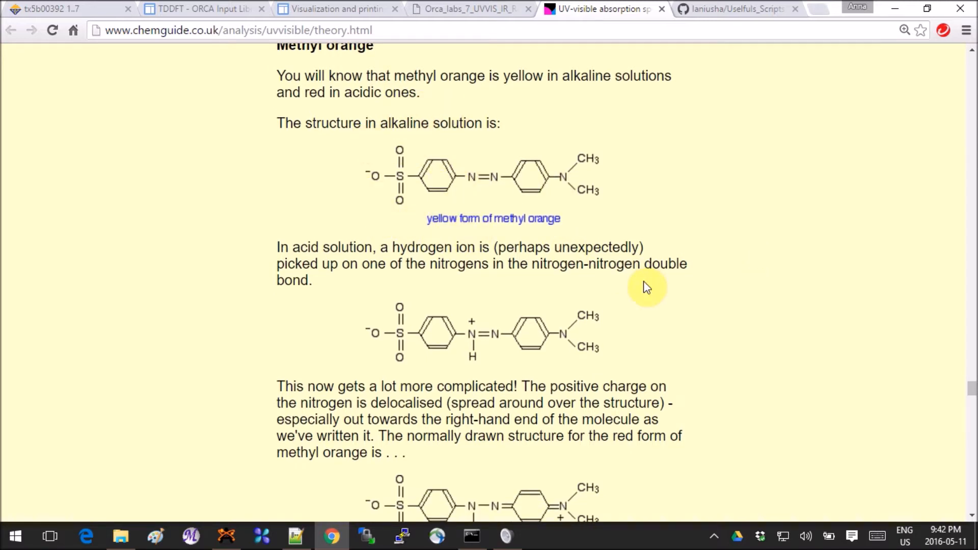
{"action": "mouse_move", "coordinate": [352, 303]}
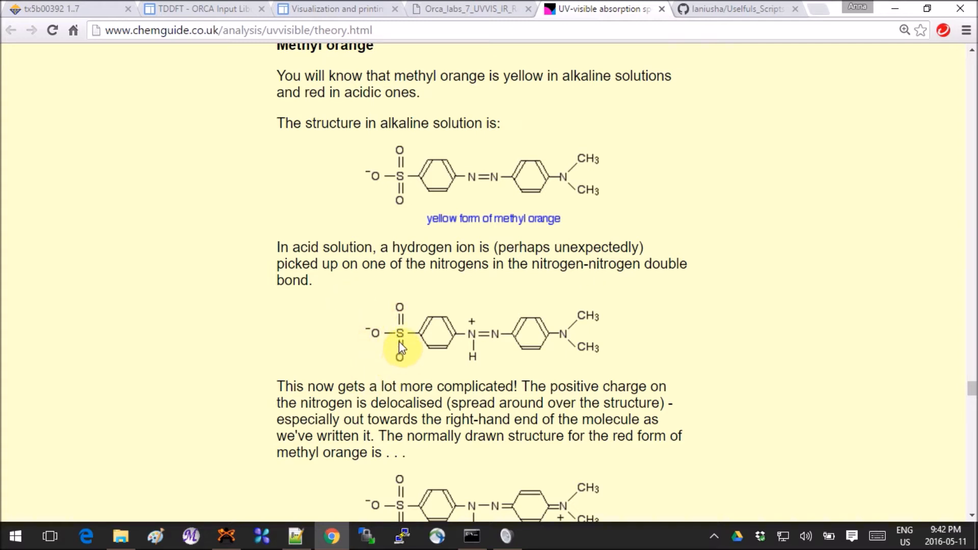
{"action": "mouse_move", "coordinate": [450, 373]}
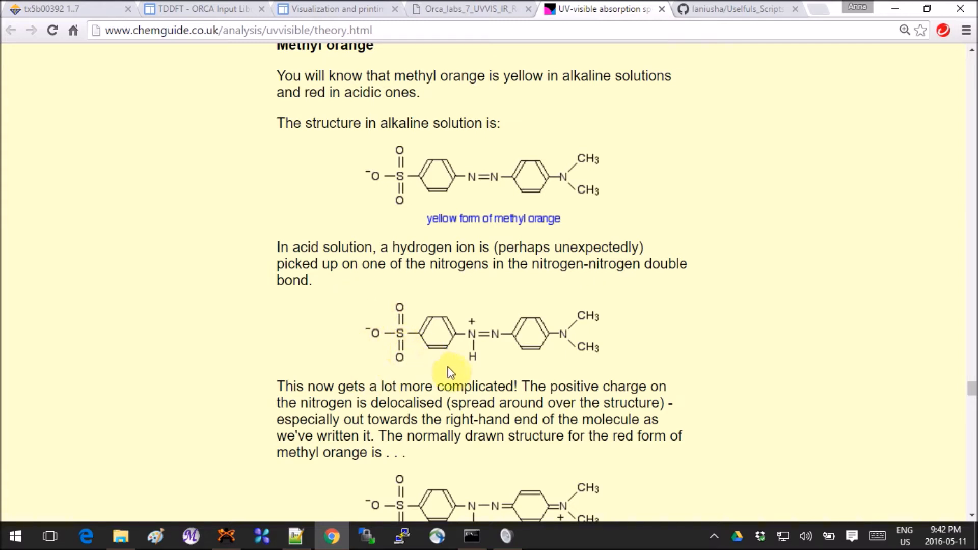
{"action": "mouse_move", "coordinate": [520, 317]}
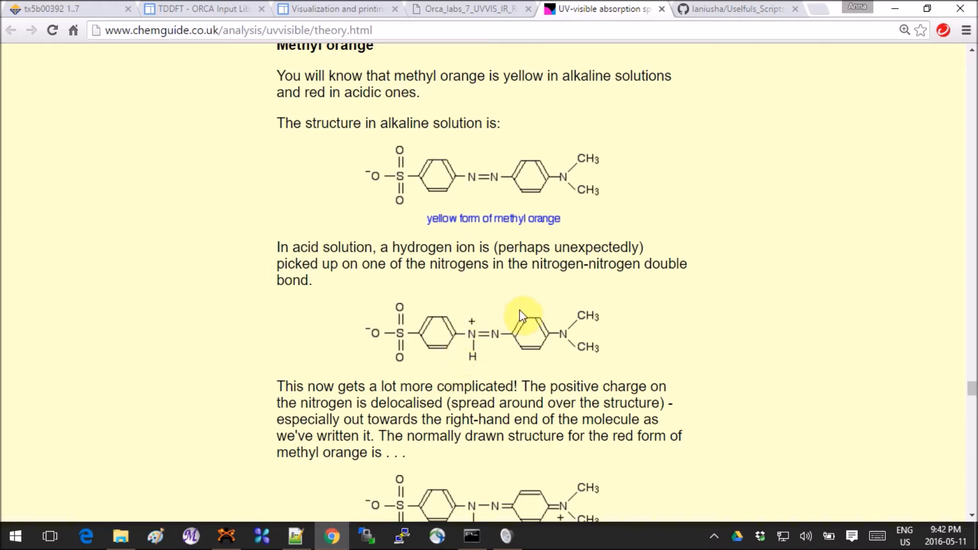
{"action": "mouse_move", "coordinate": [575, 358]}
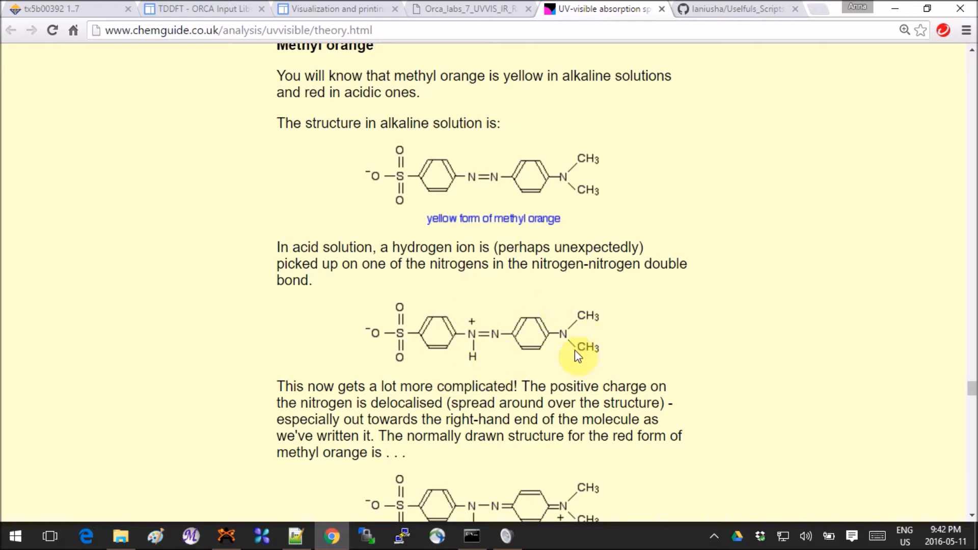
{"action": "scroll", "scroll_direction": "down", "scroll_amount": 3}
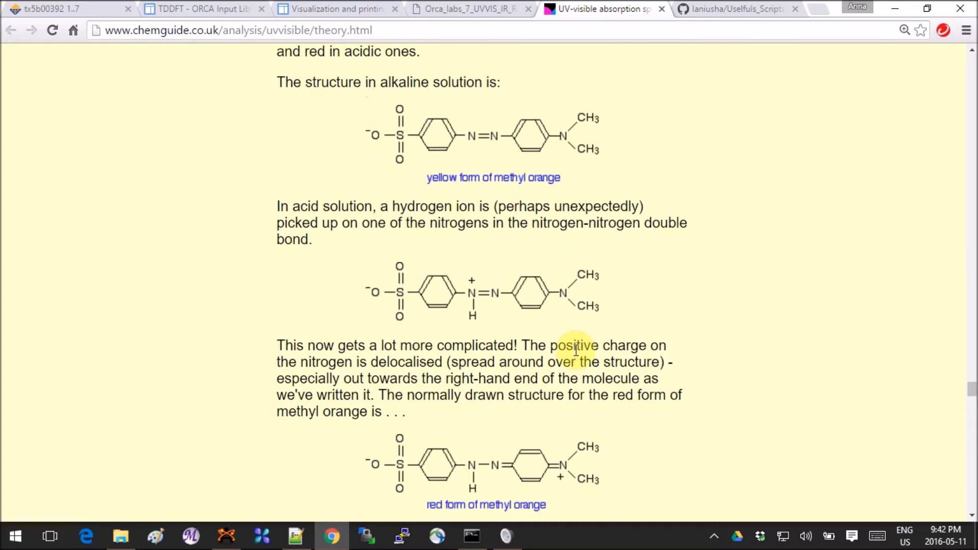
{"action": "scroll", "scroll_direction": "down", "scroll_amount": 3}
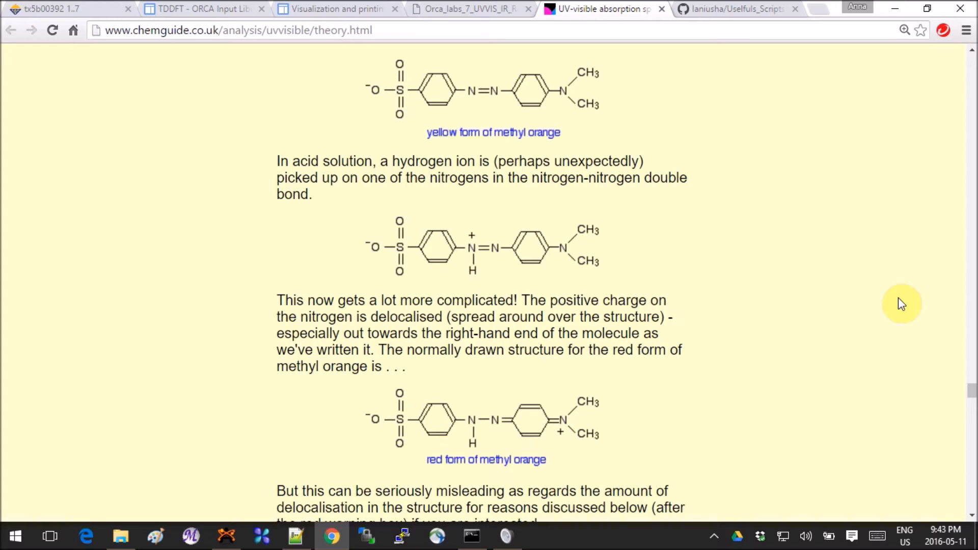
{"action": "mouse_move", "coordinate": [348, 450]}
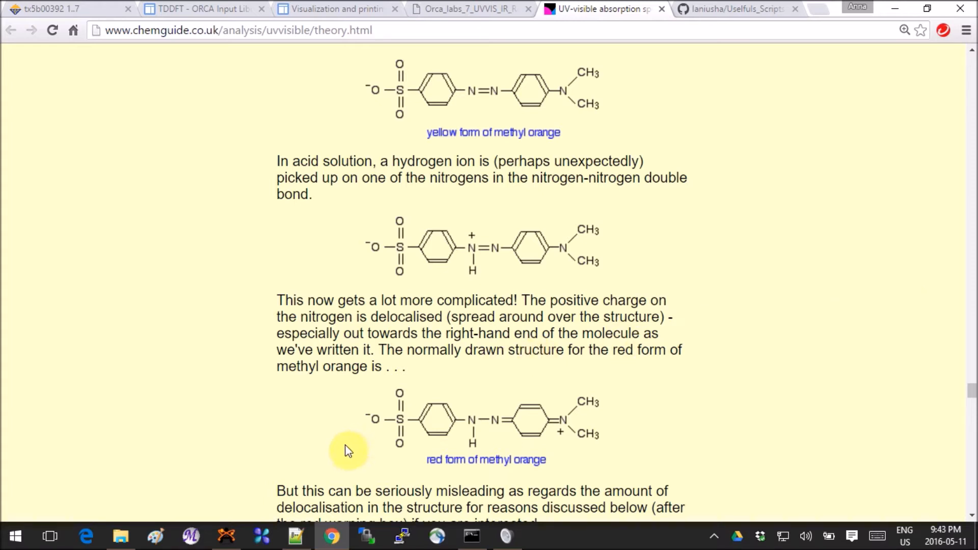
Return to the Orca_labs PDF and scroll to the page 27 TDDFT input listing
{"action": "left_click", "coordinate": [458, 9]}
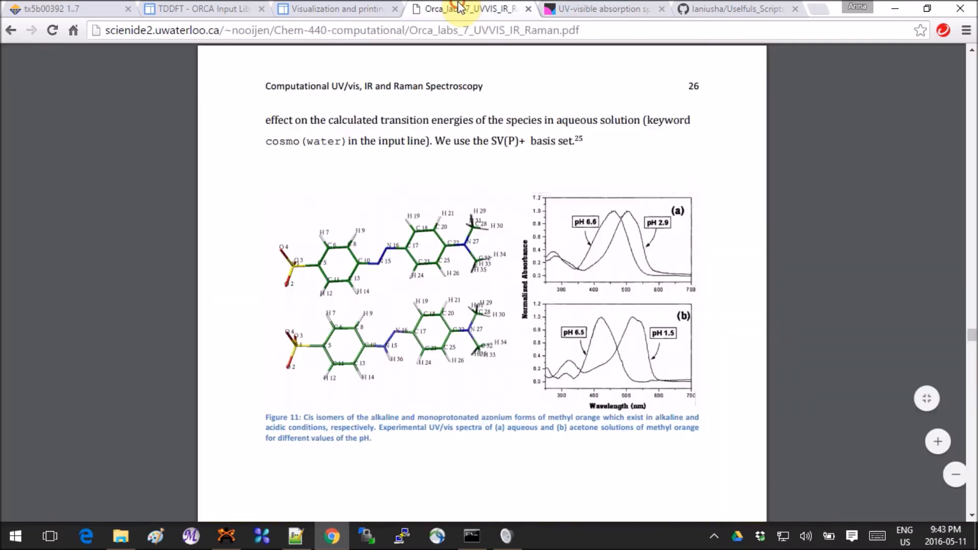
{"action": "scroll", "scroll_direction": "down", "scroll_amount": 3}
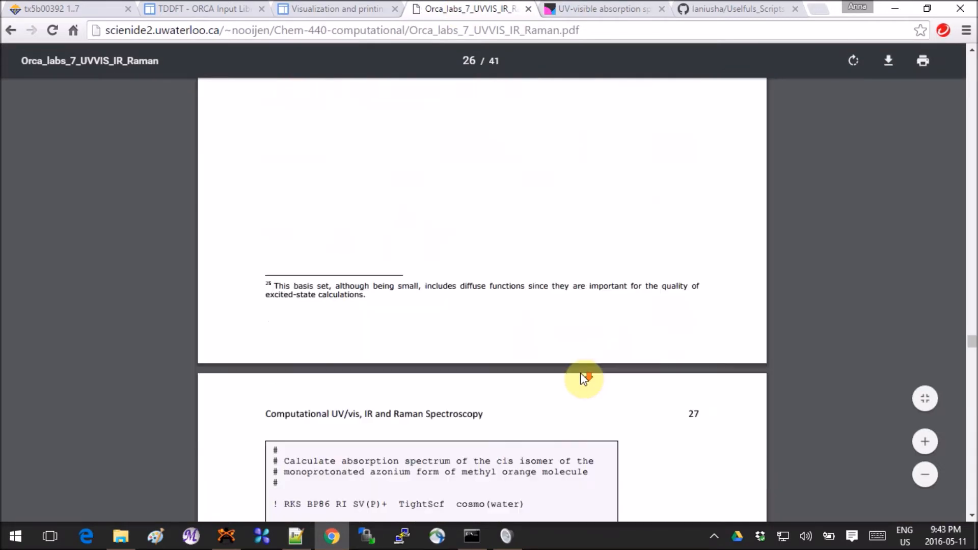
{"action": "scroll", "scroll_direction": "down", "scroll_amount": 3}
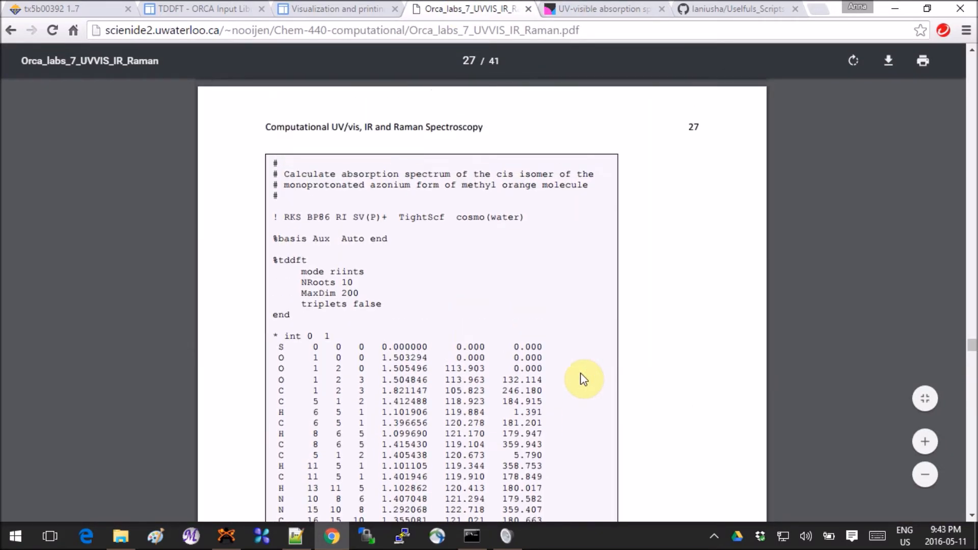
{"action": "mouse_move", "coordinate": [414, 247]}
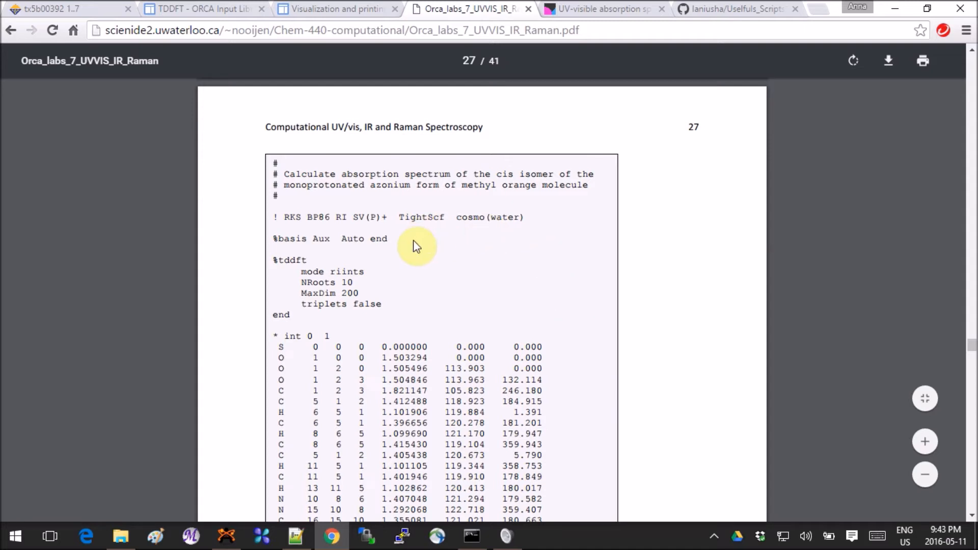
{"action": "scroll", "scroll_direction": "down", "scroll_amount": 3}
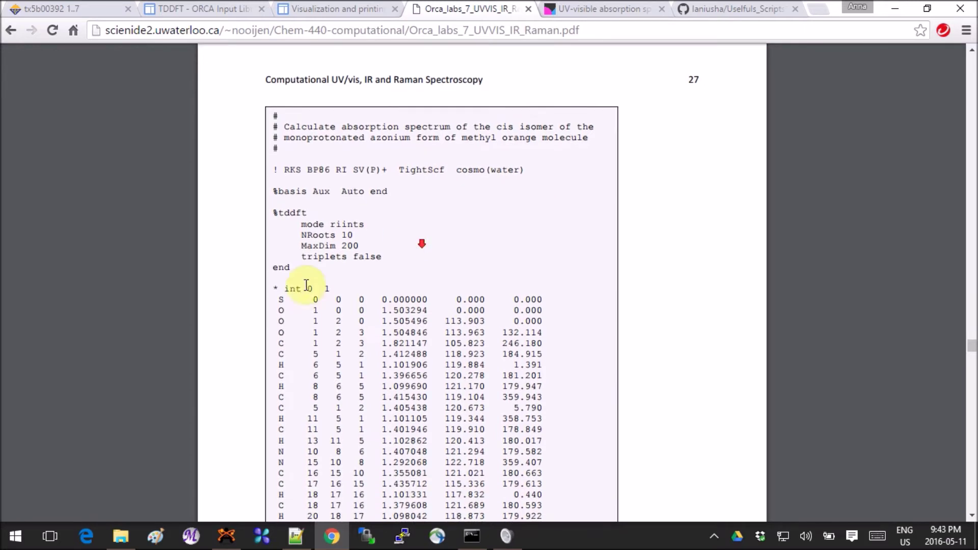
{"action": "scroll", "scroll_direction": "down", "scroll_amount": 3}
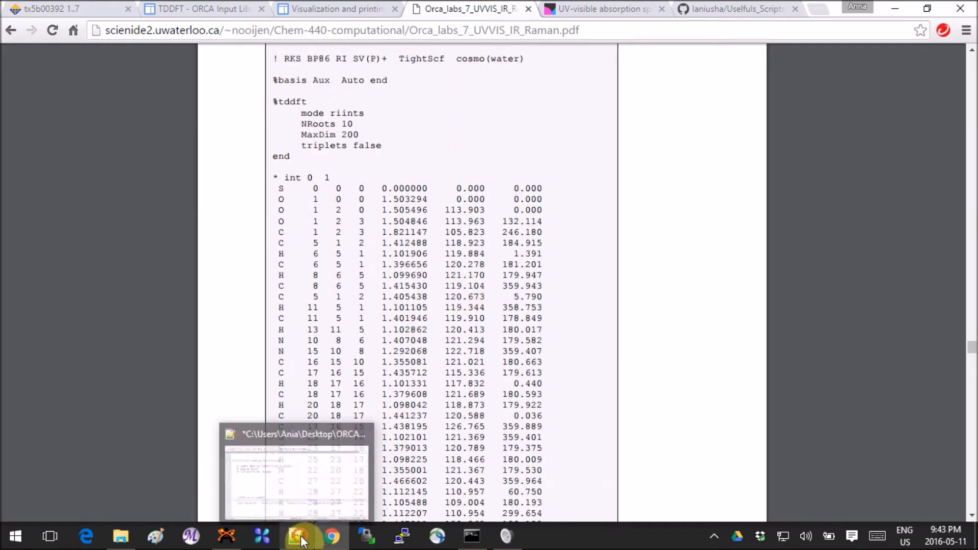
{"action": "left_click", "coordinate": [296, 537]}
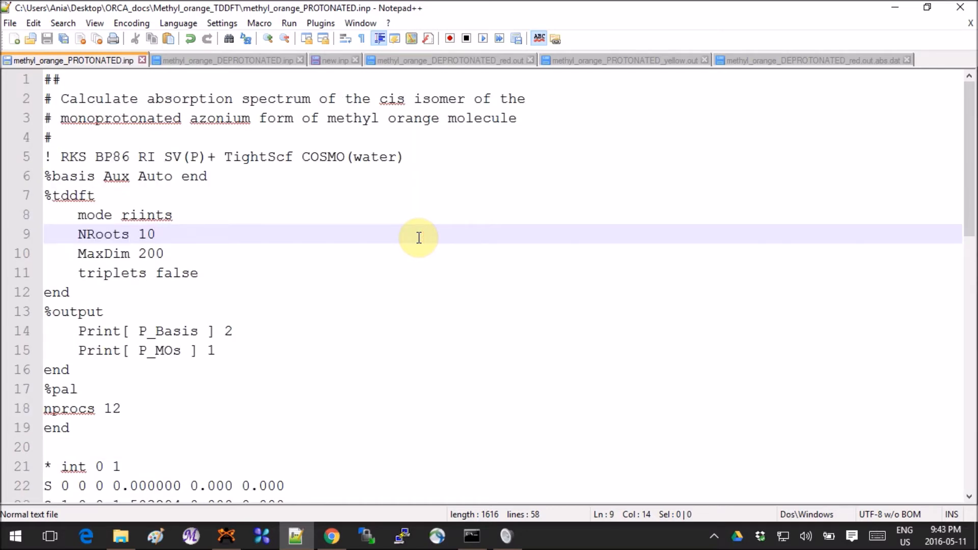
{"action": "mouse_move", "coordinate": [332, 243]}
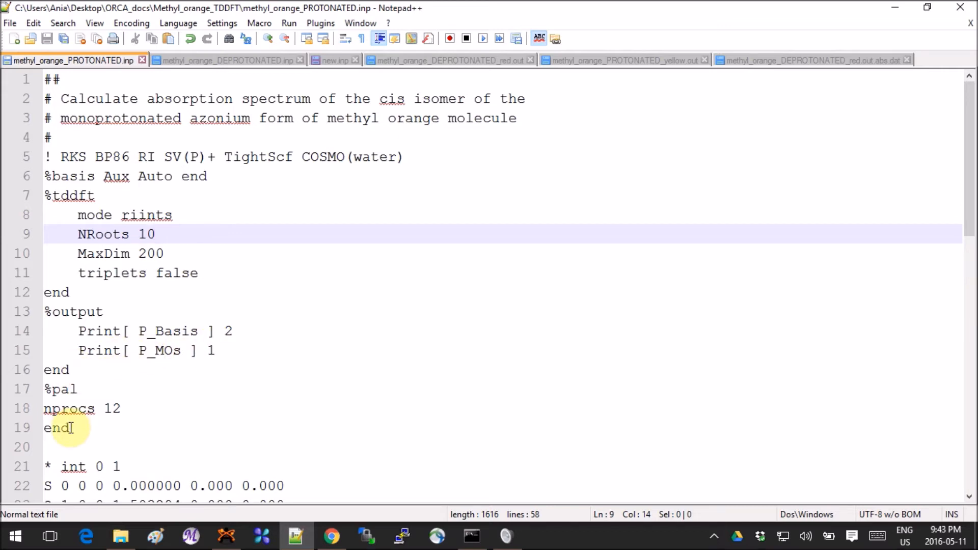
{"action": "mouse_move", "coordinate": [163, 312]}
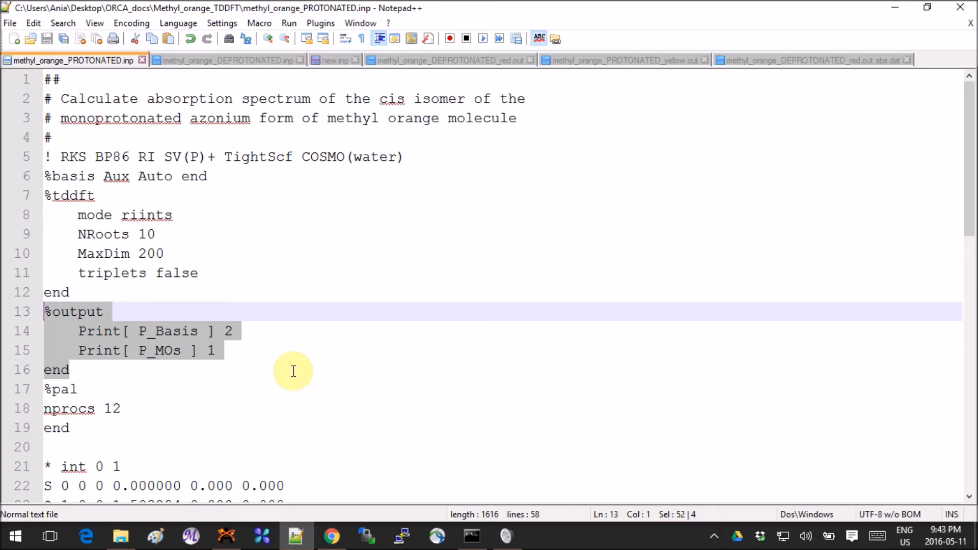
{"action": "mouse_move", "coordinate": [144, 385]}
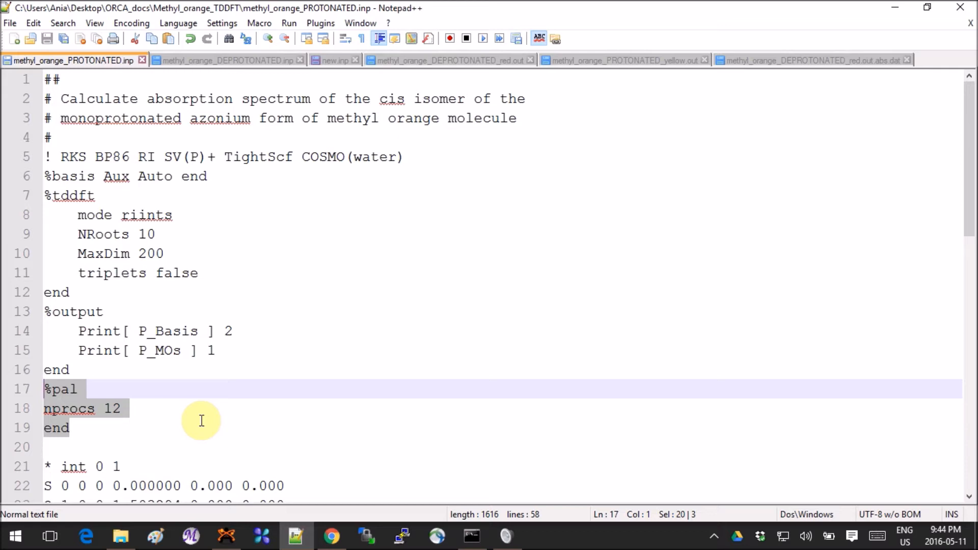
{"action": "mouse_move", "coordinate": [289, 264]}
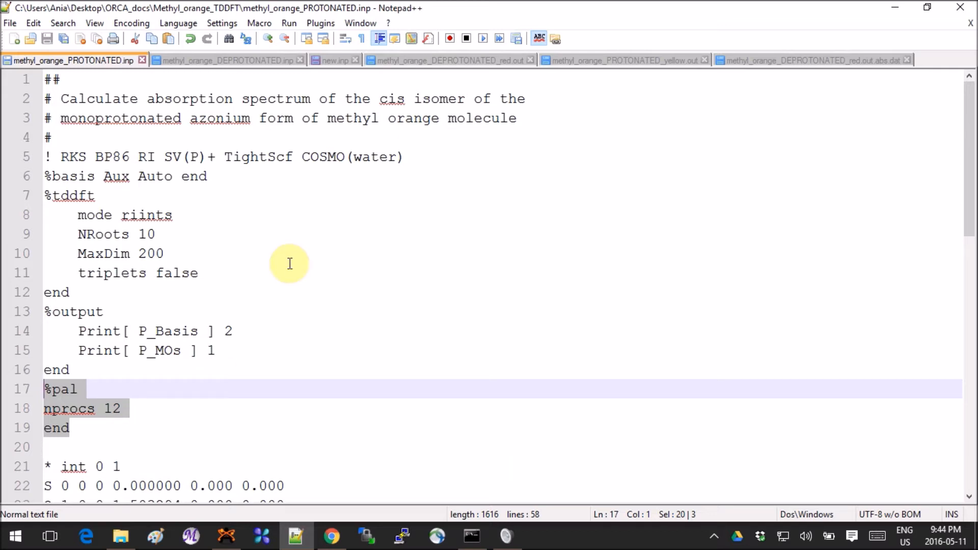
{"action": "mouse_move", "coordinate": [352, 208]}
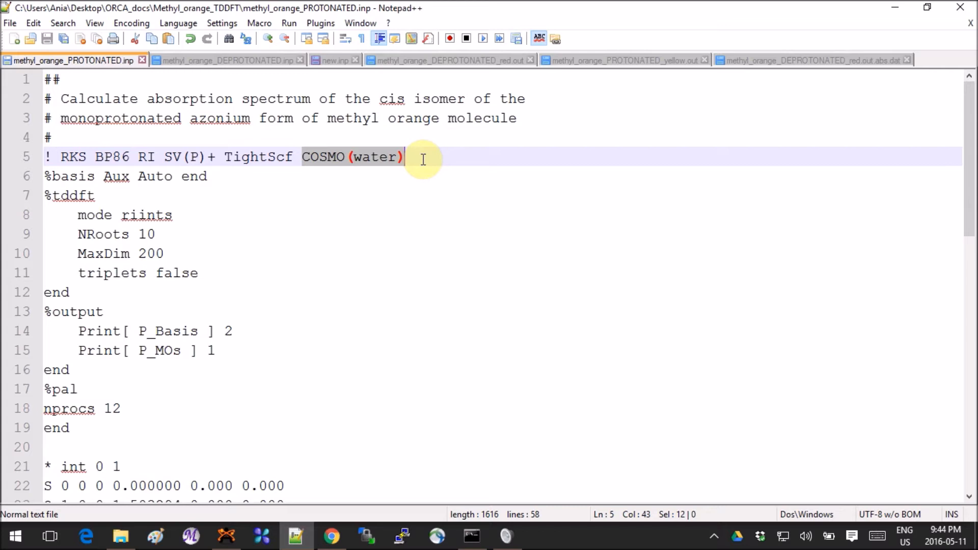
{"action": "mouse_move", "coordinate": [339, 225]}
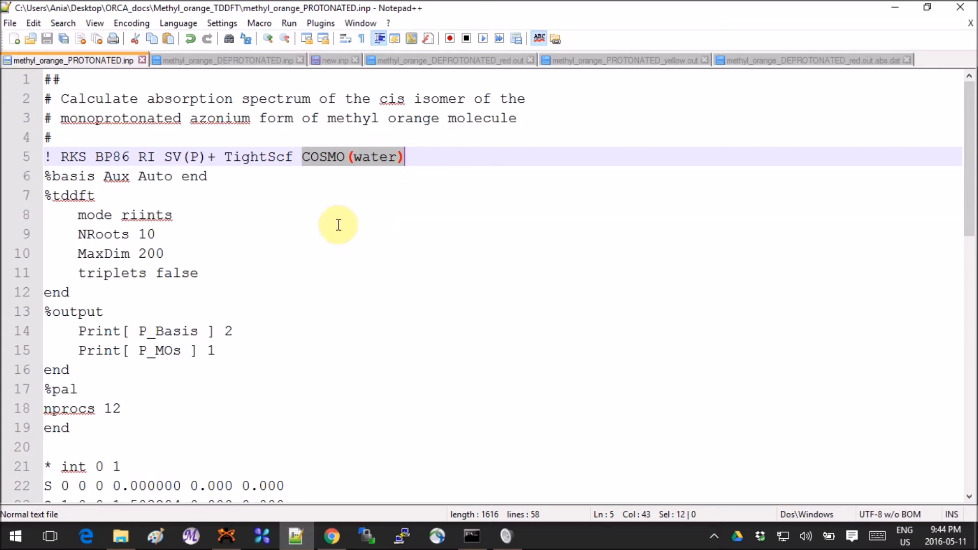
{"action": "mouse_move", "coordinate": [76, 196]}
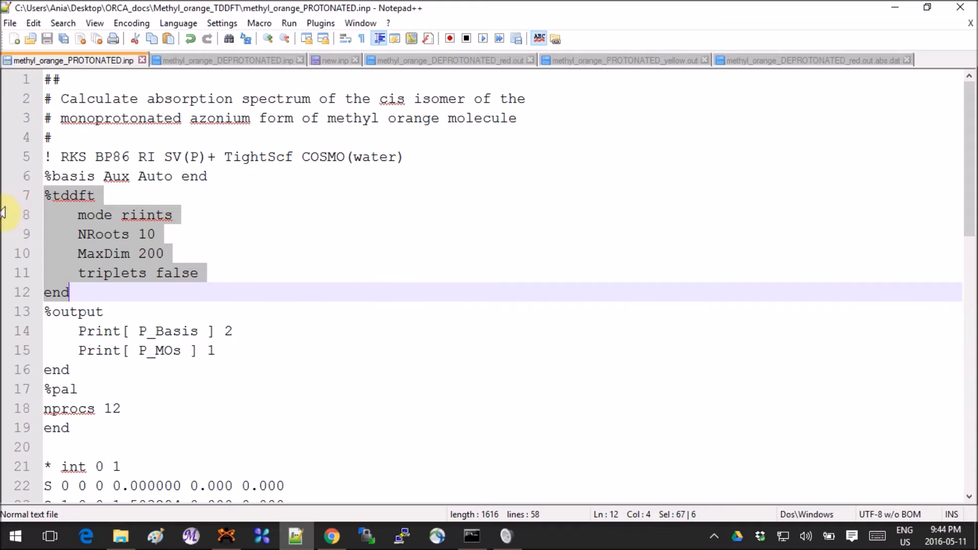
{"action": "mouse_move", "coordinate": [274, 279]}
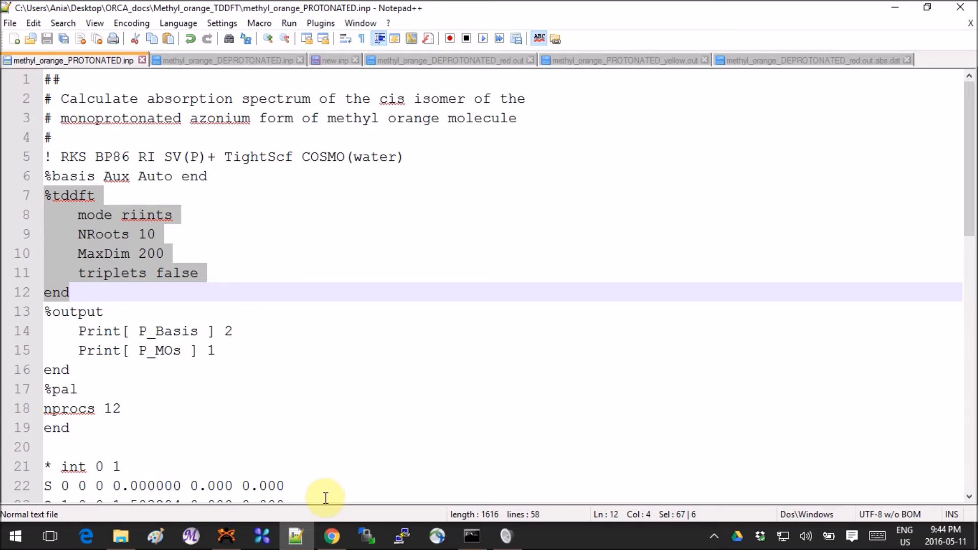
{"action": "left_click", "coordinate": [335, 537]}
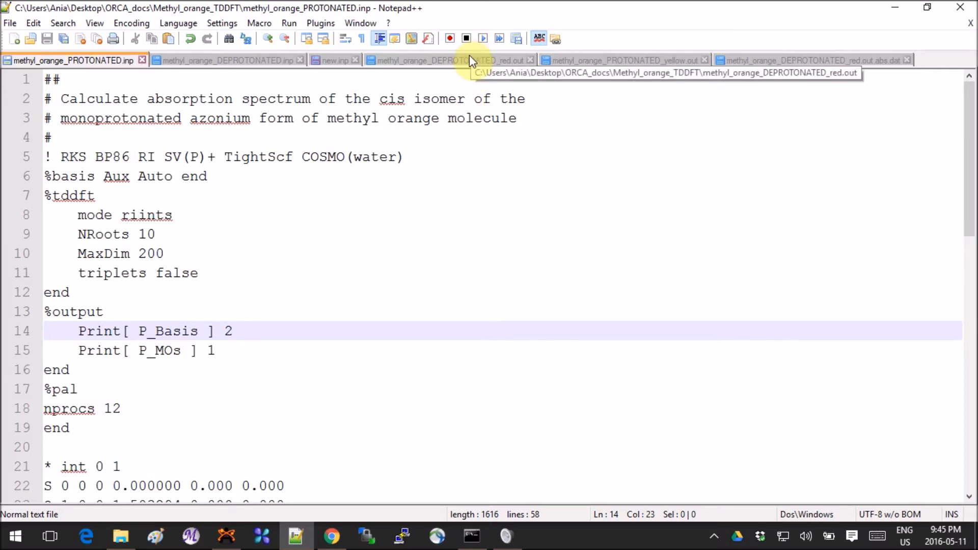
Browse the deprotonated red output's excited states and absorption spectrum
{"action": "left_click", "coordinate": [446, 60]}
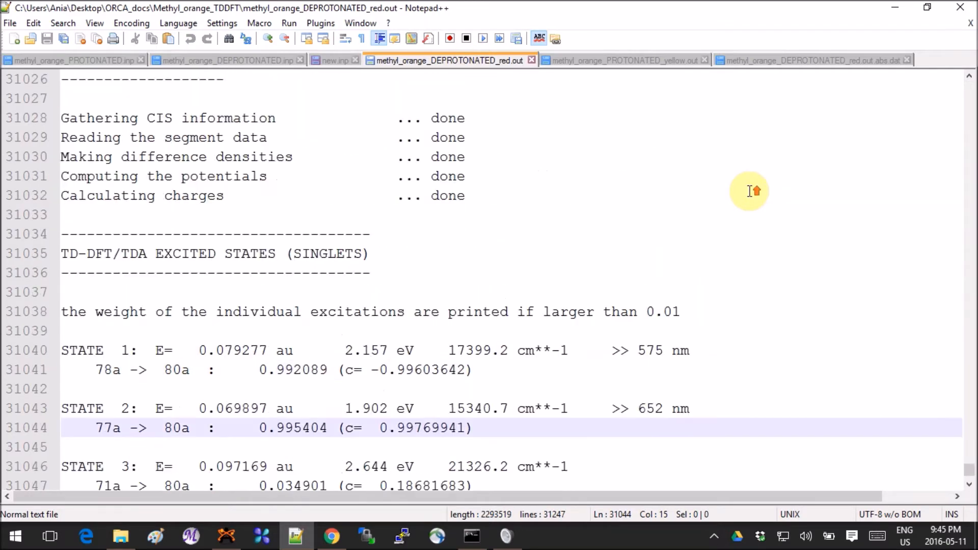
{"action": "scroll", "scroll_direction": "up", "scroll_amount": 3}
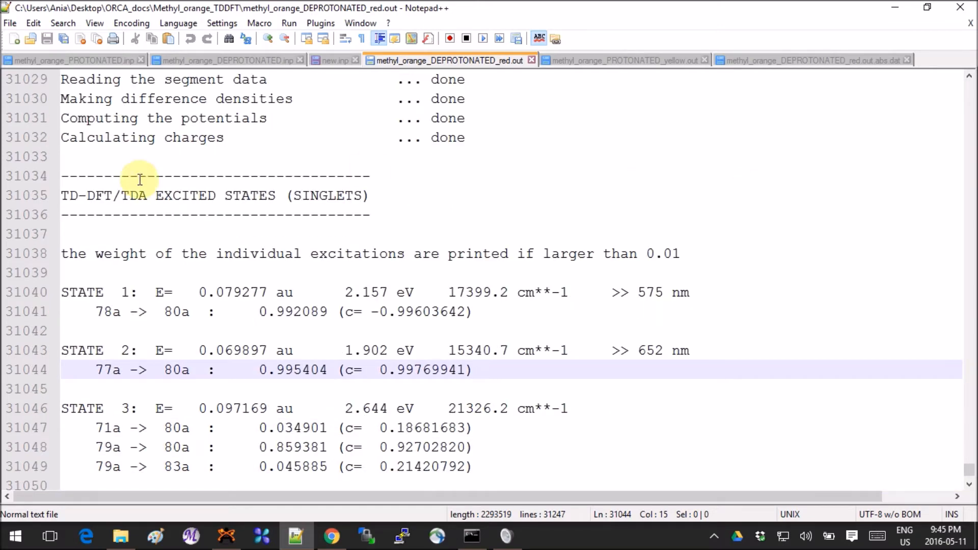
{"action": "scroll", "scroll_direction": "down", "scroll_amount": 3}
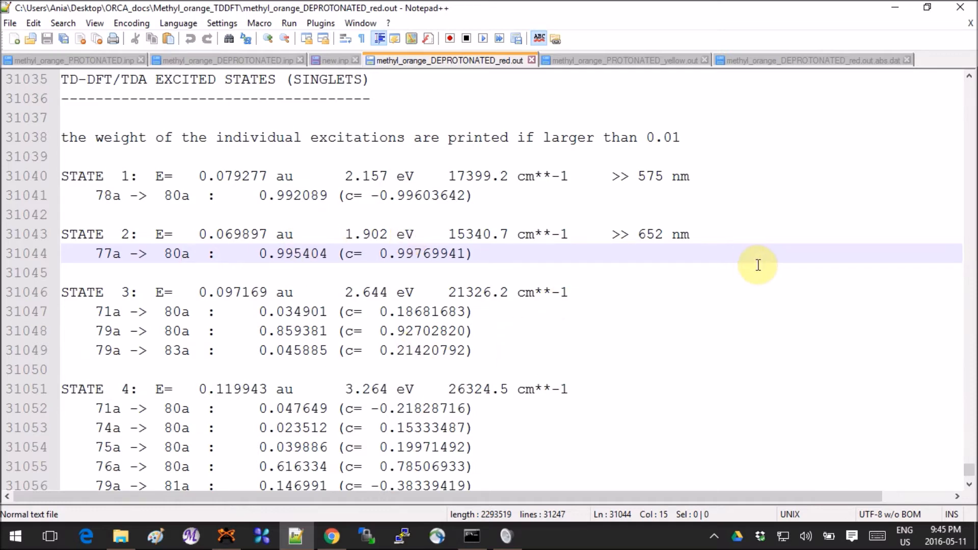
{"action": "scroll", "scroll_direction": "down", "scroll_amount": 3}
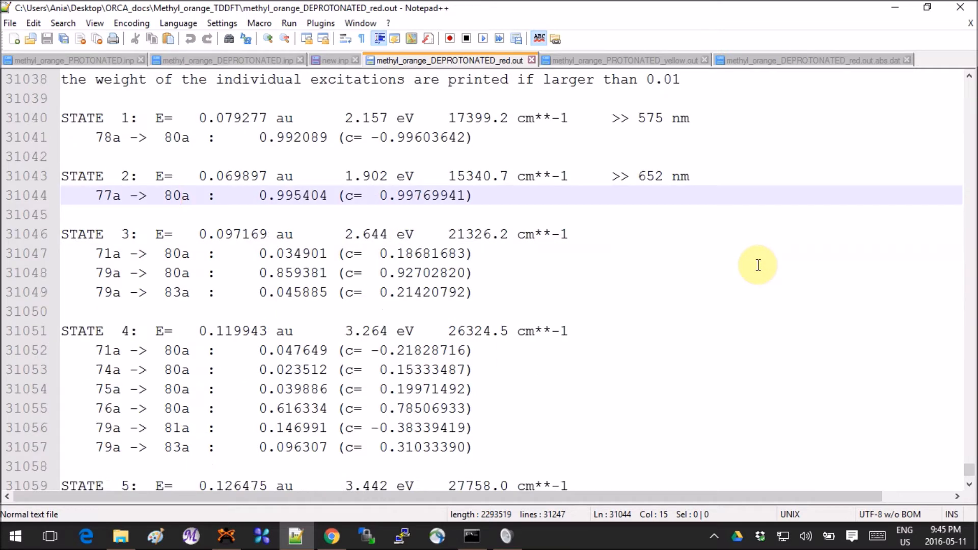
{"action": "mouse_move", "coordinate": [536, 260]}
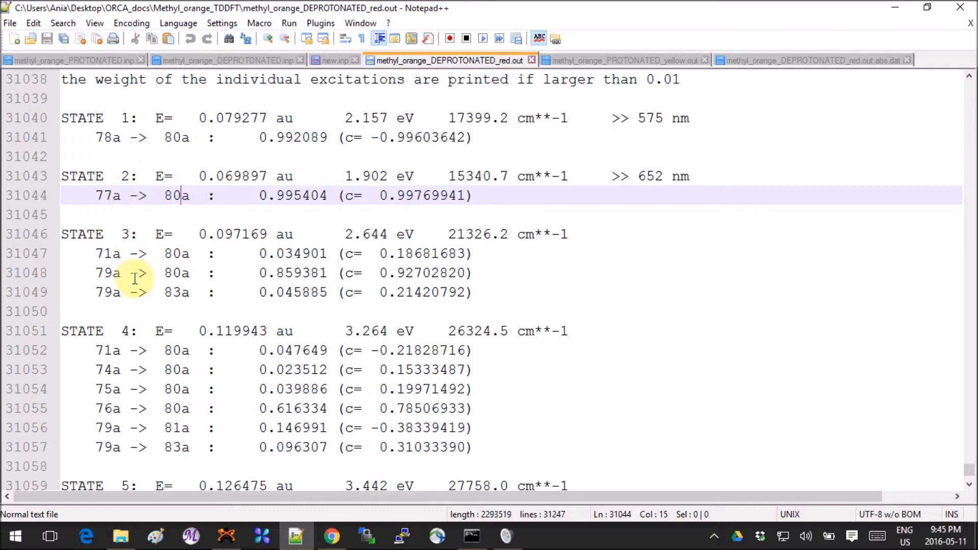
{"action": "scroll", "scroll_direction": "down", "scroll_amount": 3}
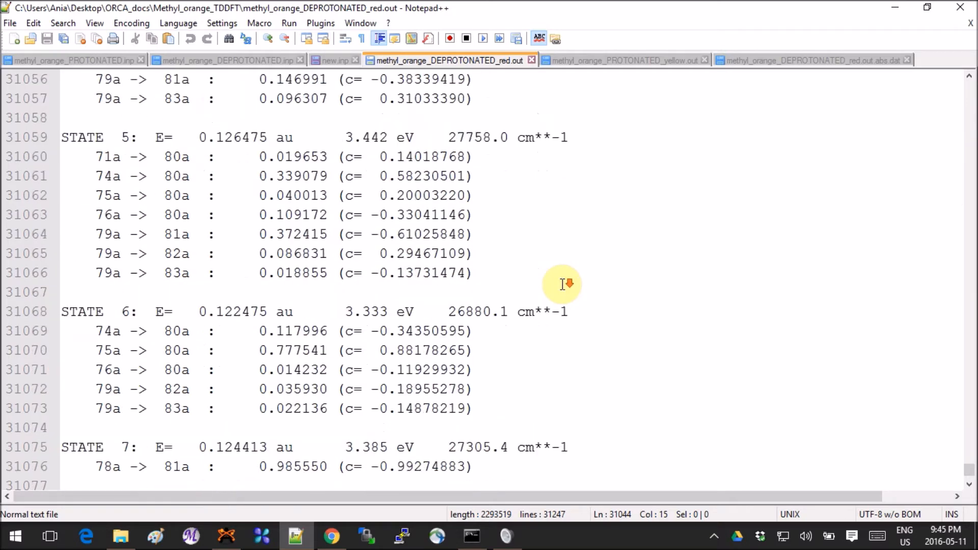
{"action": "scroll", "scroll_direction": "down", "scroll_amount": 3}
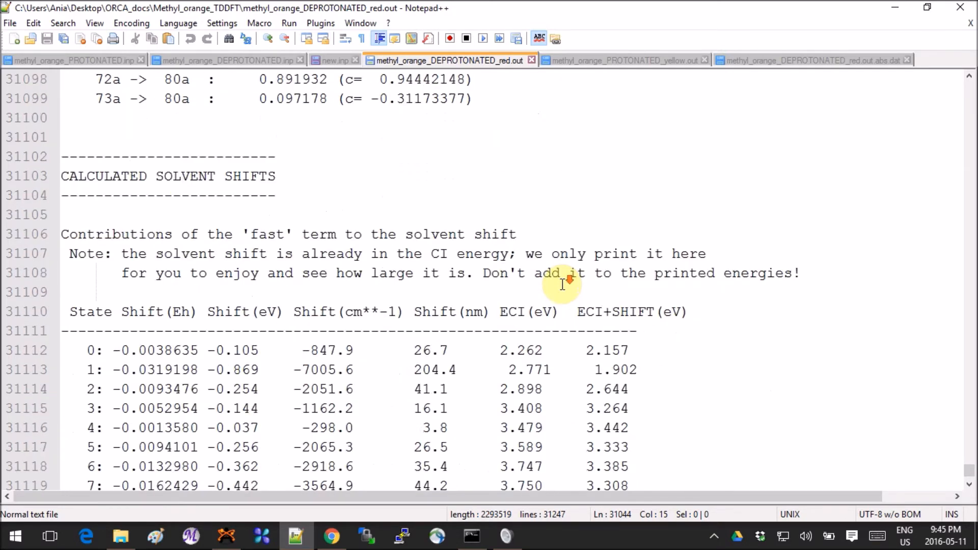
{"action": "scroll", "scroll_direction": "down", "scroll_amount": 3}
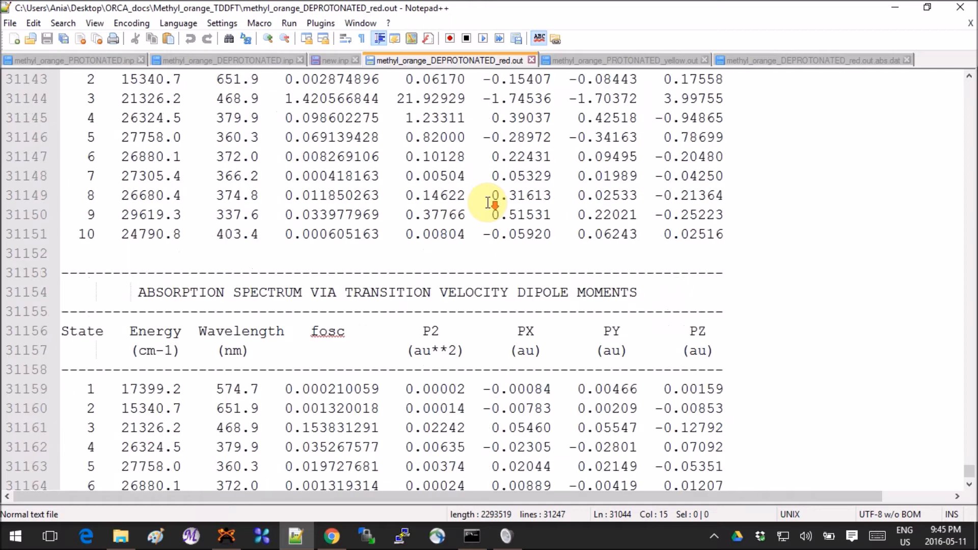
{"action": "scroll", "scroll_direction": "up", "scroll_amount": 3}
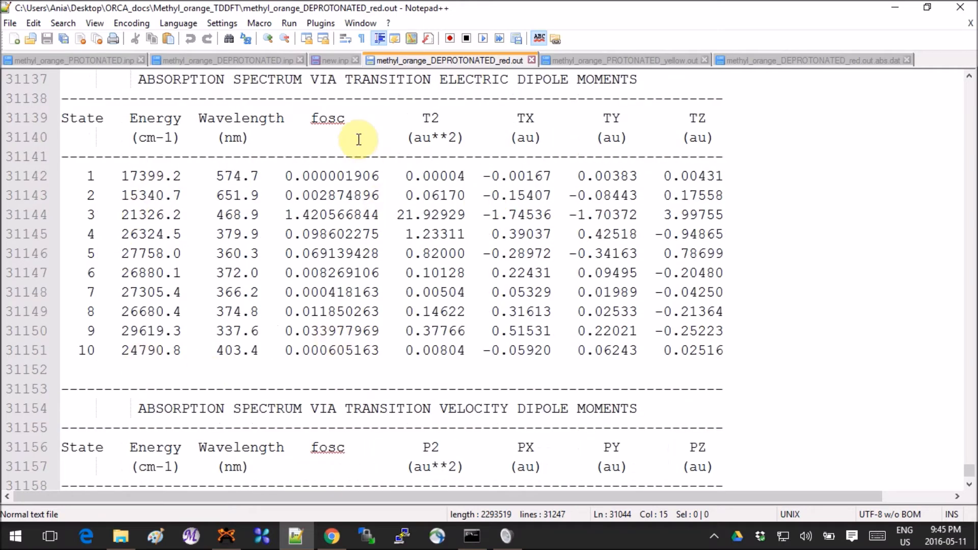
{"action": "mouse_move", "coordinate": [238, 175]}
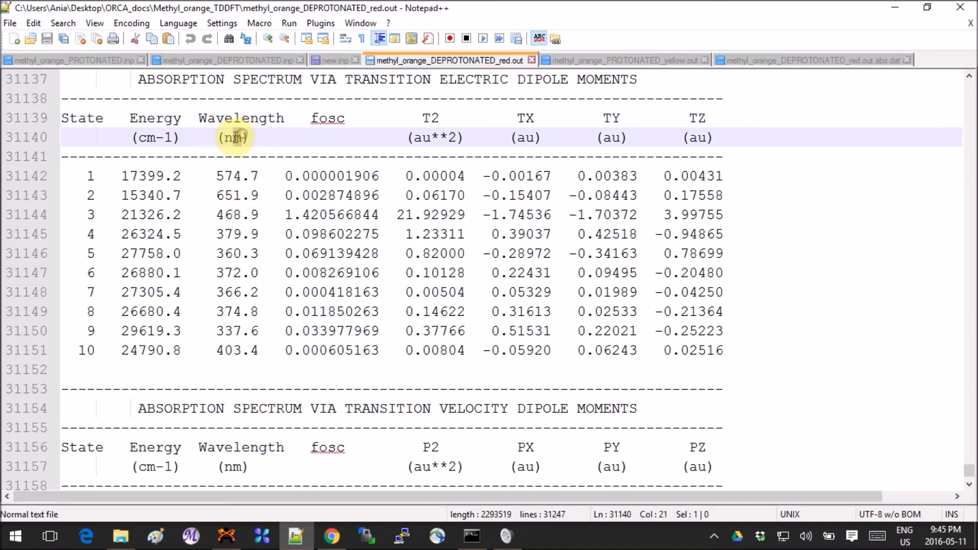
Highlight the nm wavelength unit and bring up the PROTONATED_yellow.out file
{"action": "double_click", "coordinate": [233, 137]}
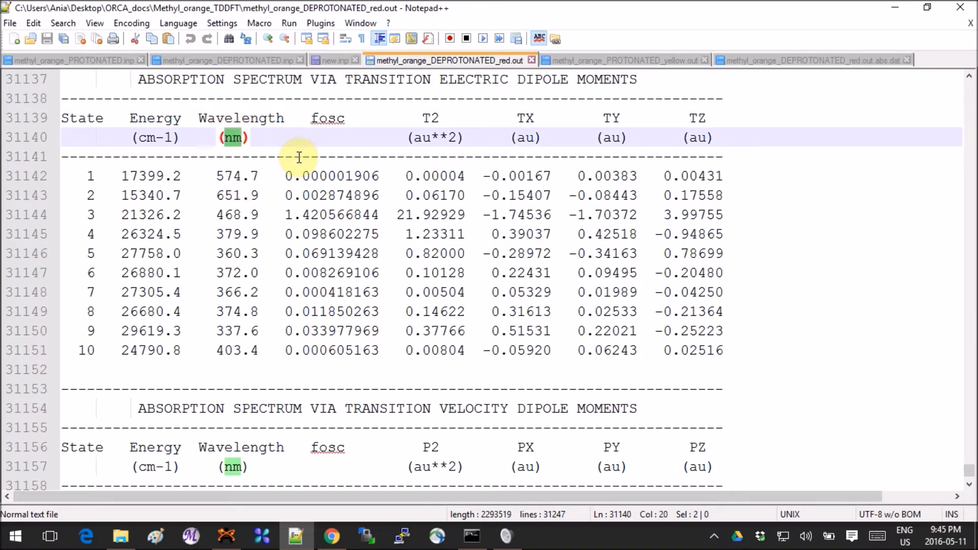
{"action": "mouse_move", "coordinate": [757, 419]}
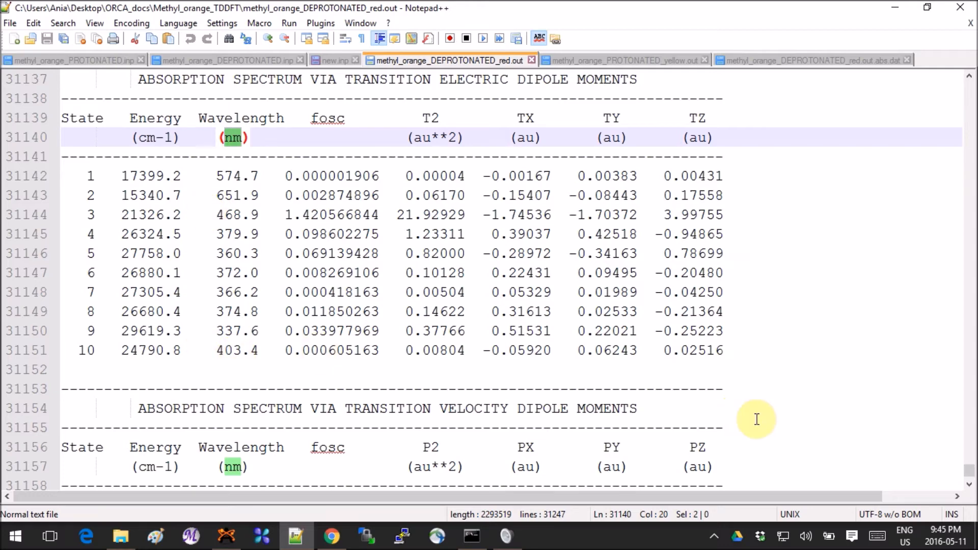
{"action": "scroll", "scroll_direction": "down", "scroll_amount": 3}
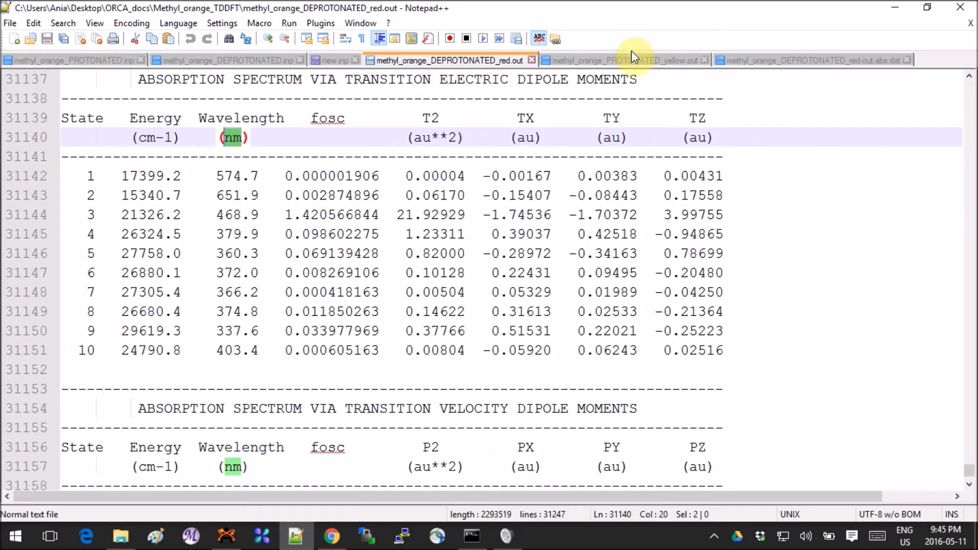
{"action": "mouse_move", "coordinate": [631, 56]}
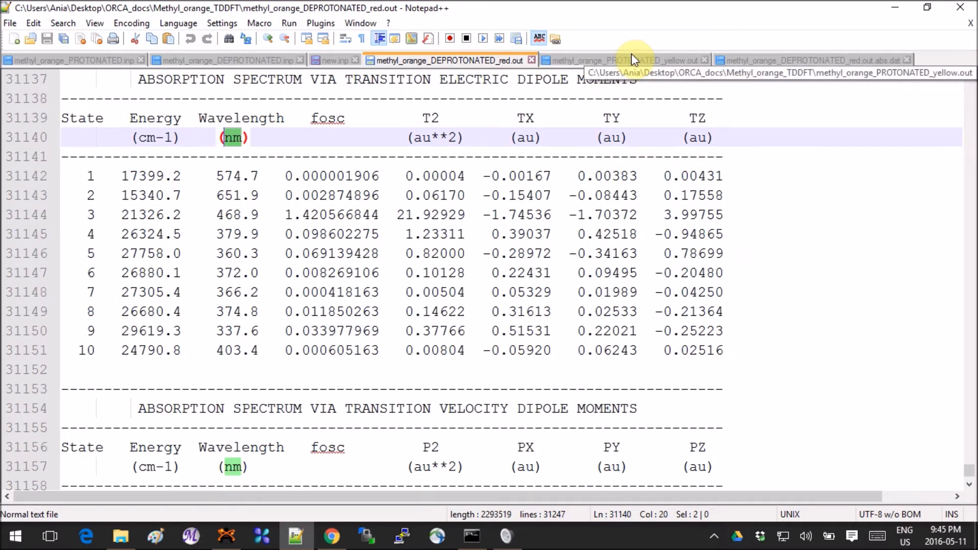
{"action": "left_click", "coordinate": [623, 59]}
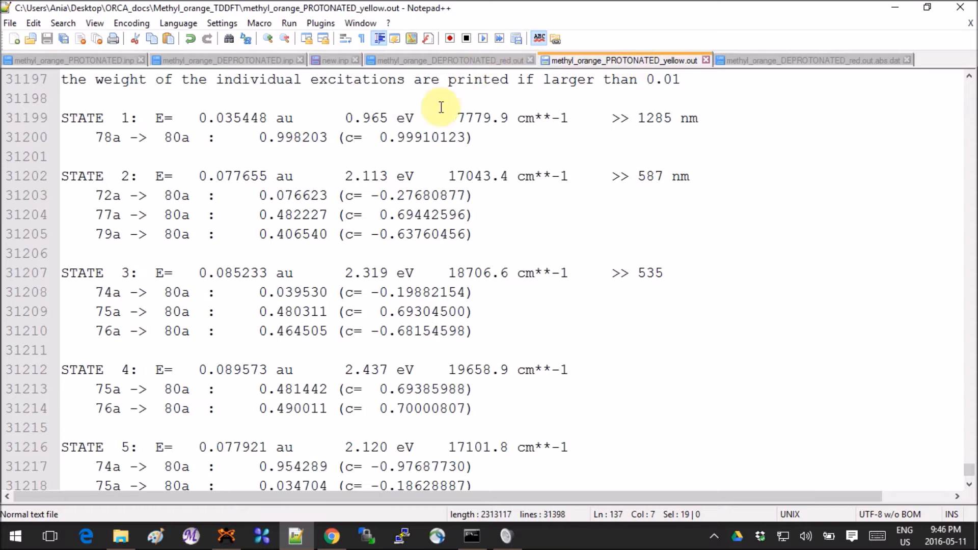
{"action": "mouse_move", "coordinate": [367, 311]}
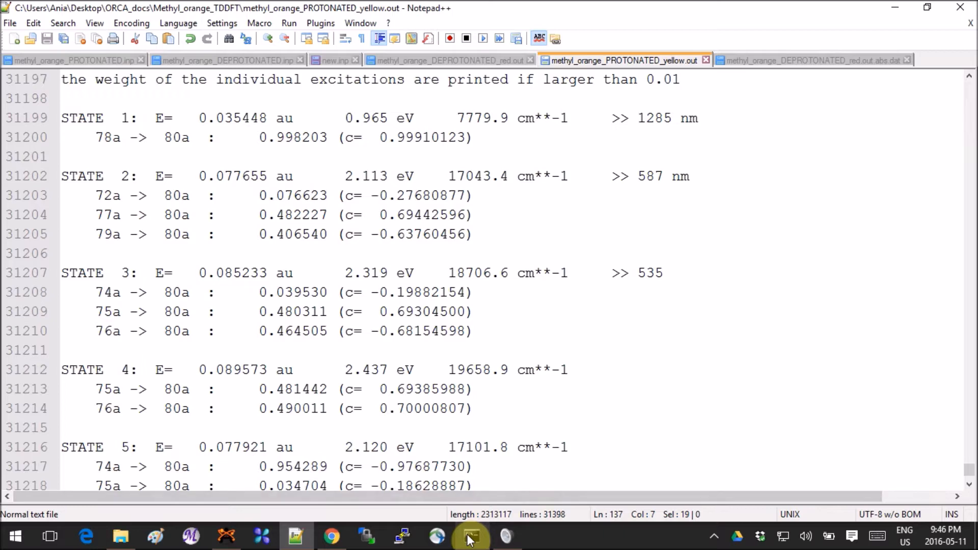
Point the orca_mapspc command at methyl_orange_DEPROTONATED_red.out with the abs spectrum type
{"action": "left_click", "coordinate": [468, 536]}
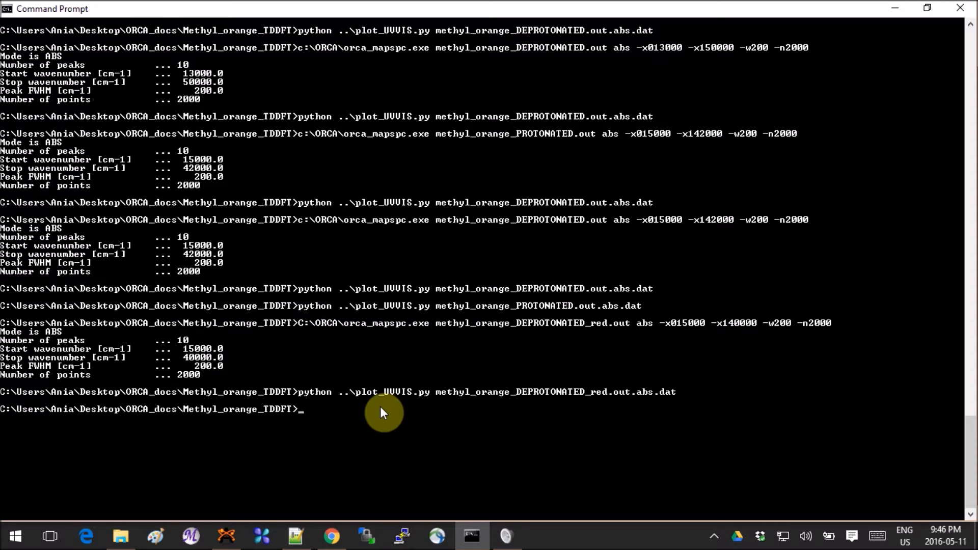
{"action": "mouse_move", "coordinate": [574, 452]}
{"action": "type", "text": "C:\\ORCA\\orca_mapspc.exe m"}
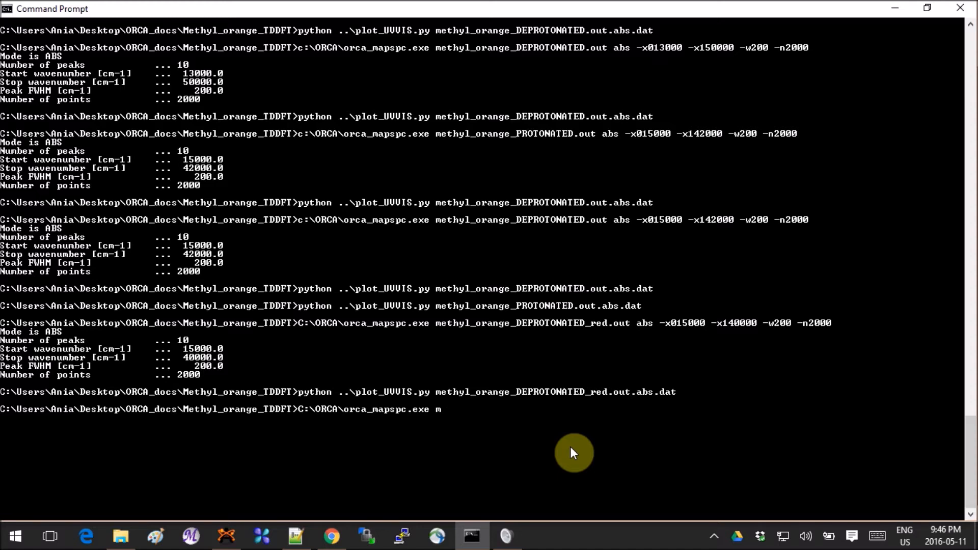
{"action": "key", "text": "Backspace"}
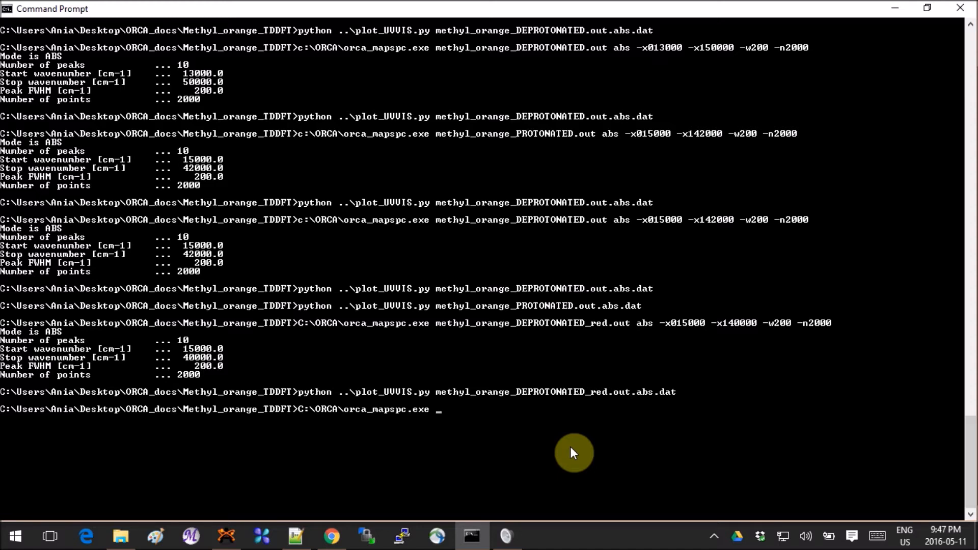
{"action": "type", "text": "methyl_orange_DEPROTONATED"}
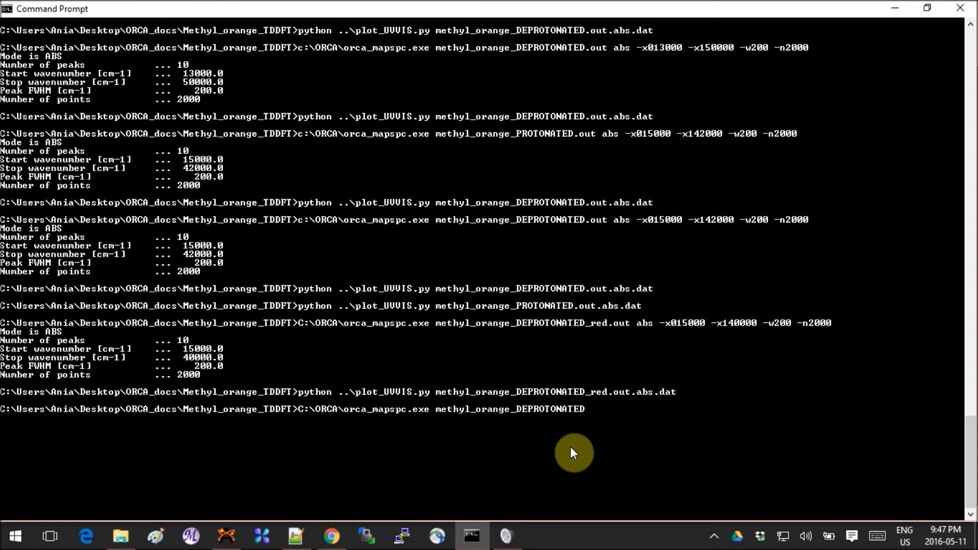
{"action": "type", "text": "_red.out"}
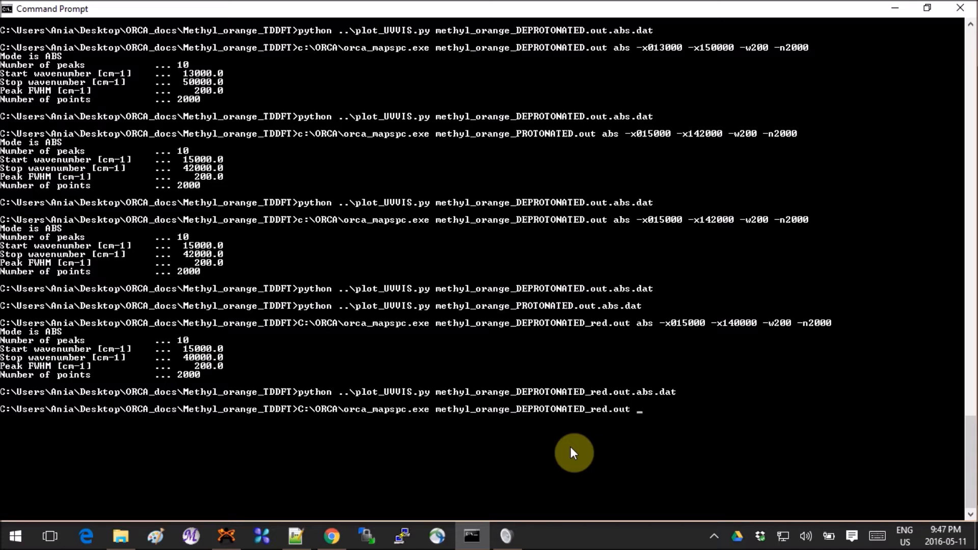
{"action": "type", "text": "a"}
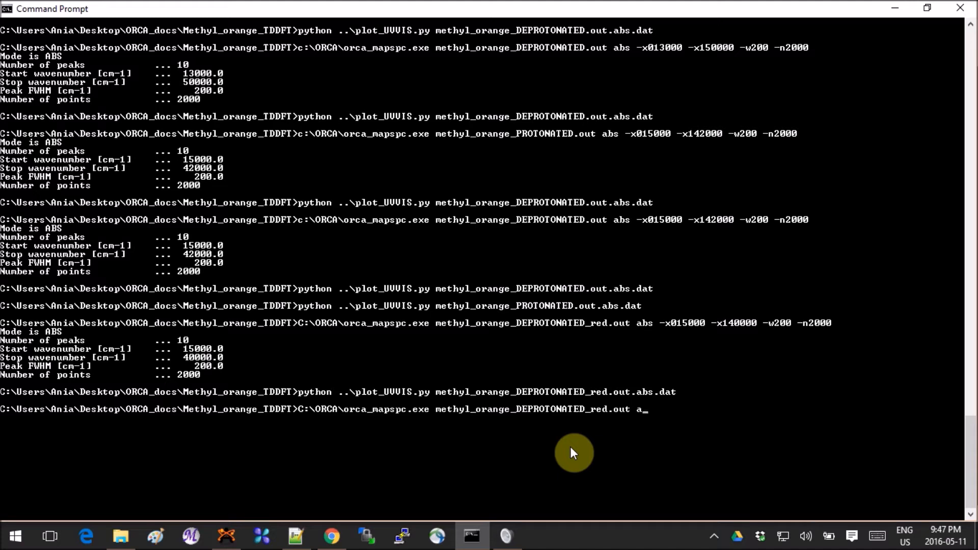
{"action": "type", "text": "bs"}
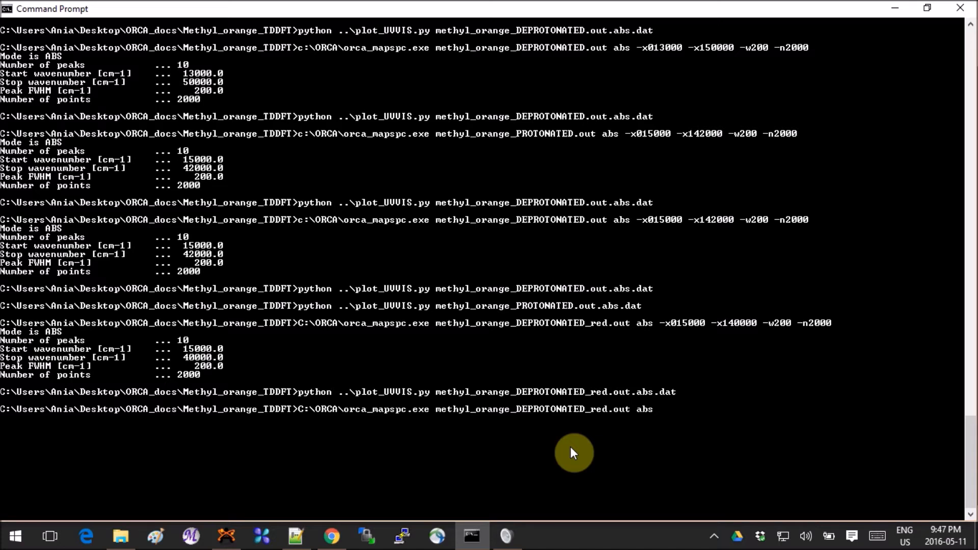
Add range options -x015000 -x140000, width -w200 and -n2000 points
{"action": "type", "text": "-x0"}
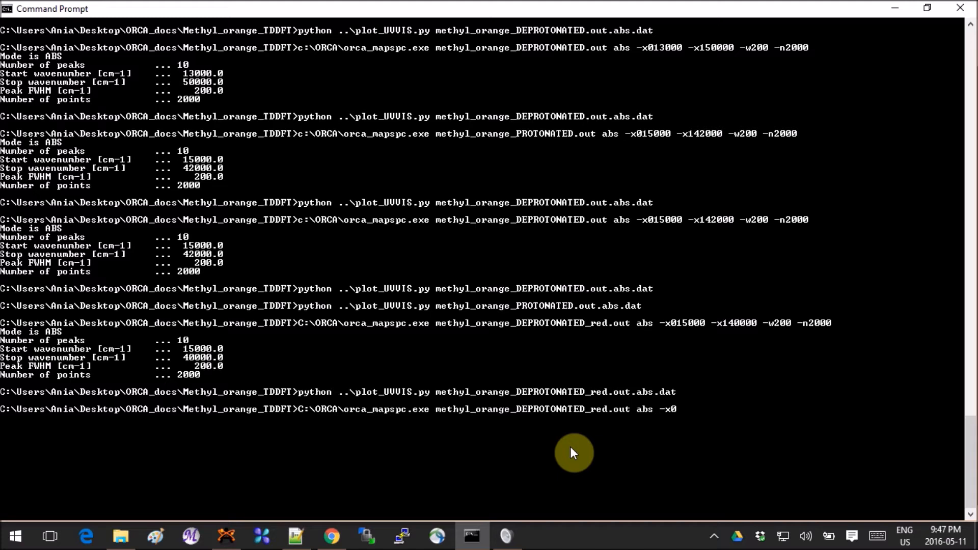
{"action": "type", "text": "150"}
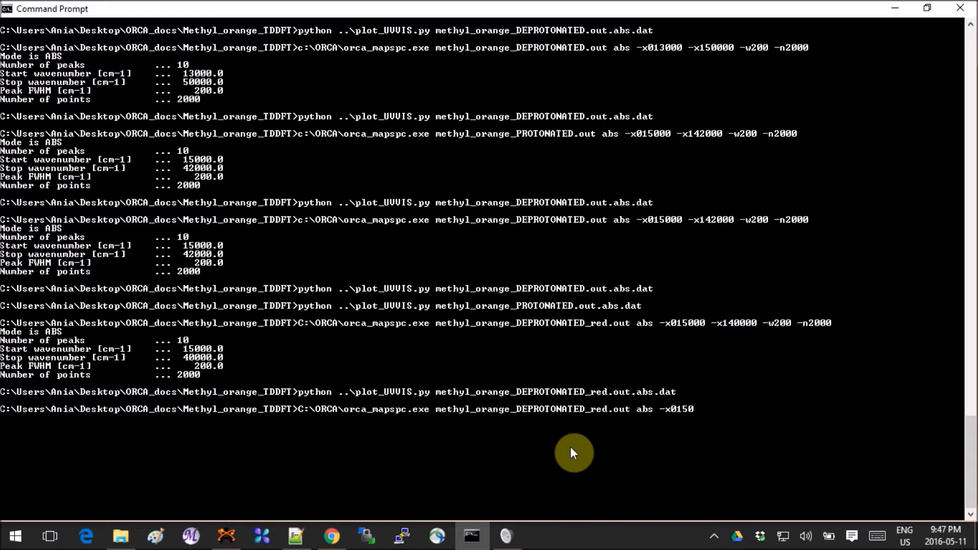
{"action": "type", "text": "000"}
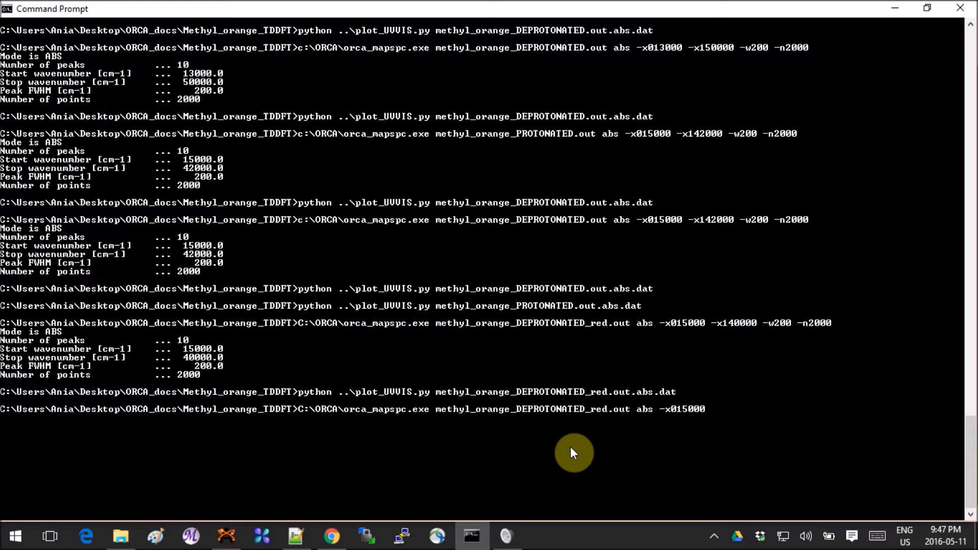
{"action": "type", "text": "-x1"}
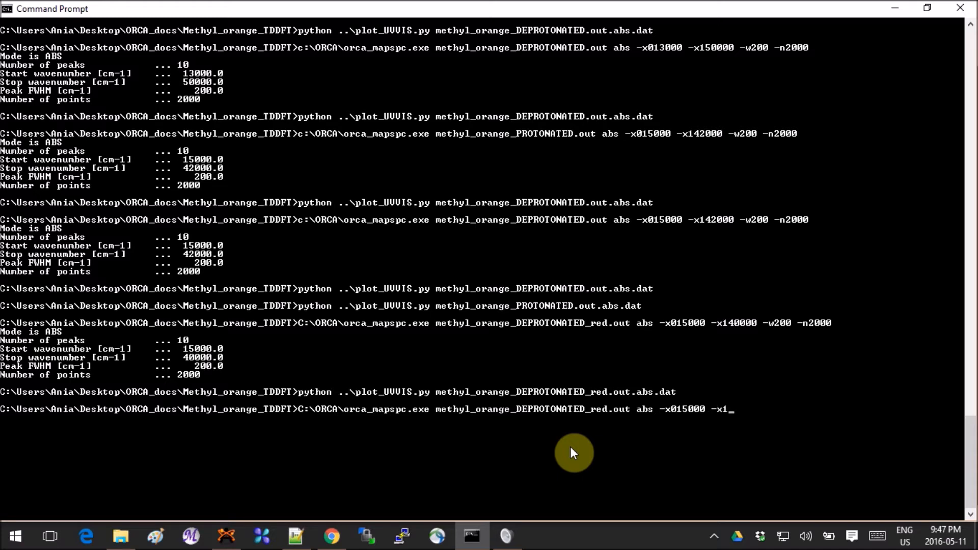
{"action": "type", "text": "4"}
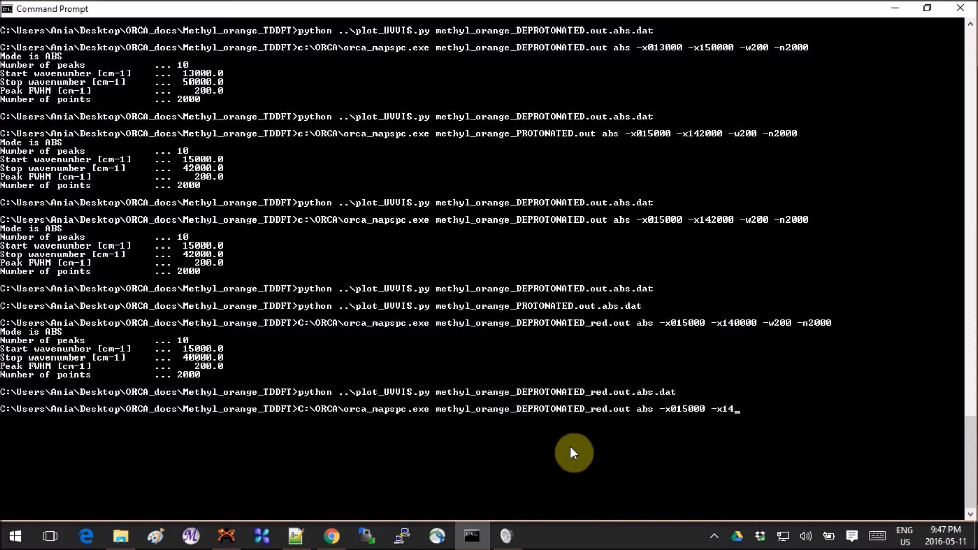
{"action": "type", "text": "0000"}
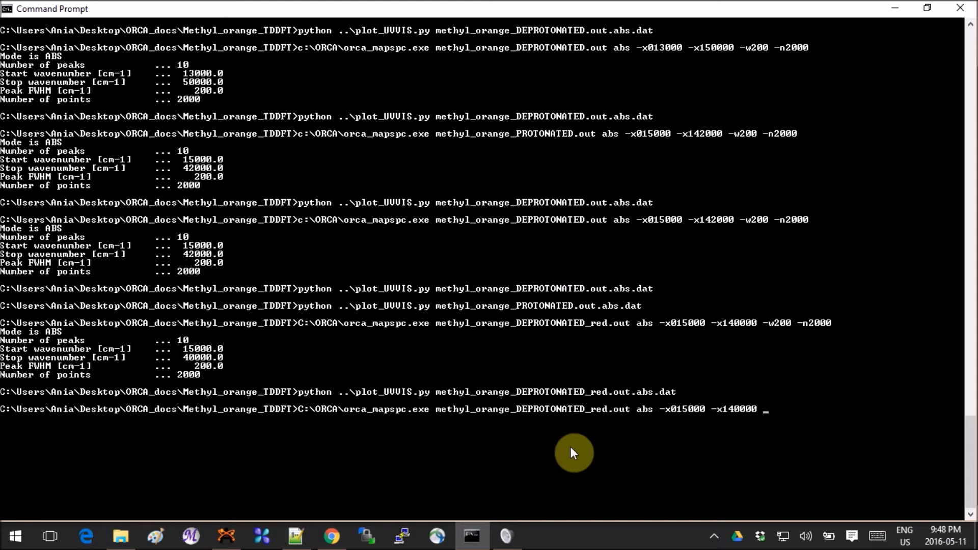
{"action": "type", "text": "-w"}
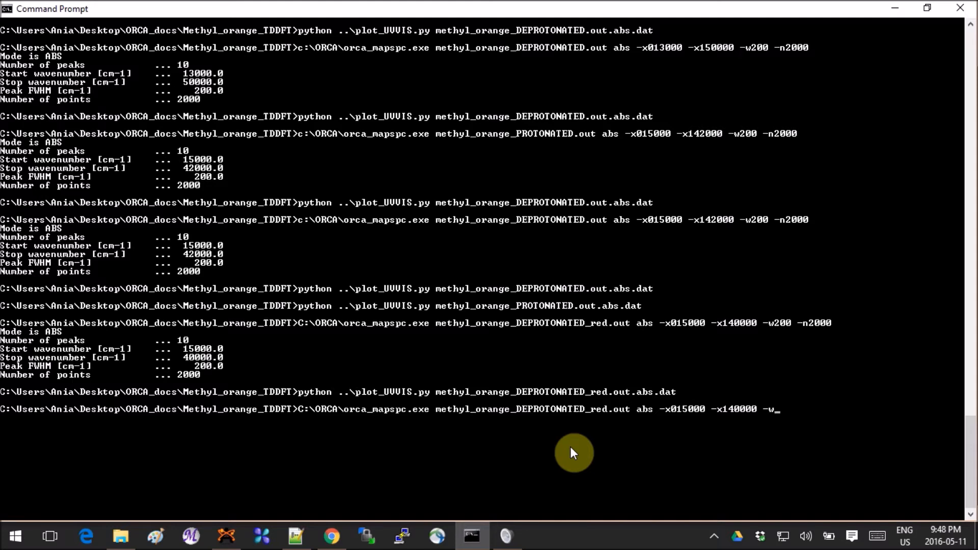
{"action": "type", "text": "00"}
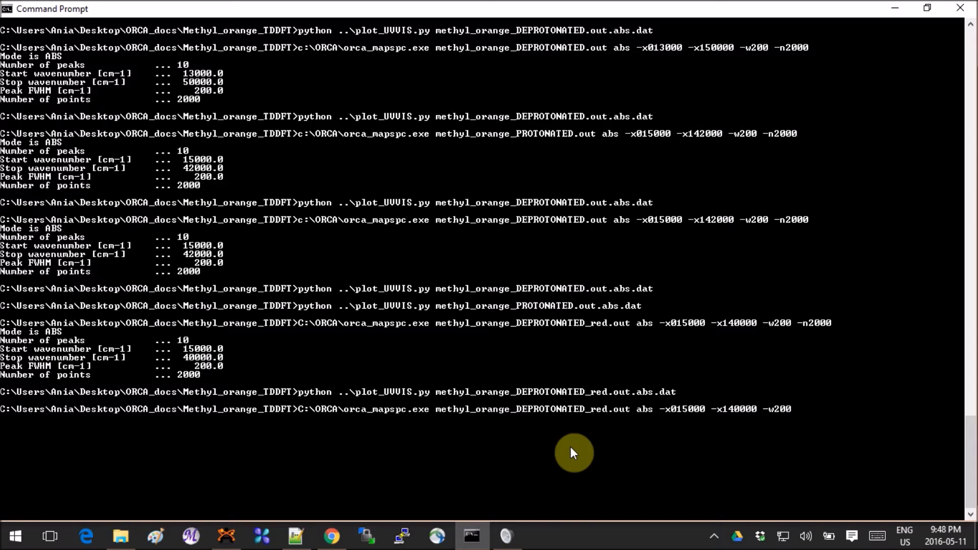
{"action": "type", "text": "-n"}
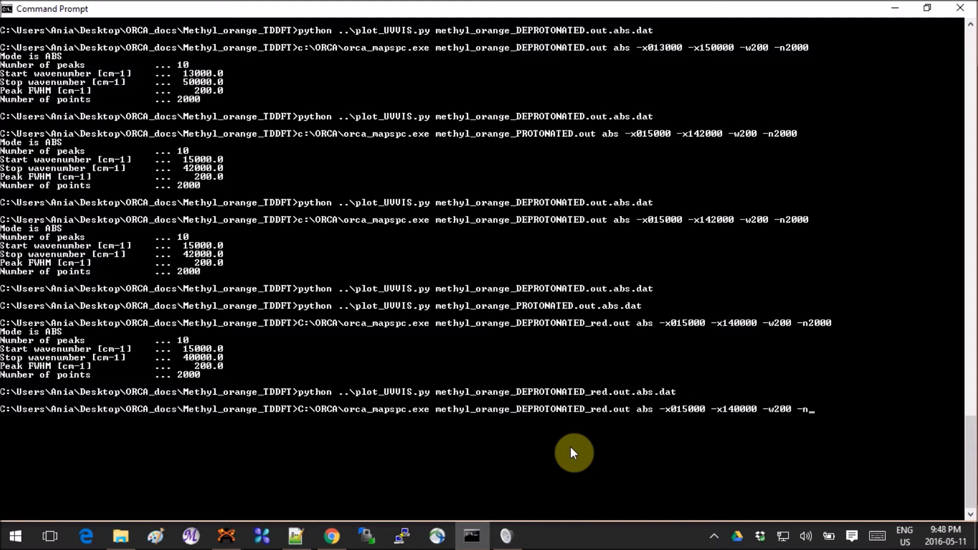
{"action": "type", "text": "2000"}
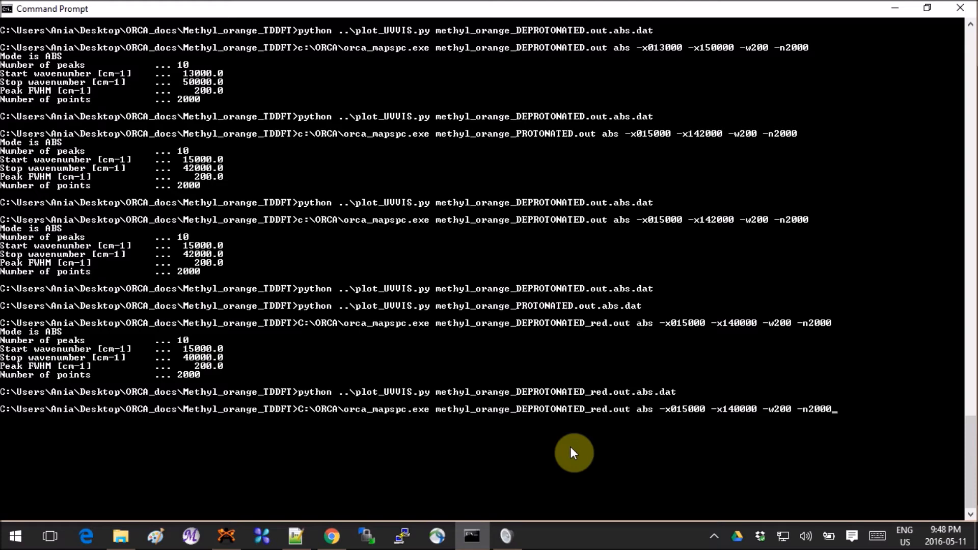
{"action": "mouse_move", "coordinate": [563, 454]}
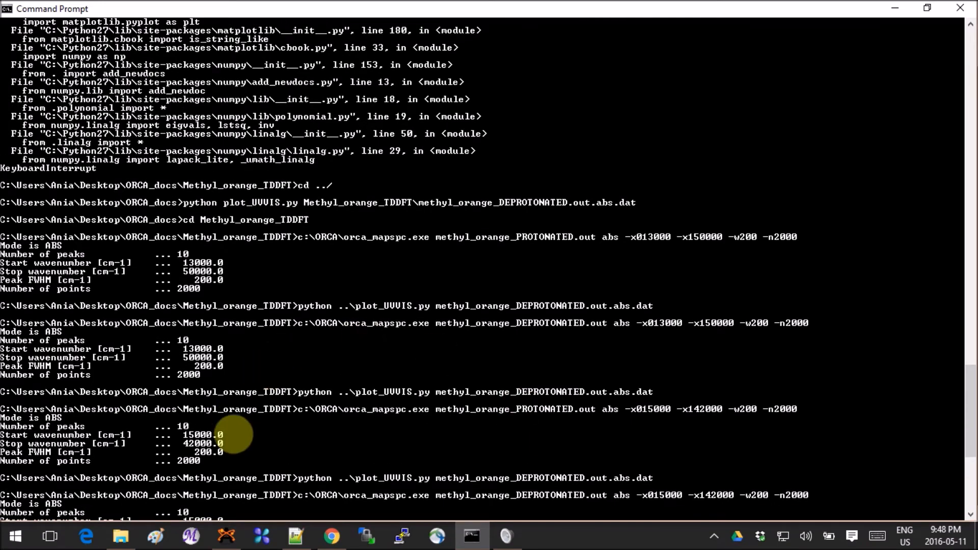
{"action": "scroll", "scroll_direction": "down", "scroll_amount": 3}
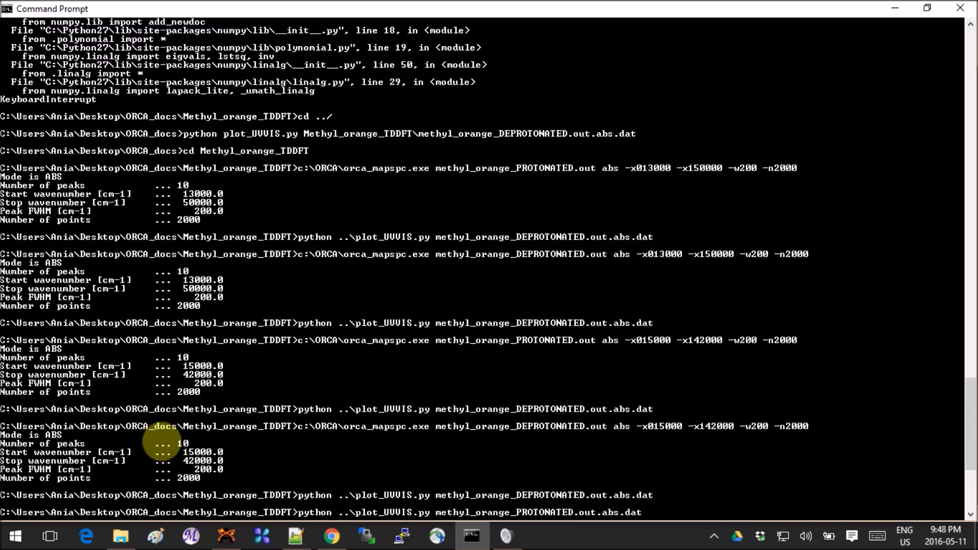
{"action": "left_click", "coordinate": [121, 536]}
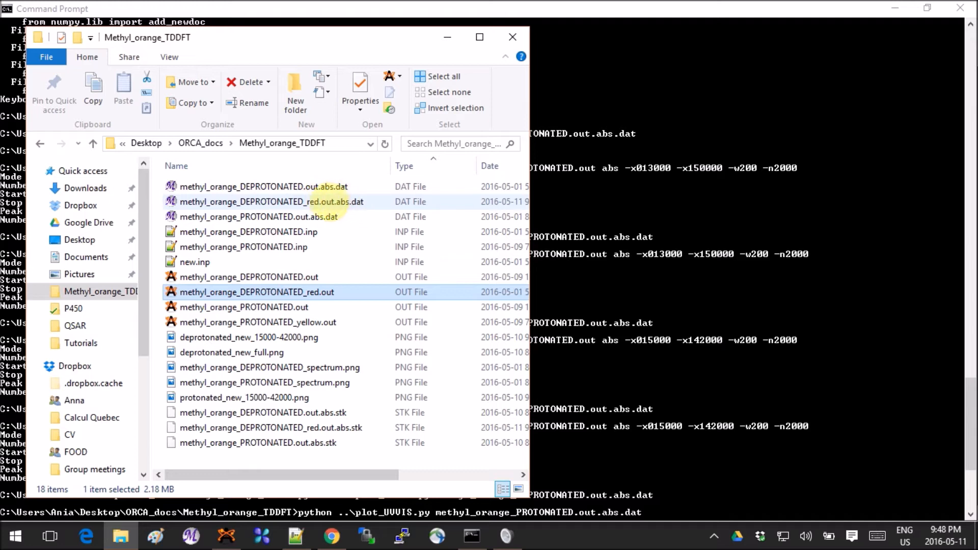
{"action": "mouse_move", "coordinate": [355, 199]}
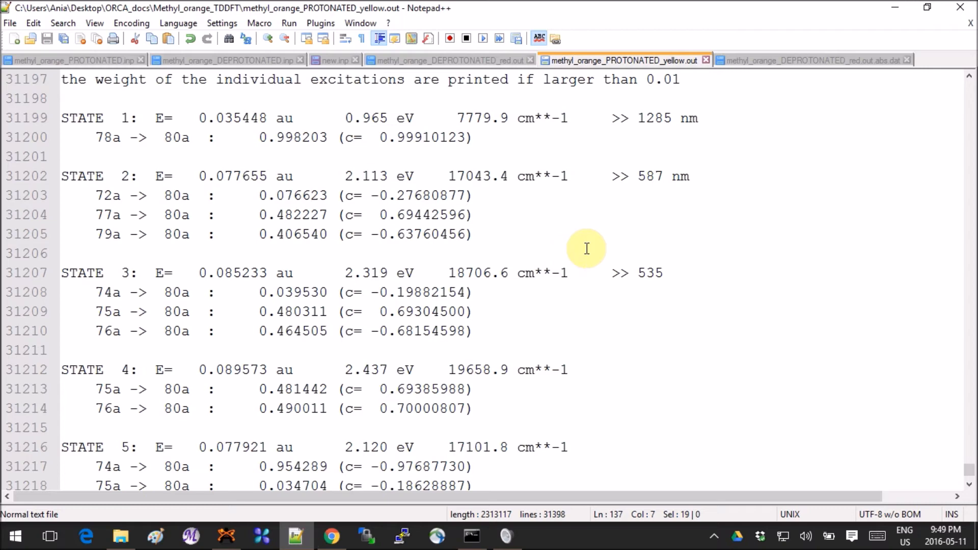
Open the methyl_orange_DEPROTONATED_red.out.abs.dat tab and scroll its wavenumber and intensity columns
{"action": "left_click", "coordinate": [793, 60]}
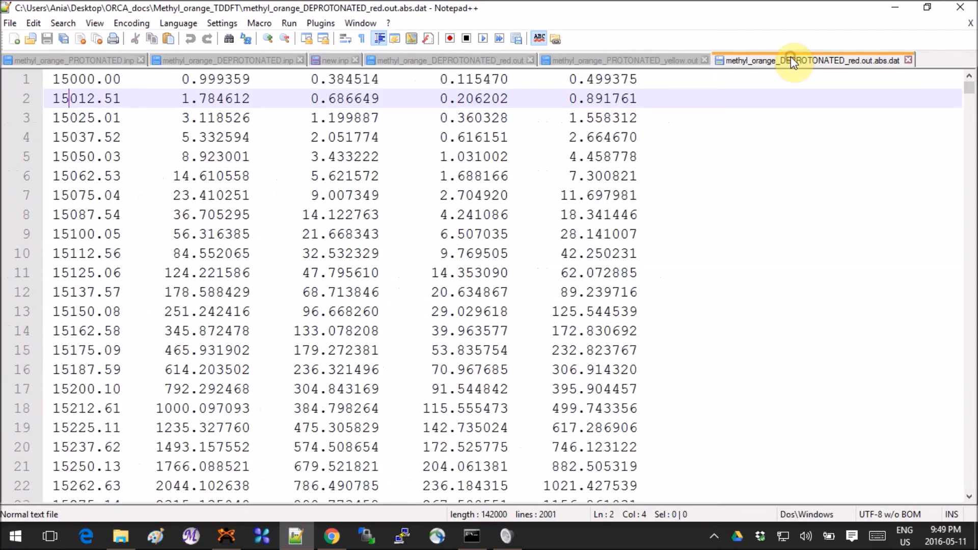
{"action": "mouse_move", "coordinate": [161, 129]}
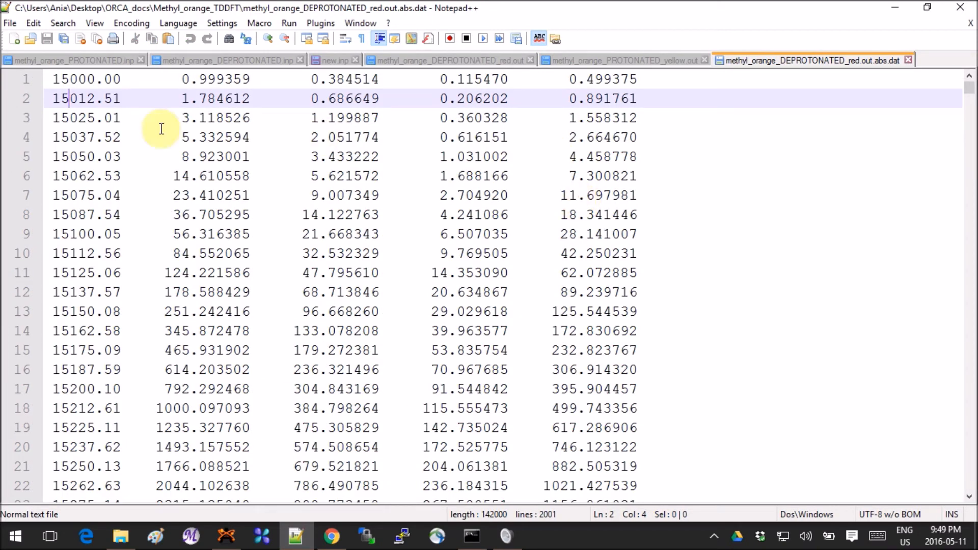
{"action": "scroll", "scroll_direction": "down", "scroll_amount": 3}
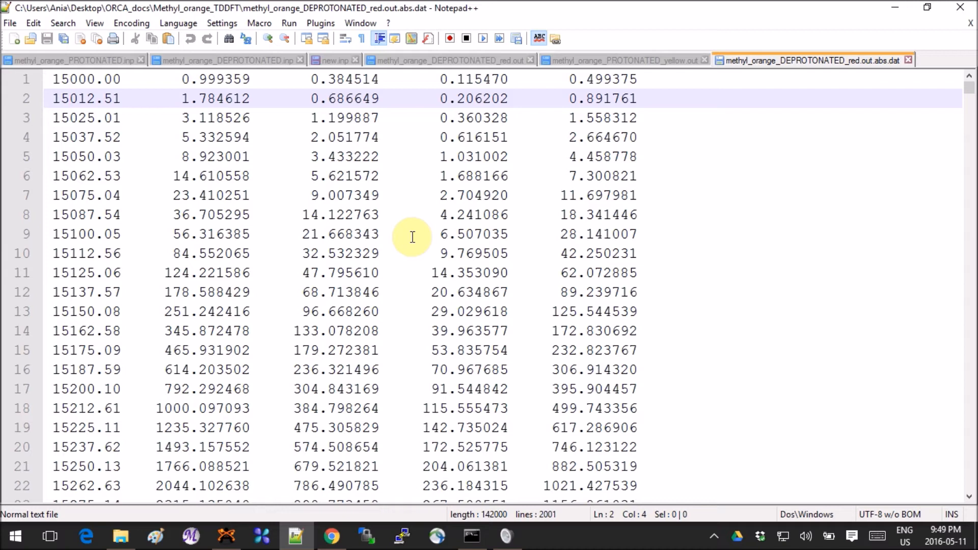
{"action": "mouse_move", "coordinate": [267, 398]}
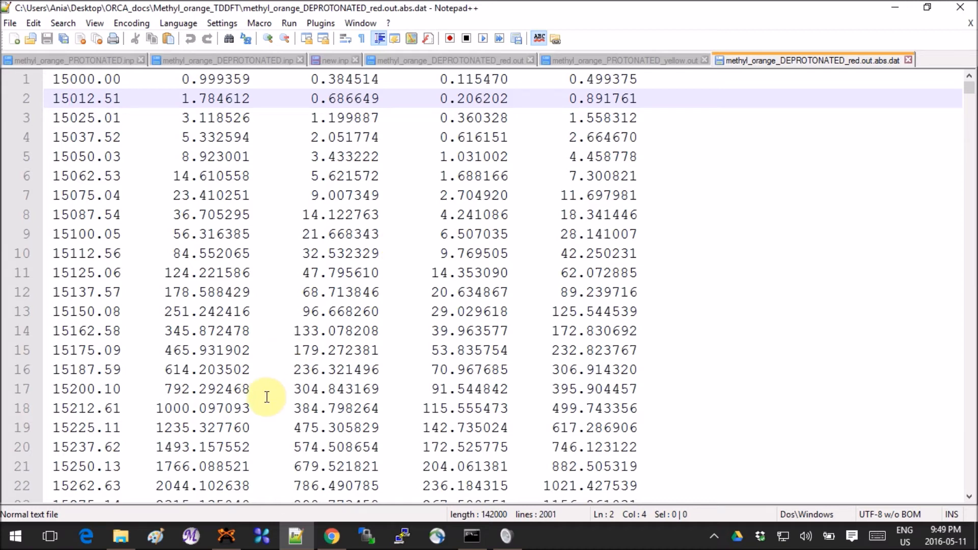
{"action": "mouse_move", "coordinate": [390, 265]}
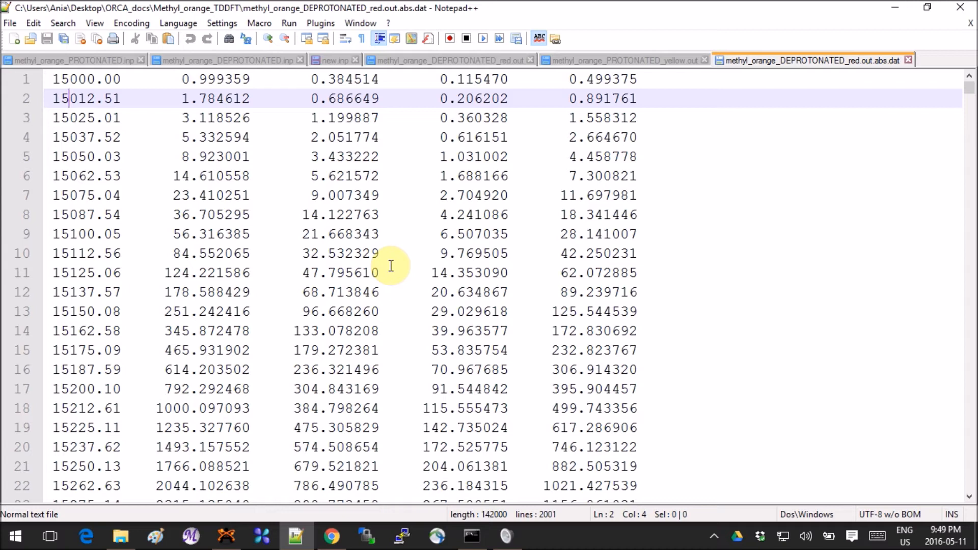
{"action": "mouse_move", "coordinate": [380, 243]}
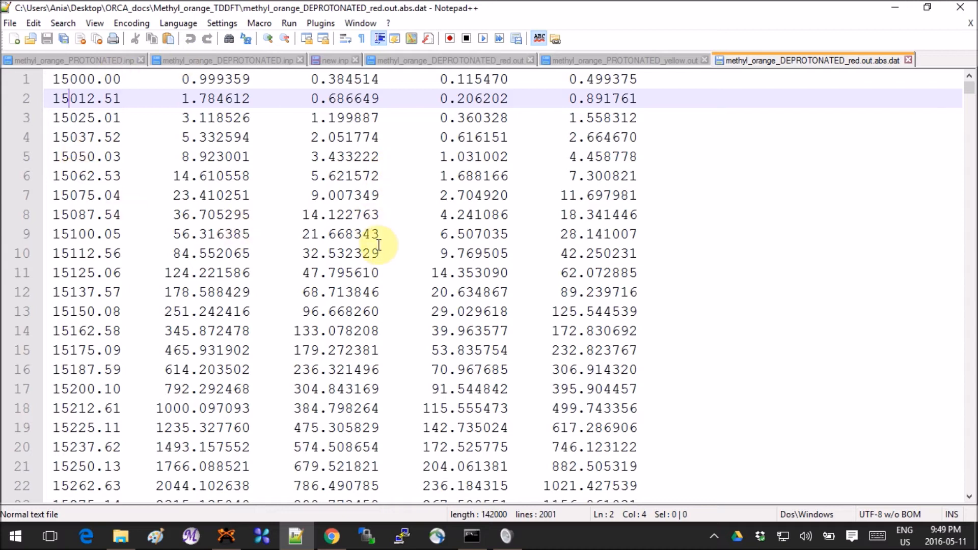
{"action": "mouse_move", "coordinate": [381, 249]}
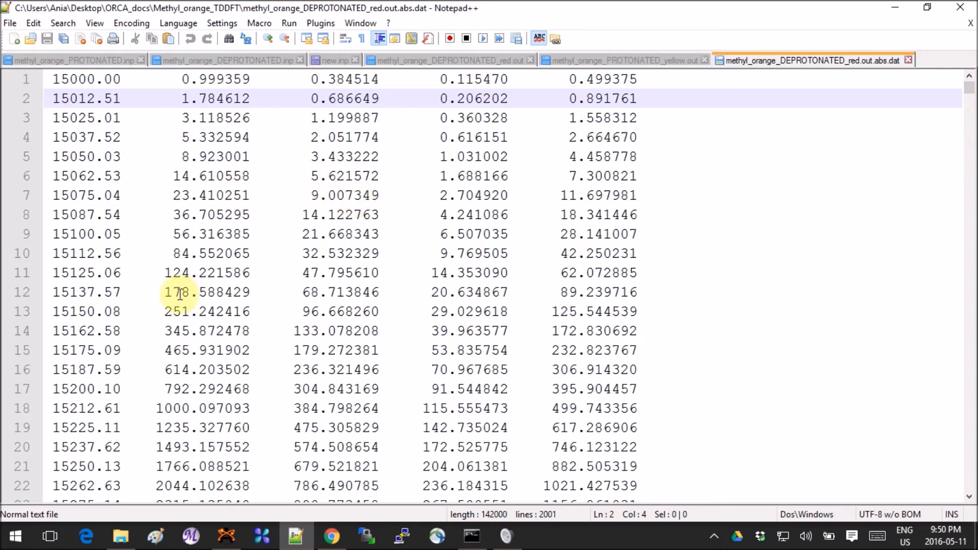
{"action": "mouse_move", "coordinate": [236, 215]}
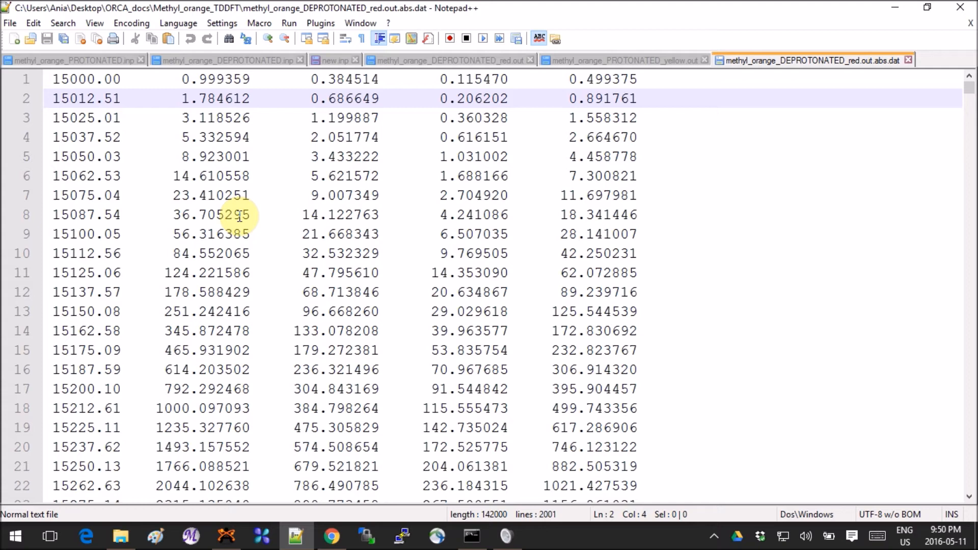
{"action": "mouse_move", "coordinate": [130, 128]}
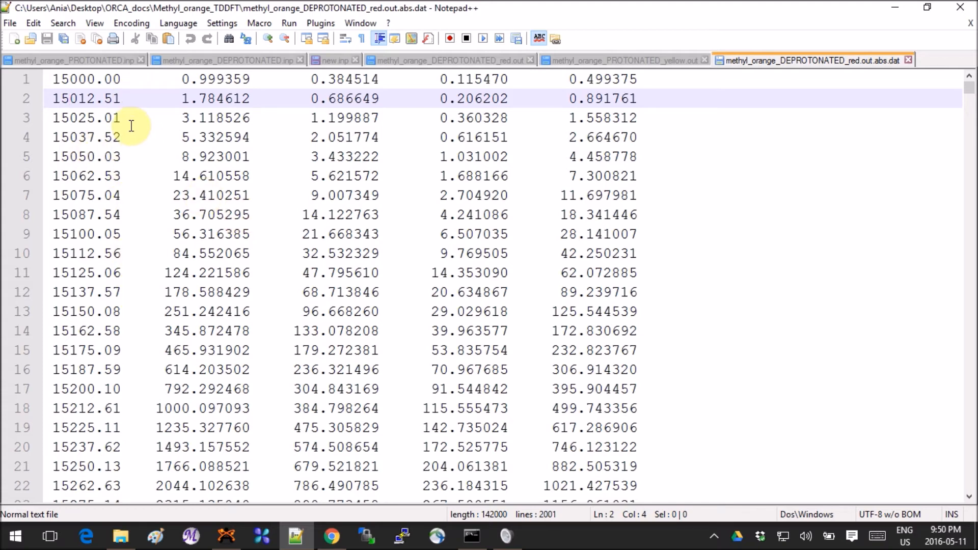
{"action": "mouse_move", "coordinate": [730, 251]}
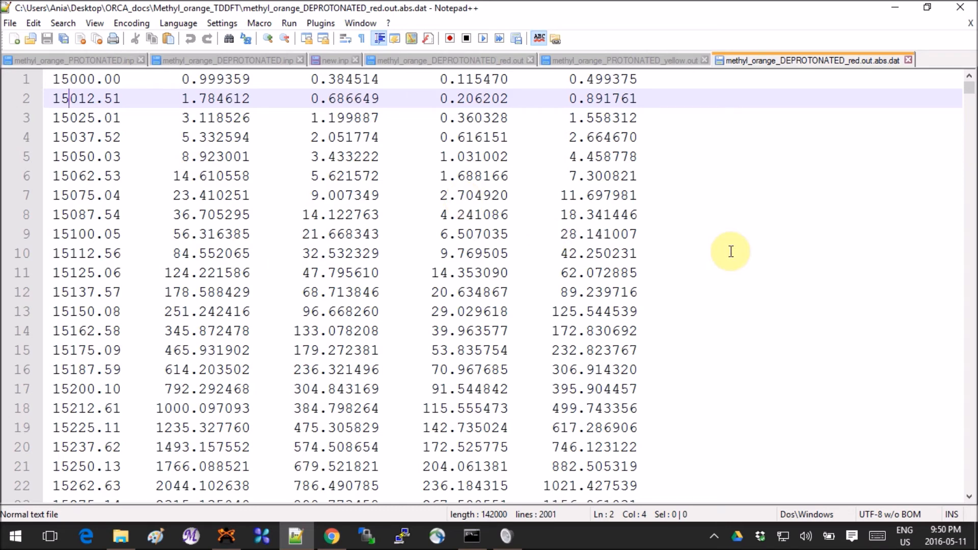
{"action": "mouse_move", "coordinate": [339, 543]}
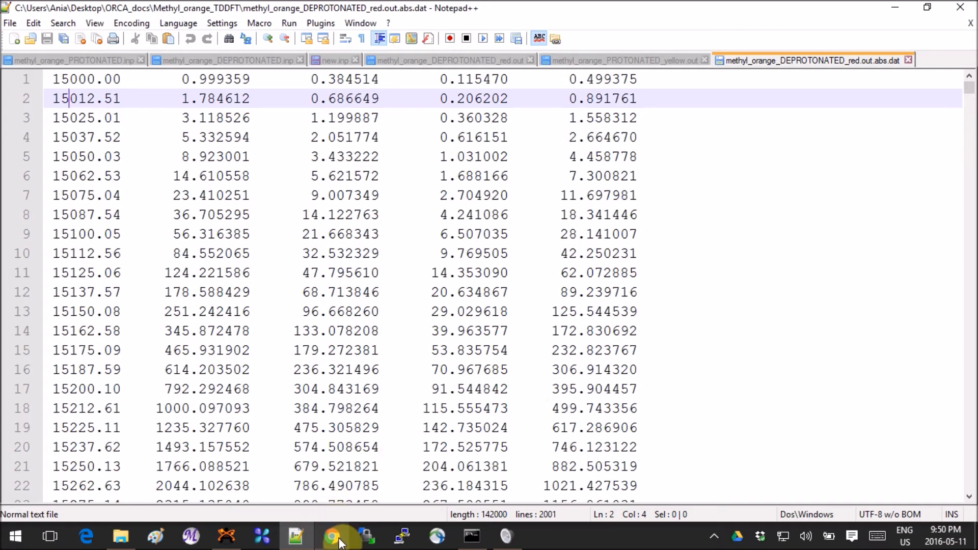
Bring up Chrome and switch to the GitHub Usefuls_Scripts repository tab
{"action": "left_click", "coordinate": [344, 537]}
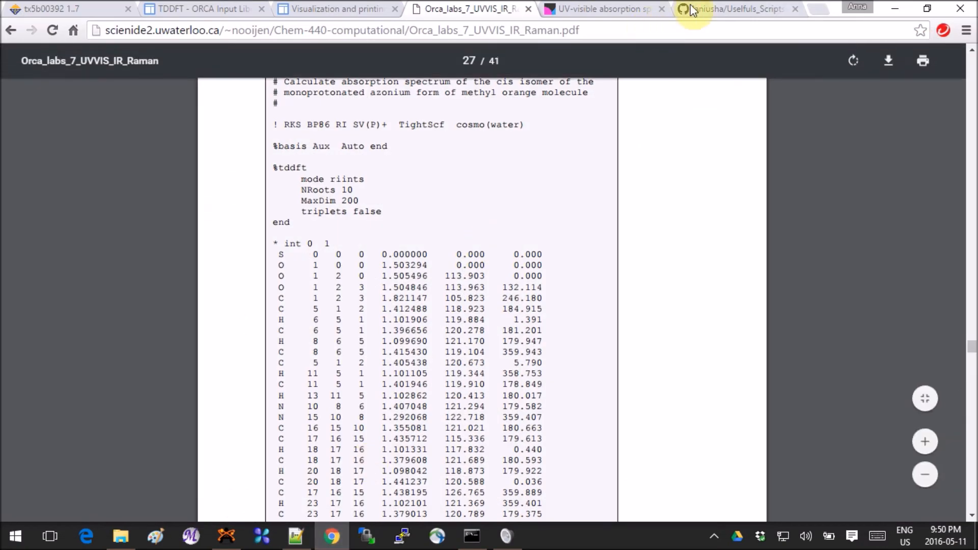
{"action": "left_click", "coordinate": [744, 9]}
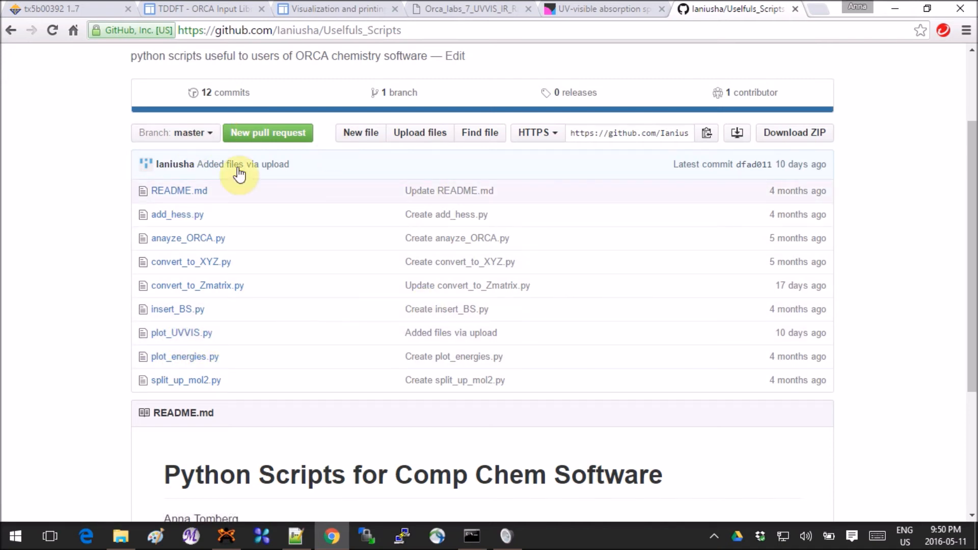
{"action": "mouse_move", "coordinate": [284, 363]}
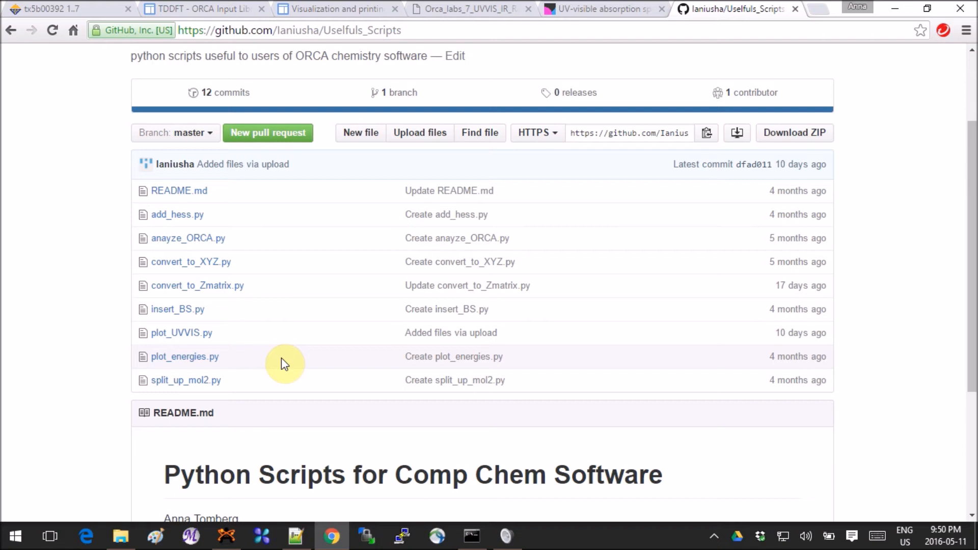
{"action": "mouse_move", "coordinate": [900, 9]}
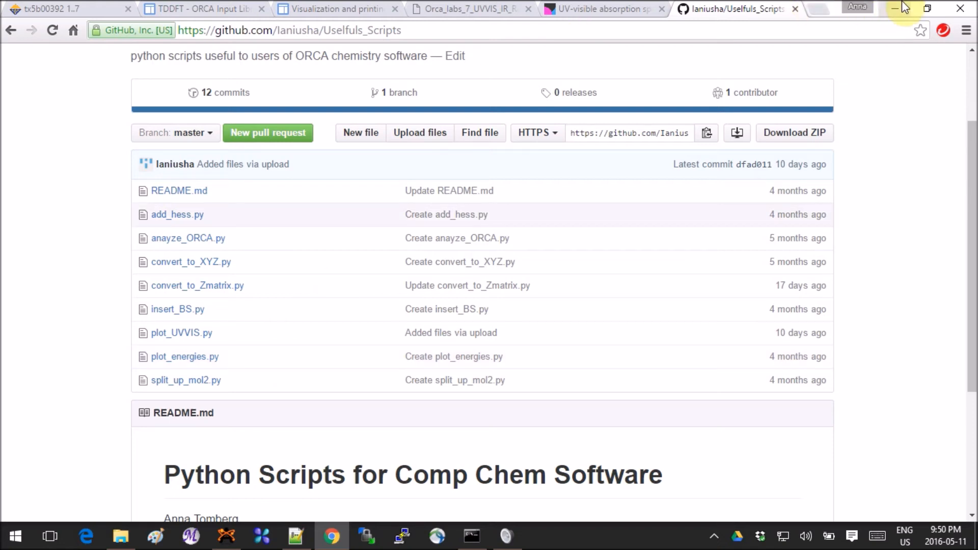
{"action": "mouse_move", "coordinate": [903, 8]}
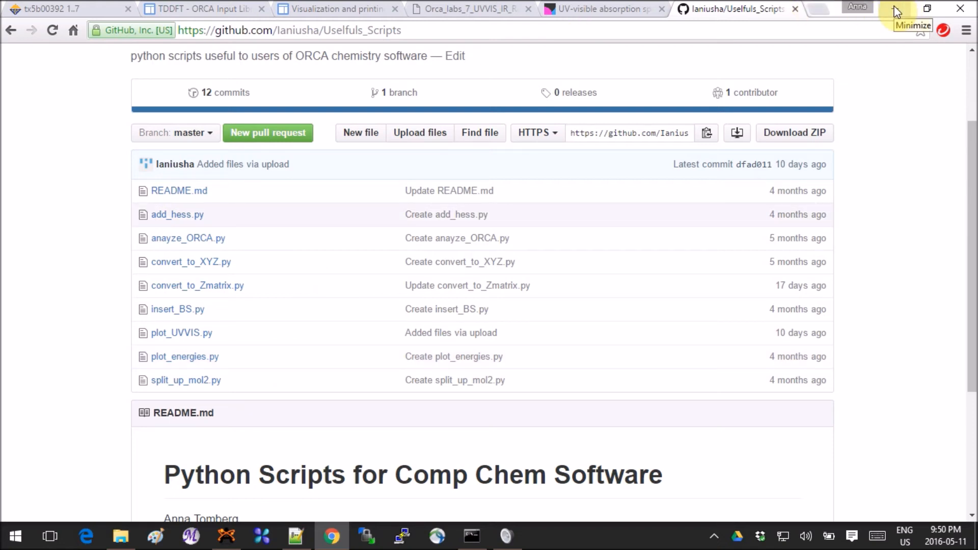
Minimize Chrome and bring the Command Prompt window forward
{"action": "left_click", "coordinate": [296, 536]}
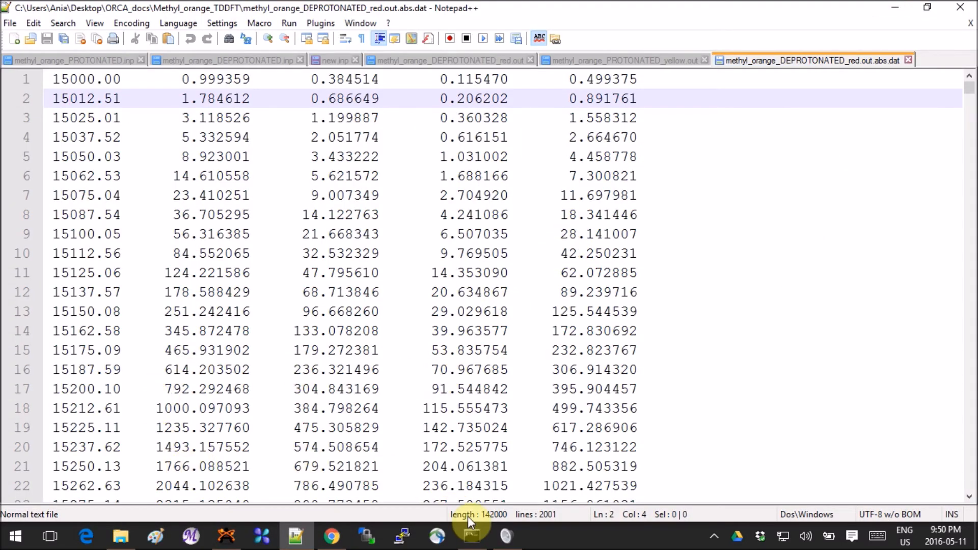
{"action": "left_click", "coordinate": [470, 536]}
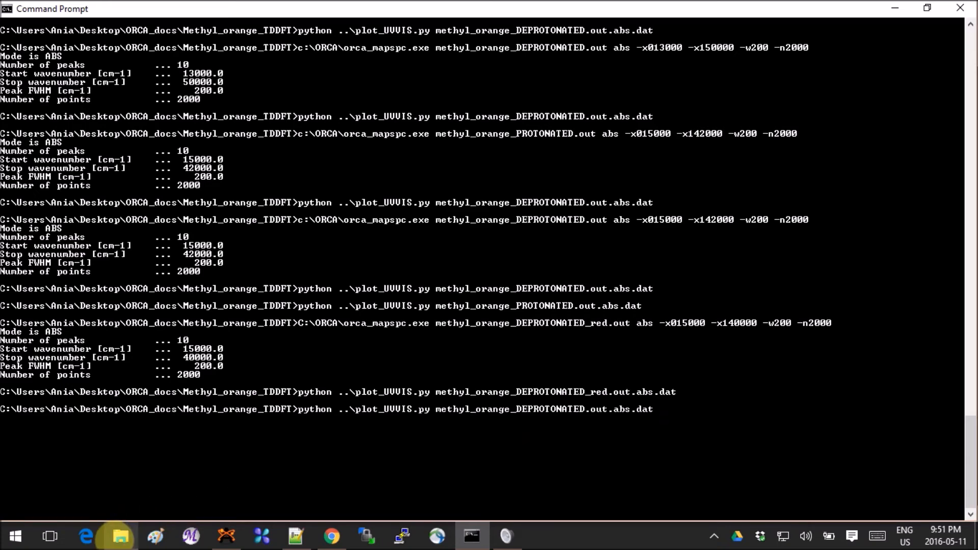
Open File Explorer to the folder of result files
{"action": "left_click", "coordinate": [118, 535]}
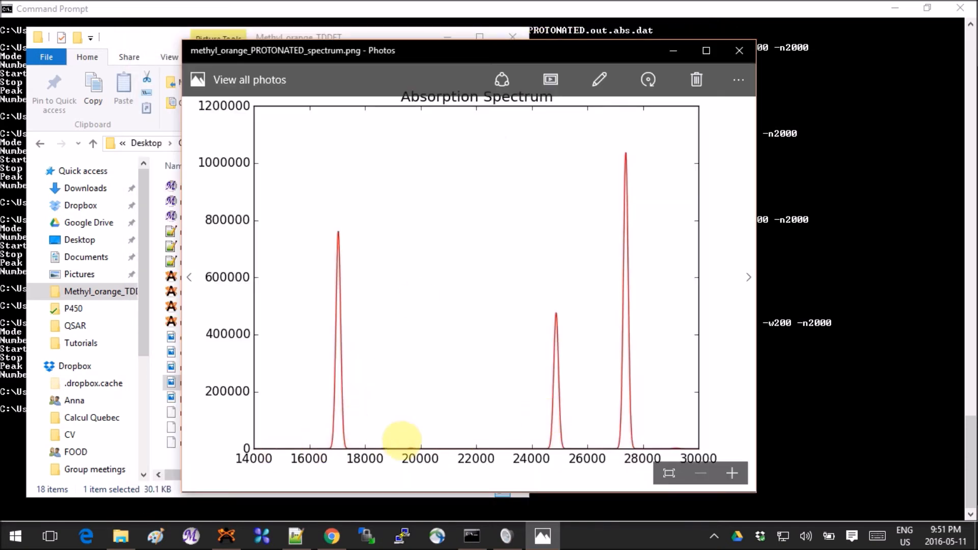
{"action": "mouse_move", "coordinate": [536, 446]}
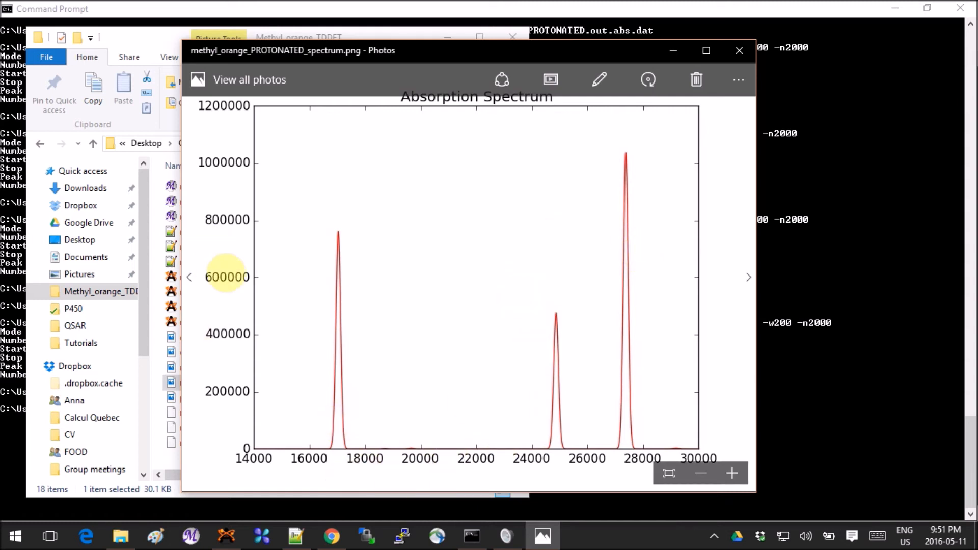
{"action": "mouse_move", "coordinate": [720, 99]}
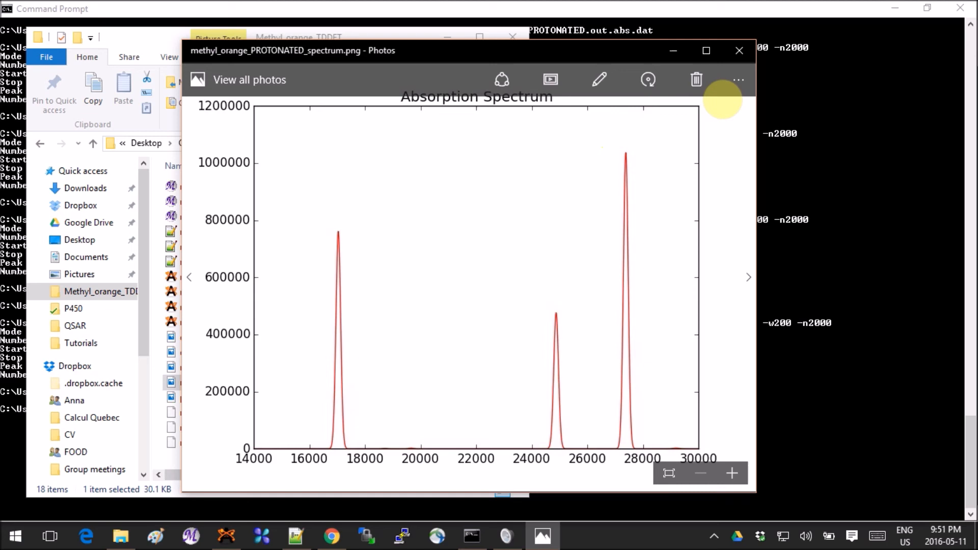
Close the Photos window showing the protonated spectrum image
{"action": "left_click", "coordinate": [734, 50]}
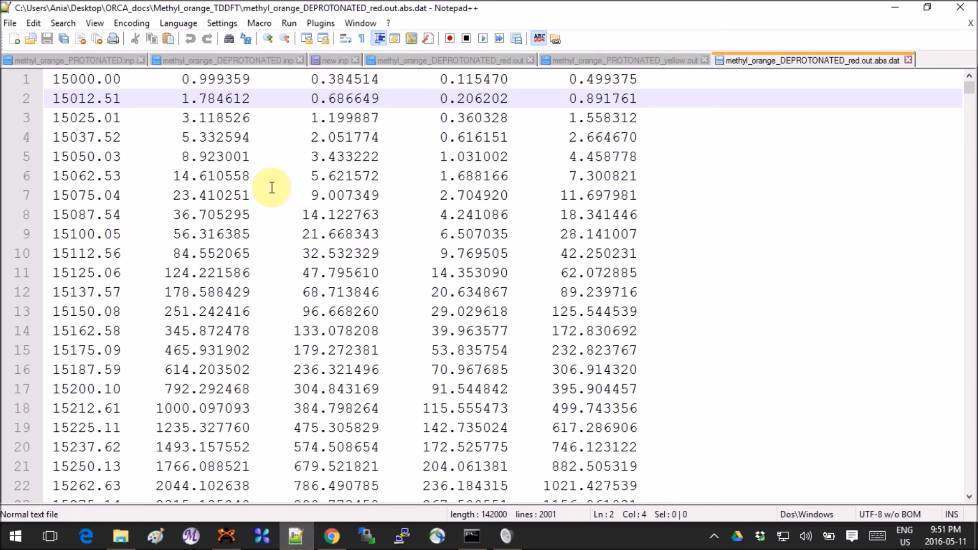
{"action": "mouse_move", "coordinate": [337, 99]}
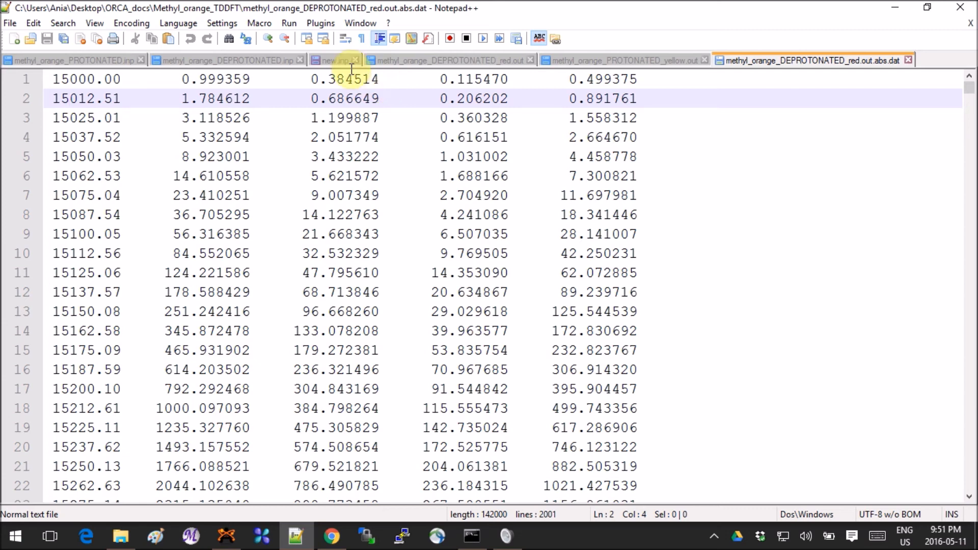
{"action": "left_click", "coordinate": [331, 60]}
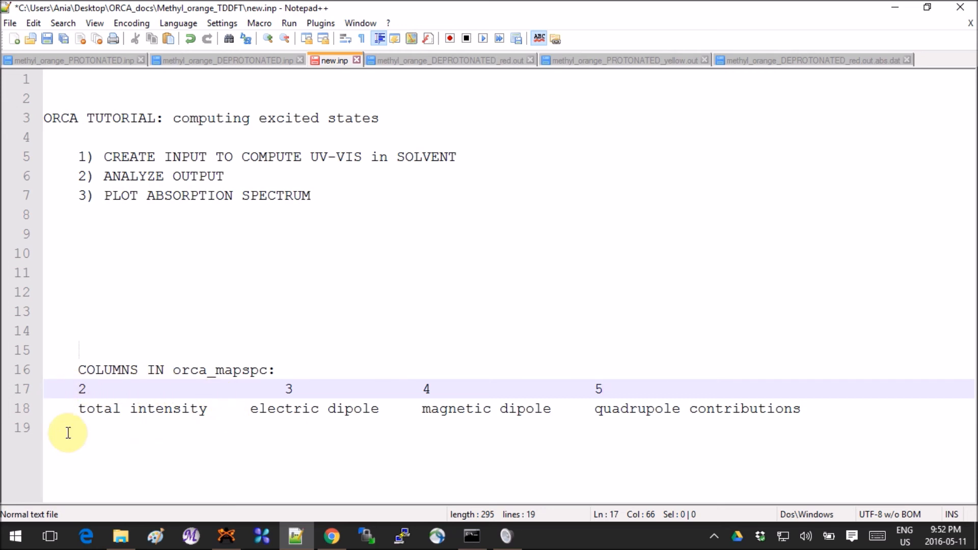
{"action": "mouse_move", "coordinate": [334, 435]}
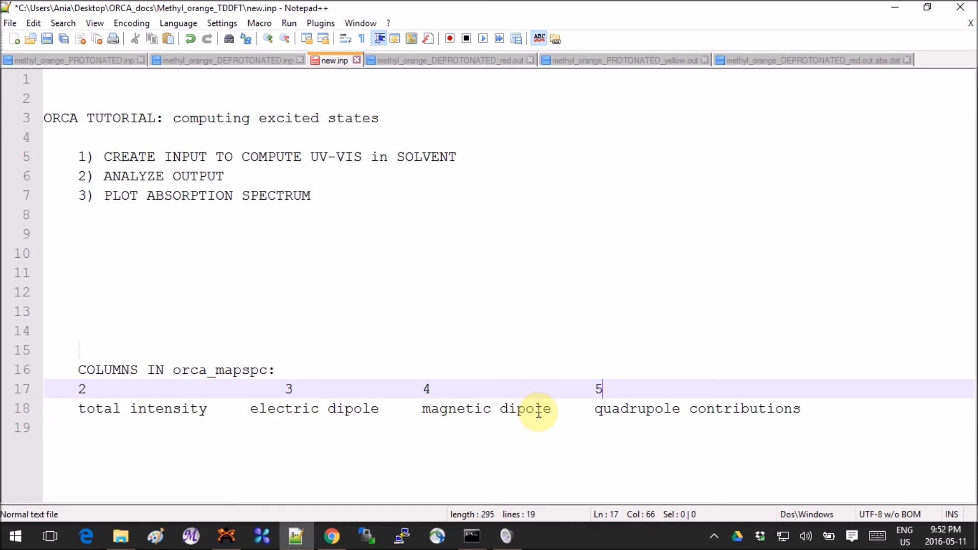
{"action": "mouse_move", "coordinate": [814, 416]}
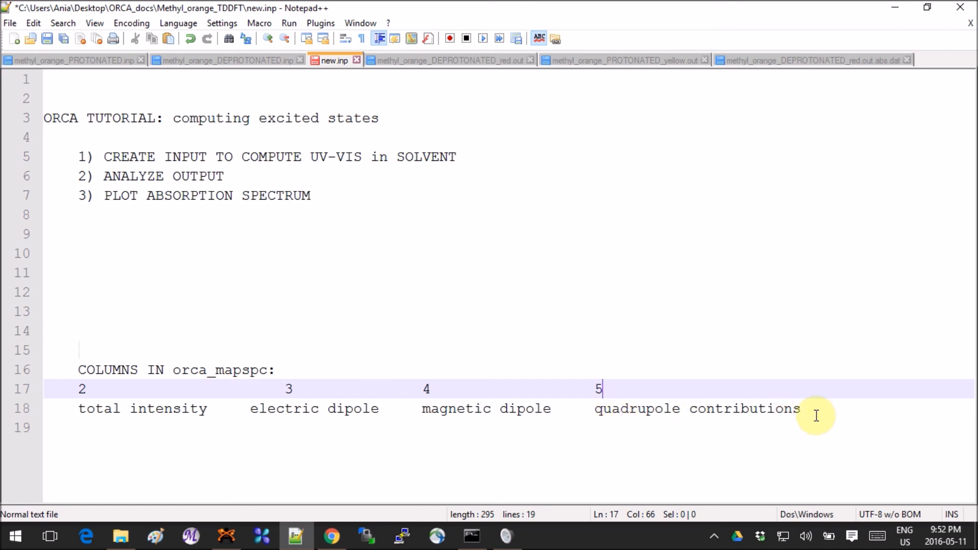
{"action": "mouse_move", "coordinate": [835, 416]}
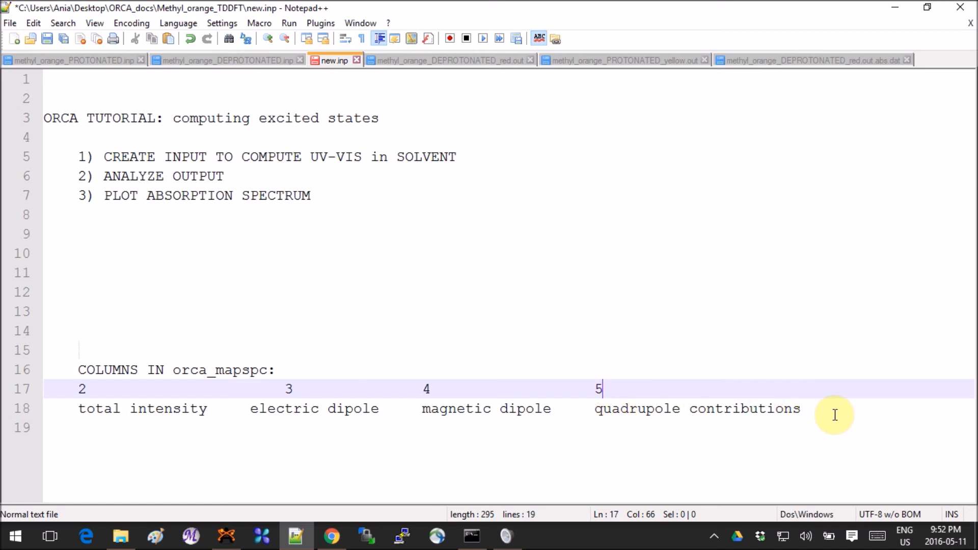
{"action": "mouse_move", "coordinate": [817, 369]}
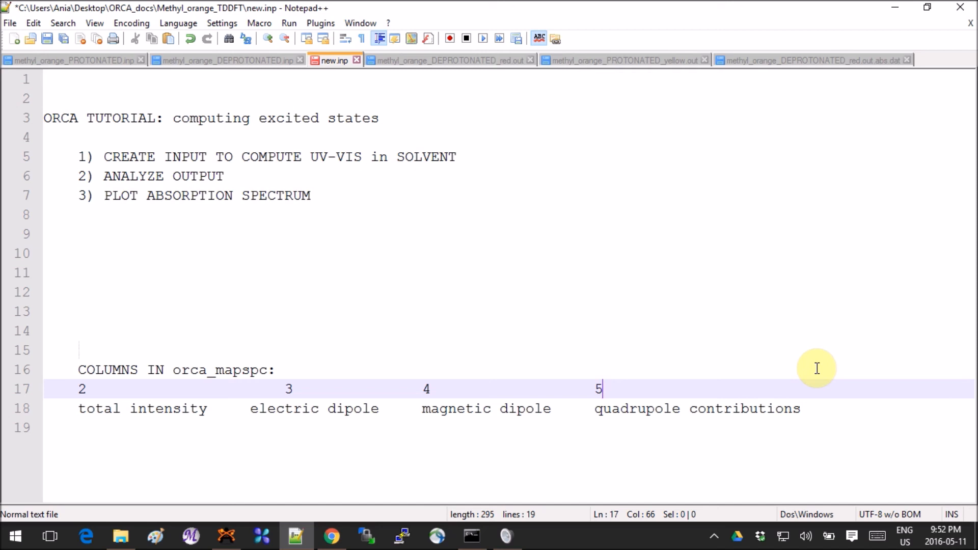
{"action": "mouse_move", "coordinate": [499, 360]}
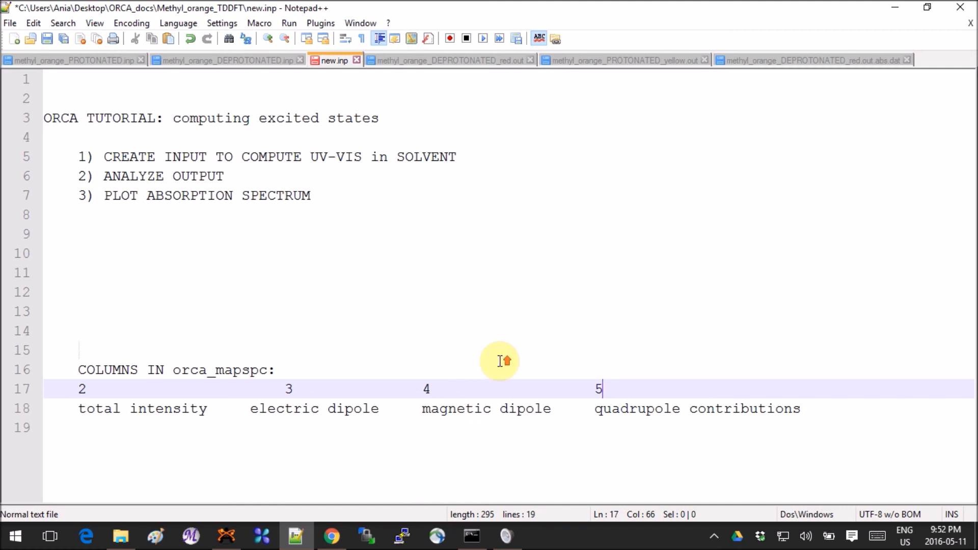
{"action": "mouse_move", "coordinate": [500, 361]}
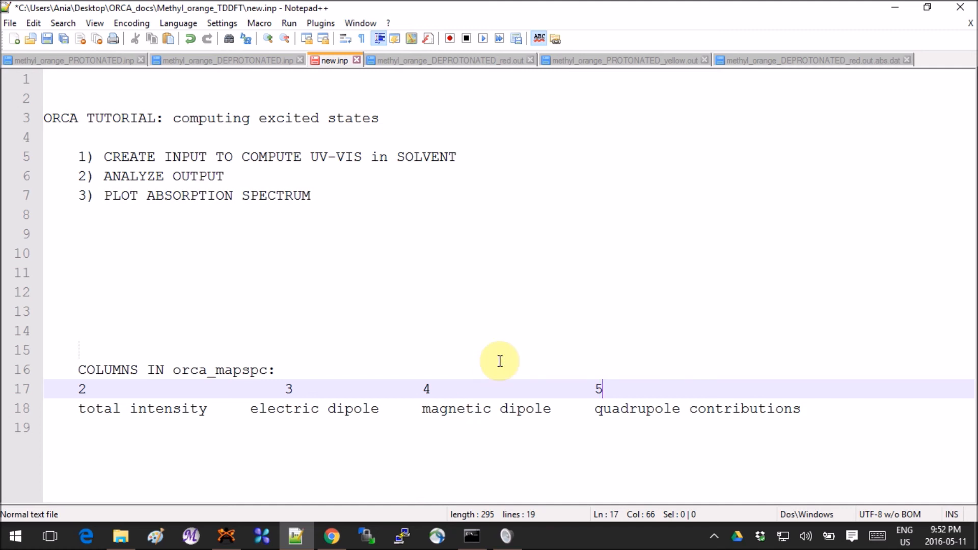
{"action": "mouse_move", "coordinate": [402, 405]}
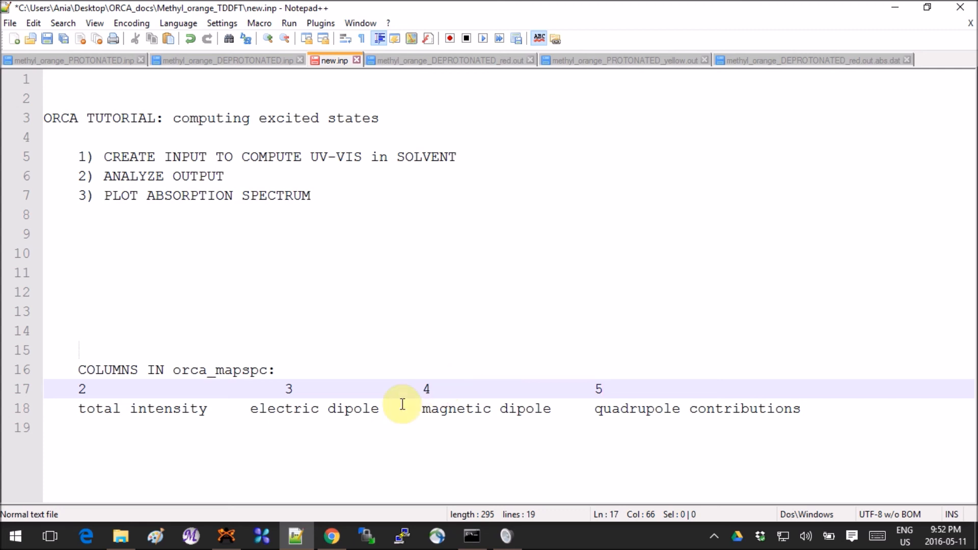
{"action": "mouse_move", "coordinate": [296, 499]}
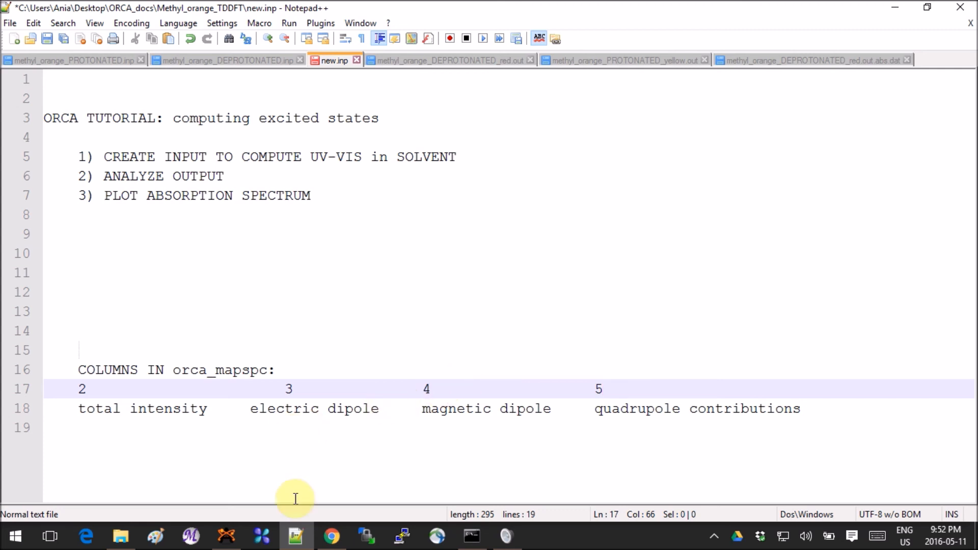
{"action": "mouse_move", "coordinate": [333, 536]}
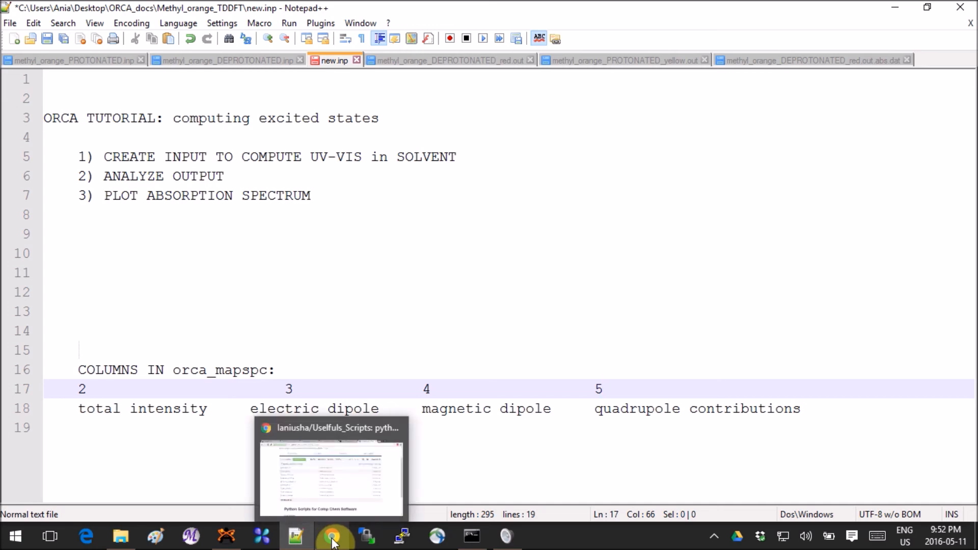
Bring up page 29 of the Orca_labs PDF in Chrome, covering intense transitions and orca_mapspc plotting
{"action": "left_click", "coordinate": [329, 536]}
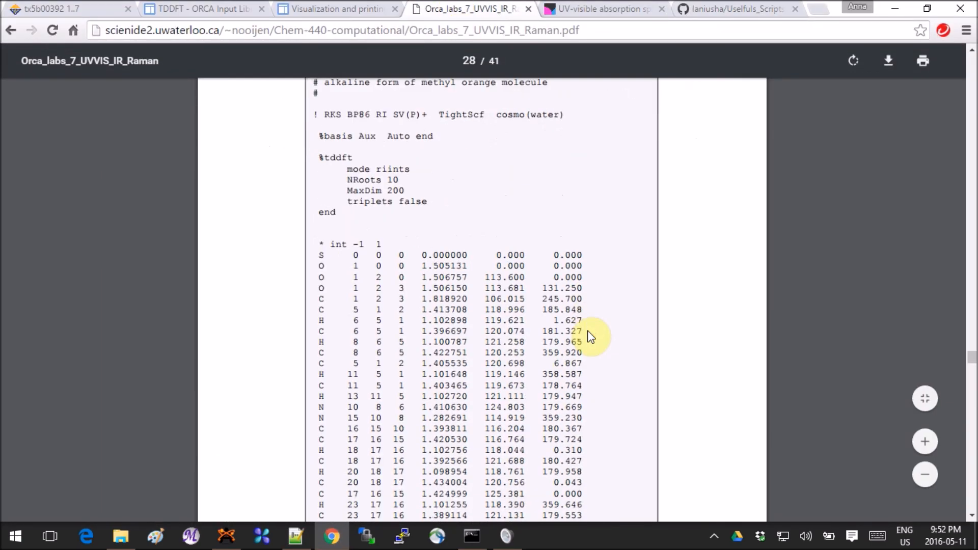
{"action": "scroll", "scroll_direction": "down", "scroll_amount": 3}
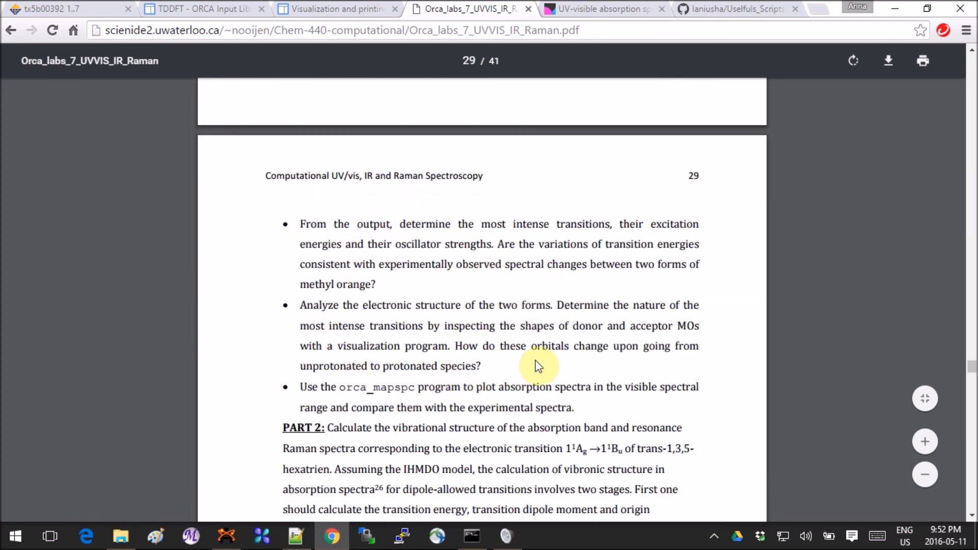
{"action": "mouse_move", "coordinate": [648, 376]}
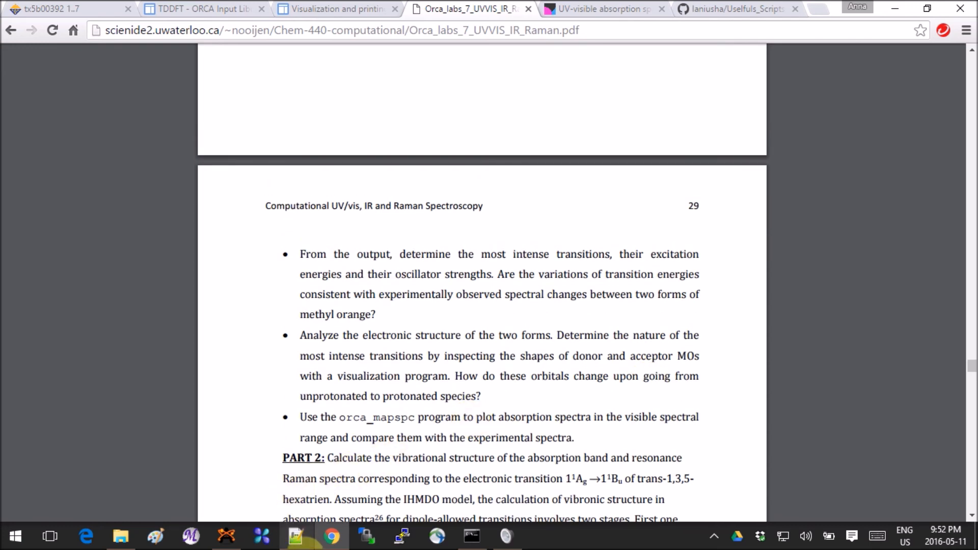
Show methyl_orange_DEPROTONATED_red.out in Notepad++ at its TD-DFT singlet states (575 and 652 nm)
{"action": "left_click", "coordinate": [295, 535]}
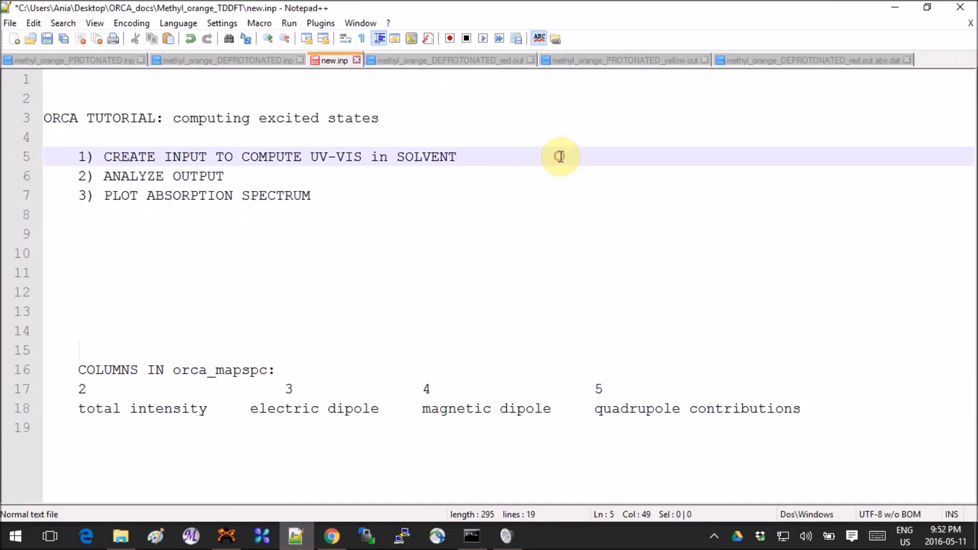
{"action": "mouse_move", "coordinate": [618, 68]}
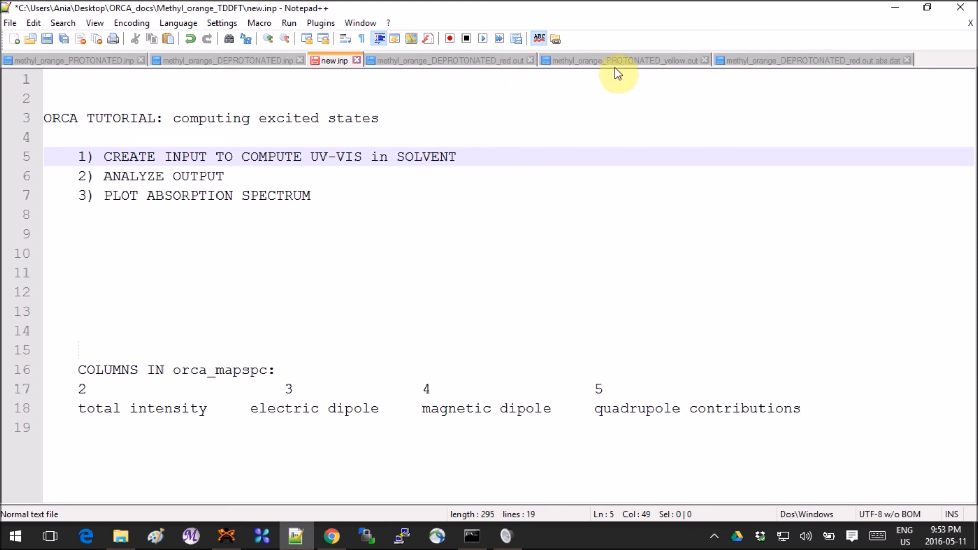
{"action": "left_click", "coordinate": [446, 60]}
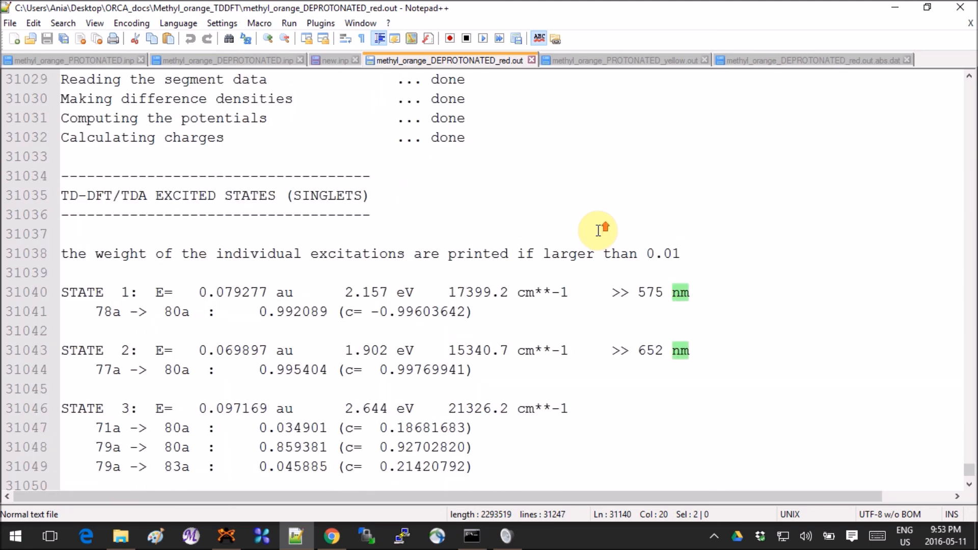
{"action": "mouse_move", "coordinate": [134, 311]}
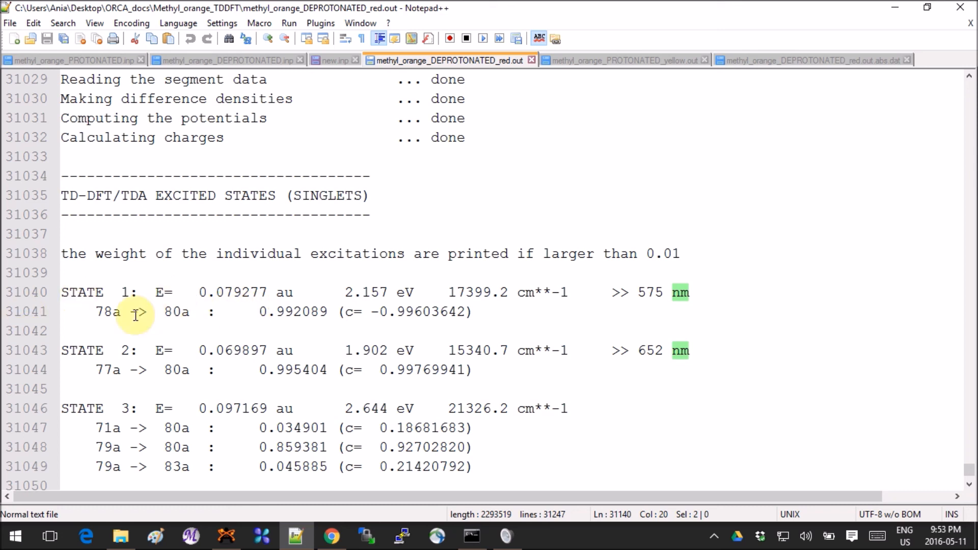
{"action": "mouse_move", "coordinate": [258, 381]}
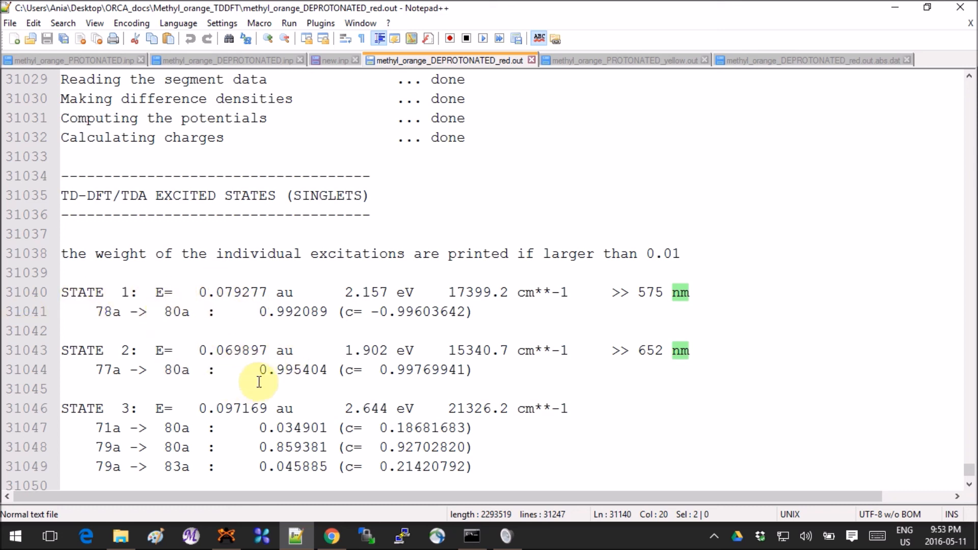
{"action": "mouse_move", "coordinate": [154, 311]}
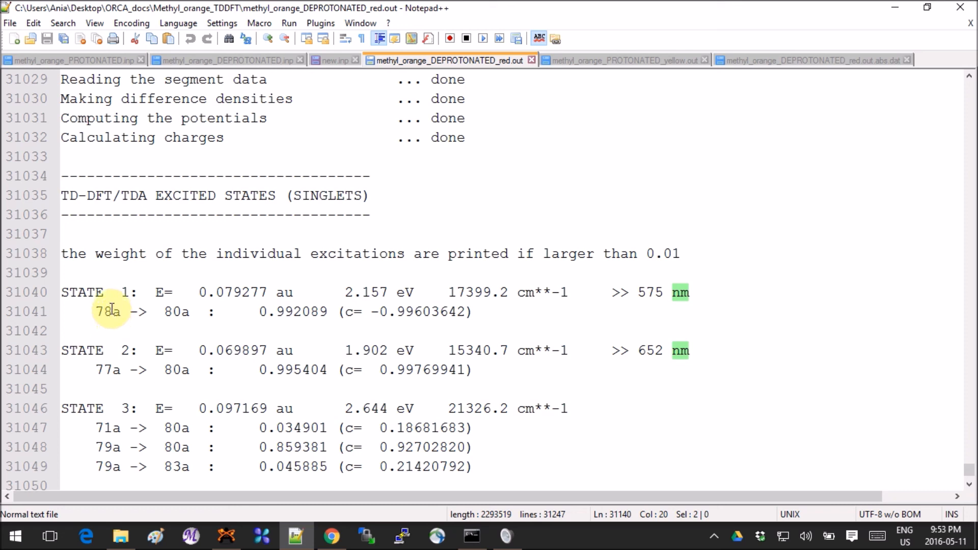
{"action": "mouse_move", "coordinate": [295, 336]}
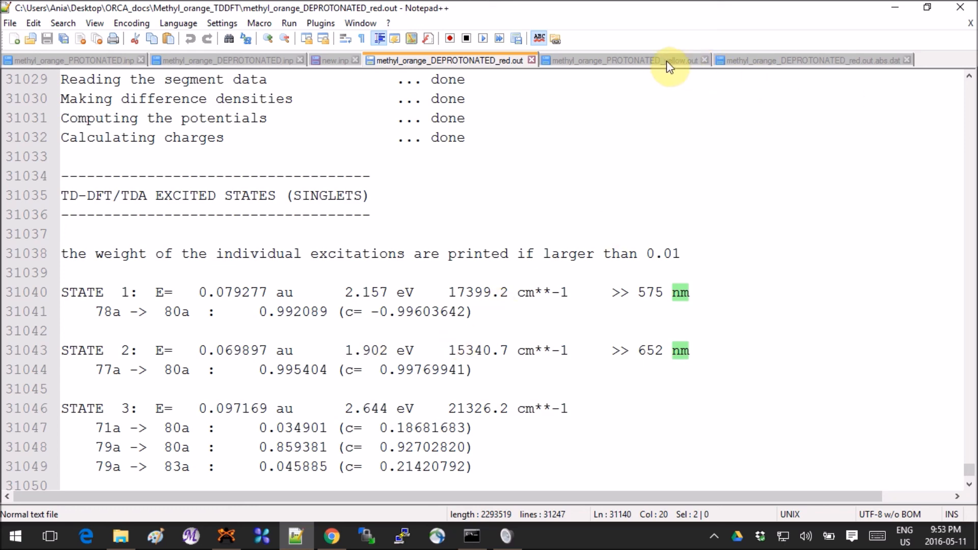
Show the singlet excited states in methyl_orange_PROTONATED_yellow.out (1285, 587 and 535 nm)
{"action": "left_click", "coordinate": [641, 61]}
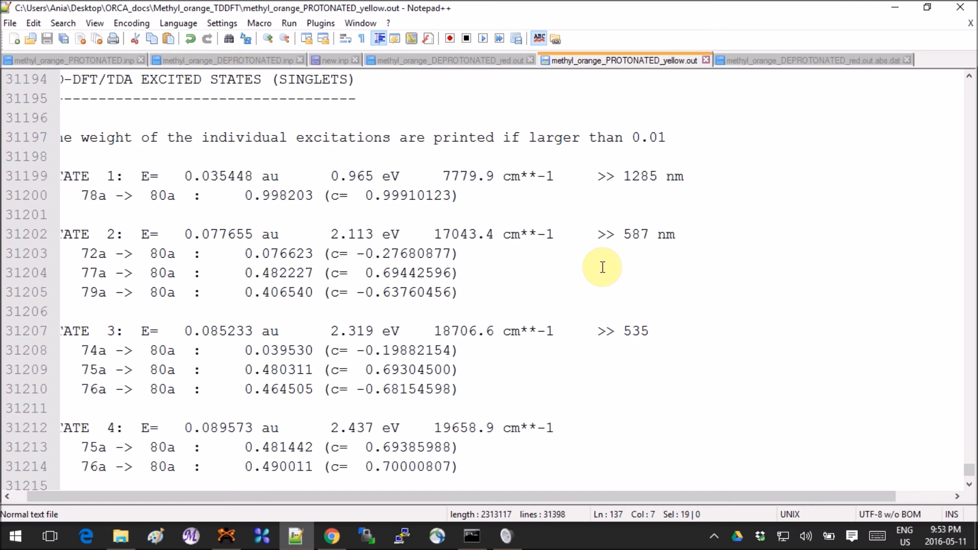
{"action": "mouse_move", "coordinate": [237, 212]}
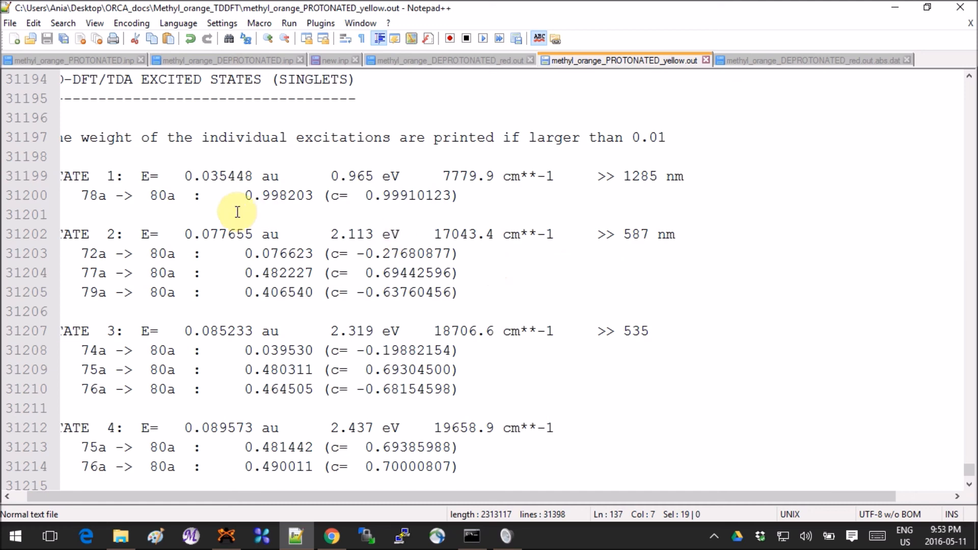
{"action": "scroll", "scroll_direction": "left", "scroll_amount": 3}
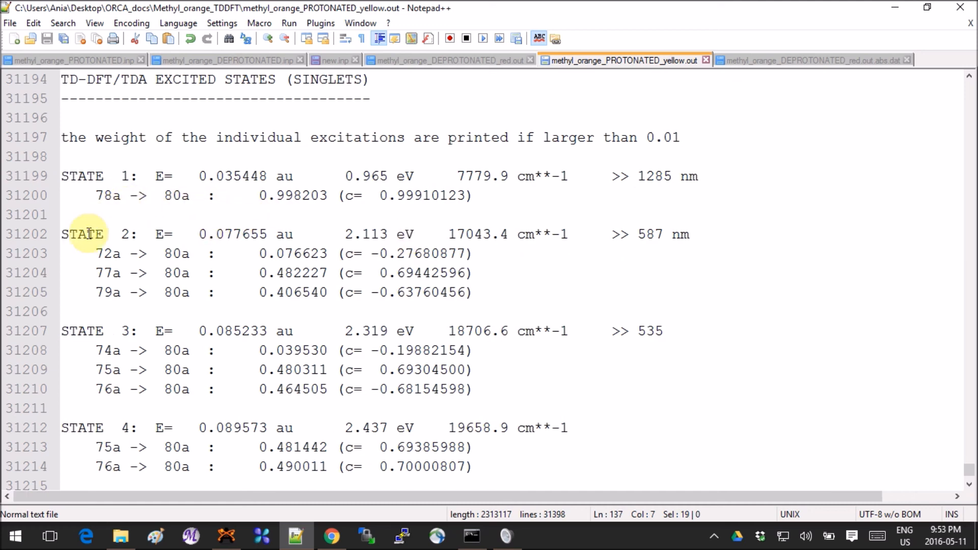
{"action": "mouse_move", "coordinate": [85, 311]}
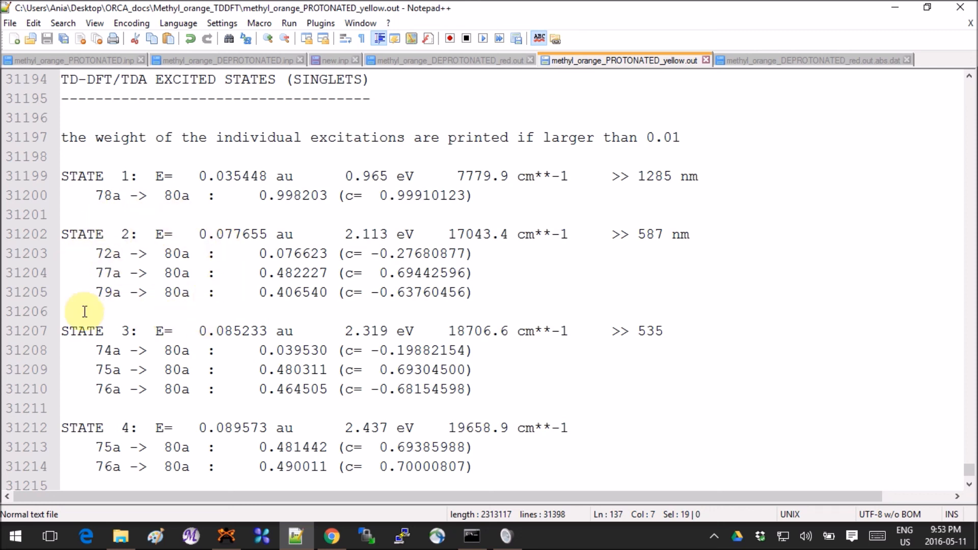
{"action": "mouse_move", "coordinate": [176, 389]}
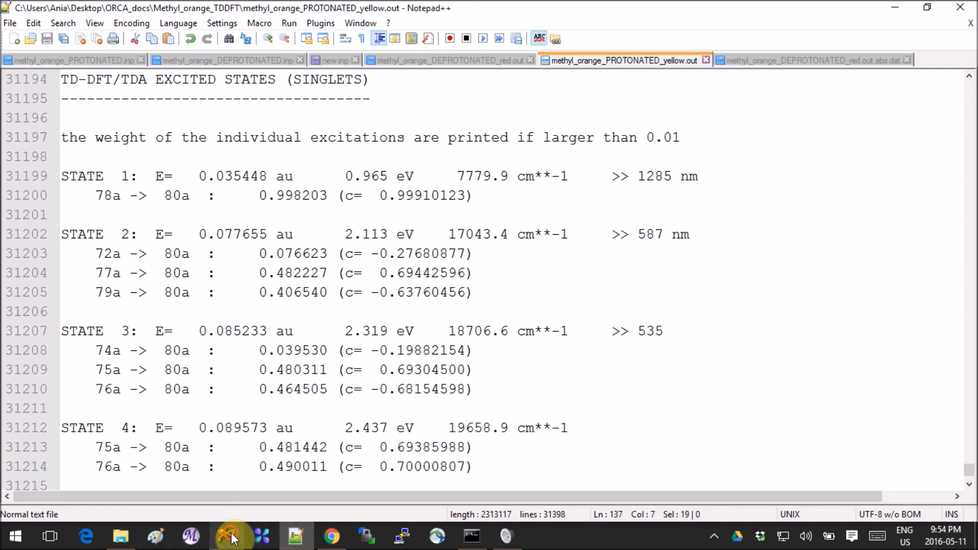
Render the deprotonated form's HOMO surface in Avogadro, then return to the new.inp notes
{"action": "left_click", "coordinate": [229, 537]}
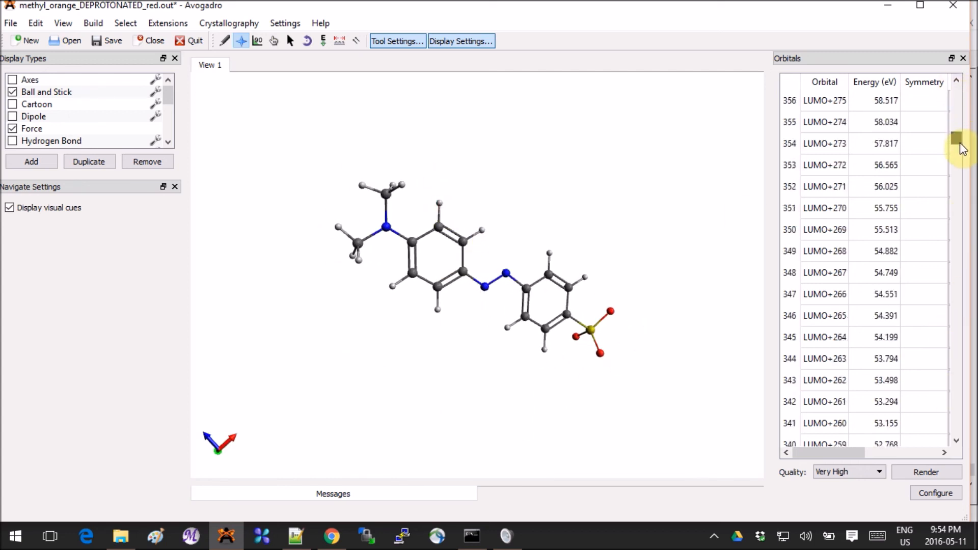
{"action": "left_click_drag", "start_coordinate": [958, 137], "coordinate": [958, 359]}
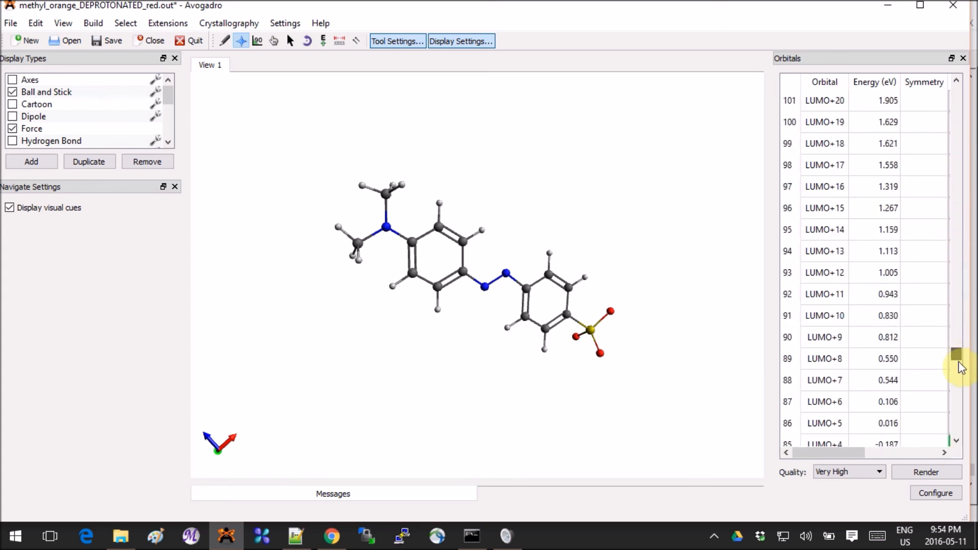
{"action": "scroll", "scroll_direction": "down", "scroll_amount": 3}
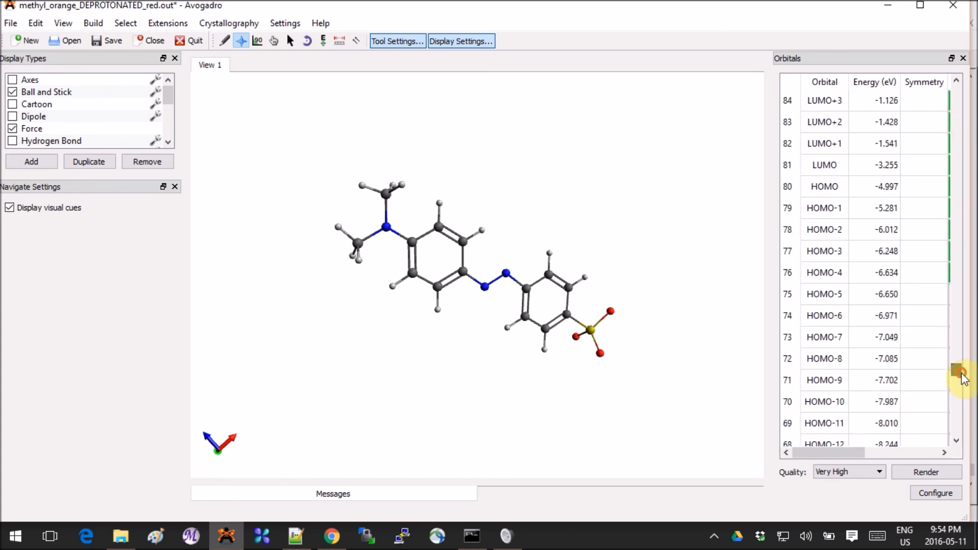
{"action": "left_click", "coordinate": [824, 187]}
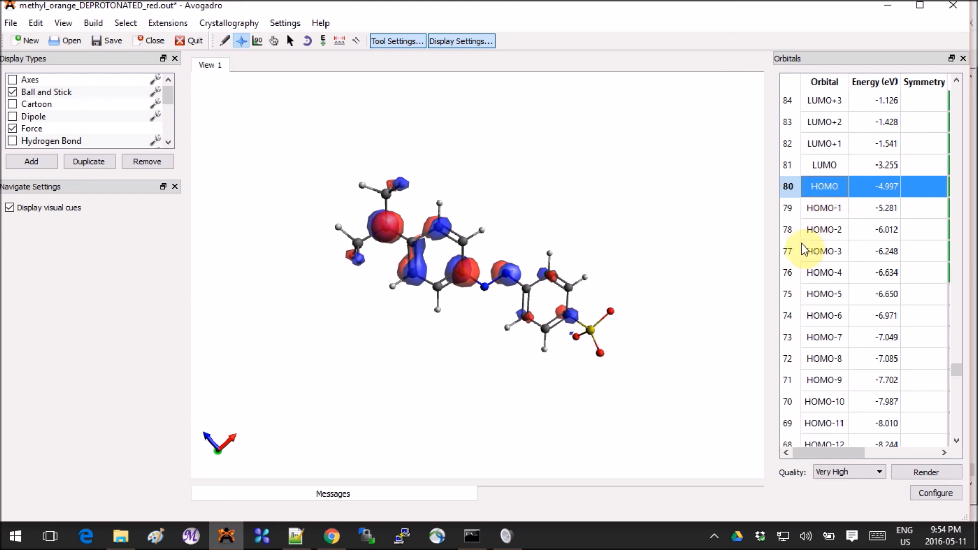
{"action": "mouse_move", "coordinate": [831, 219]}
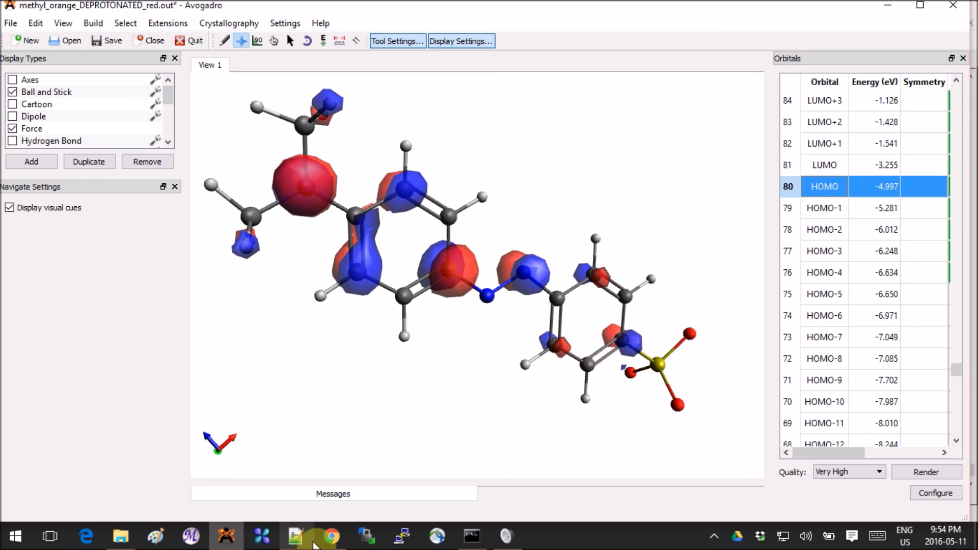
{"action": "left_click", "coordinate": [295, 536]}
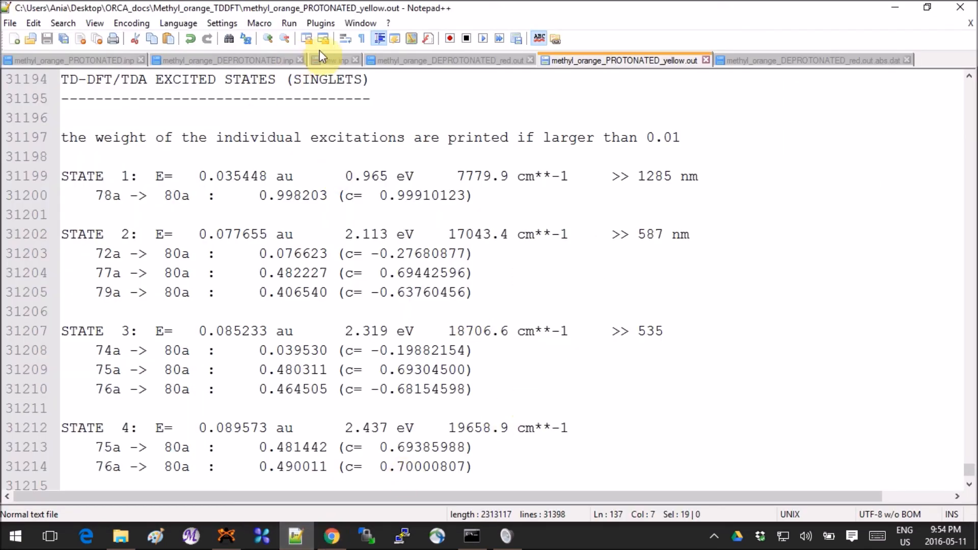
{"action": "left_click", "coordinate": [330, 60]}
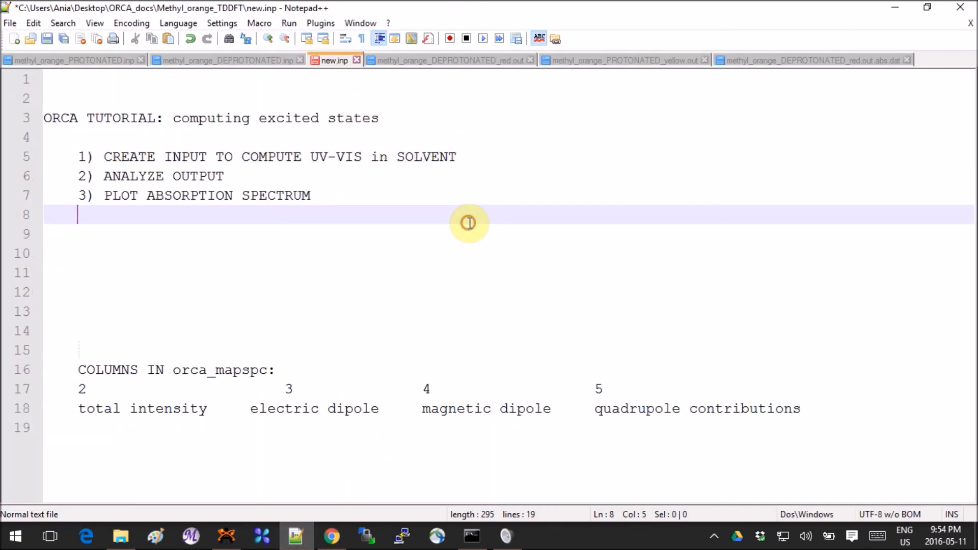